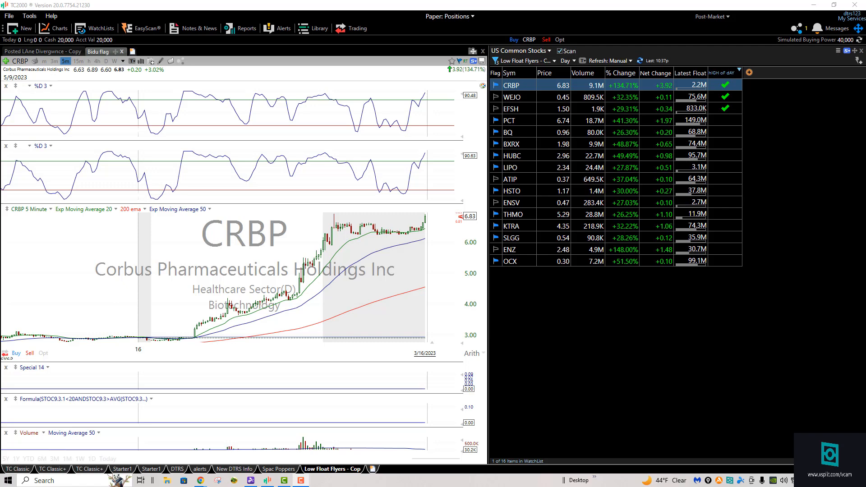
pyautogui.moveTo(185, 282)
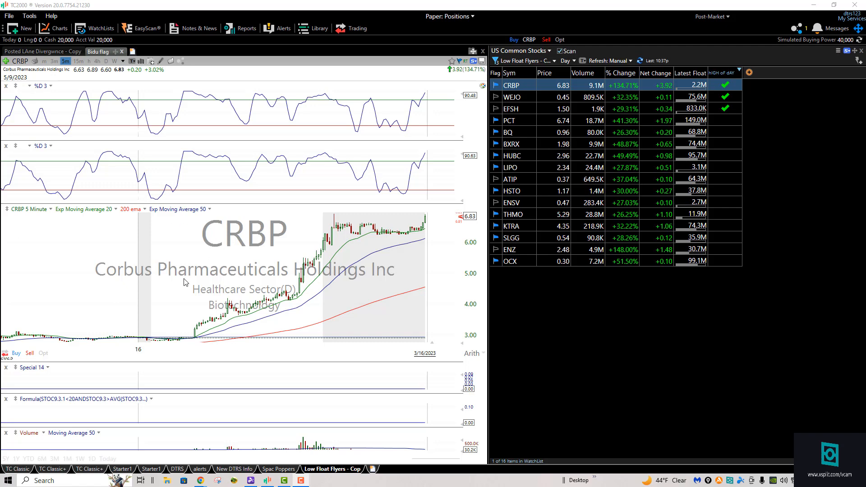
pyautogui.moveTo(147, 313)
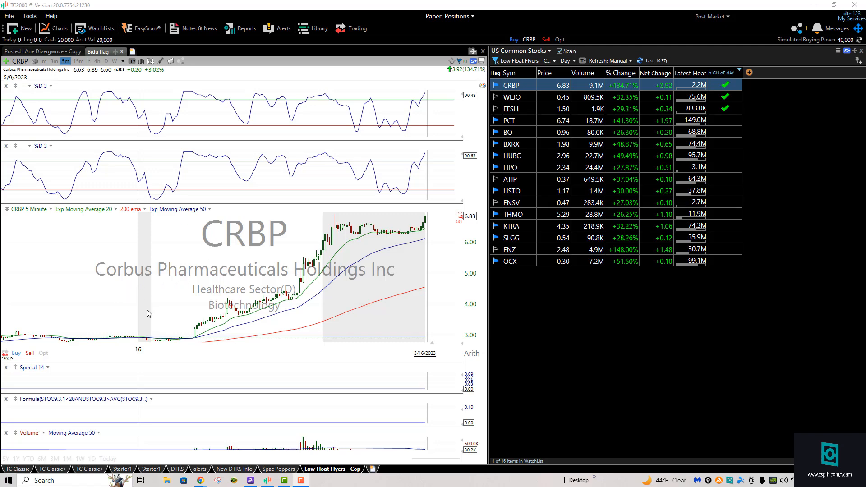
pyautogui.moveTo(150, 308)
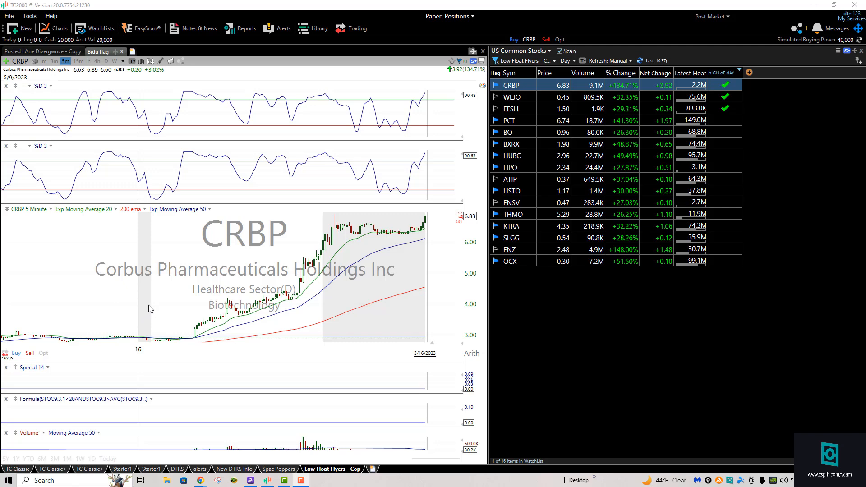
pyautogui.moveTo(149, 307)
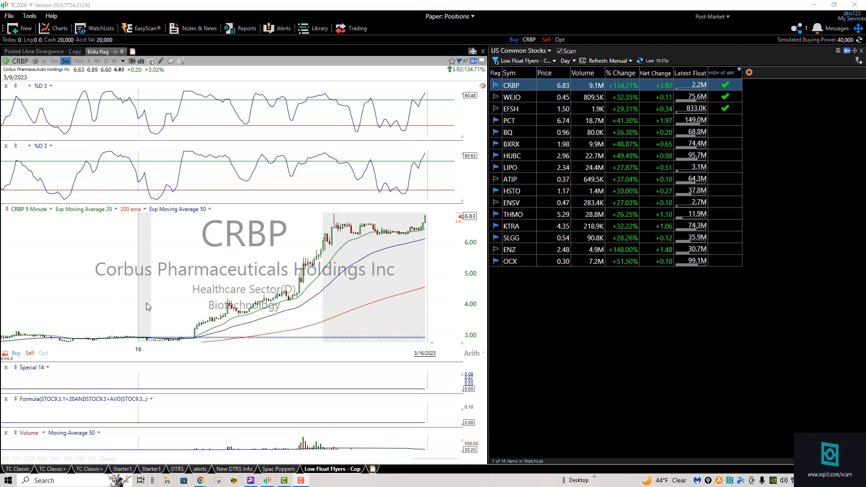
pyautogui.moveTo(196, 338)
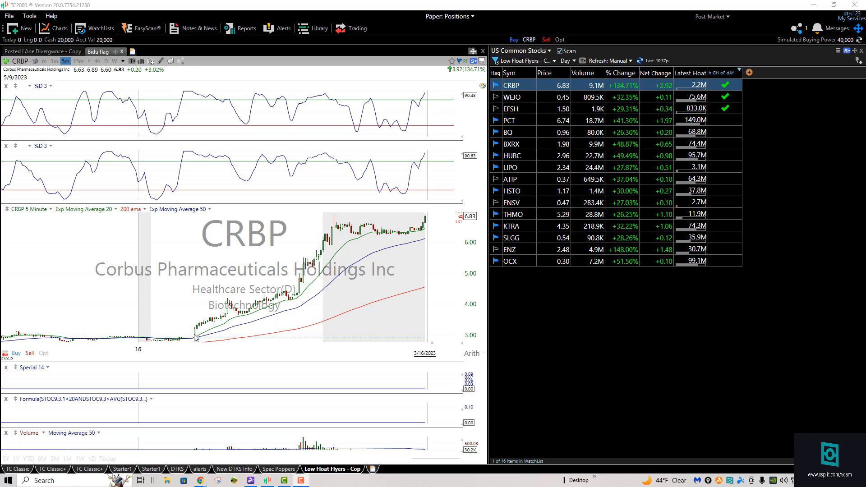
pyautogui.moveTo(195, 341)
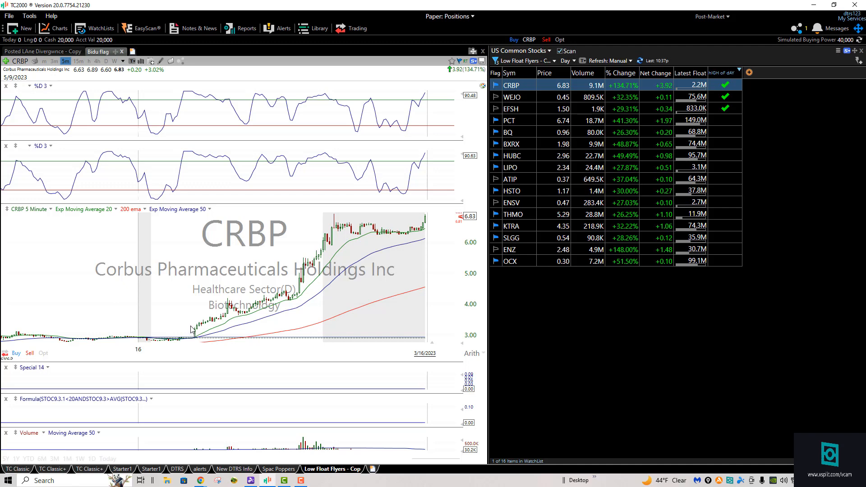
pyautogui.moveTo(197, 338)
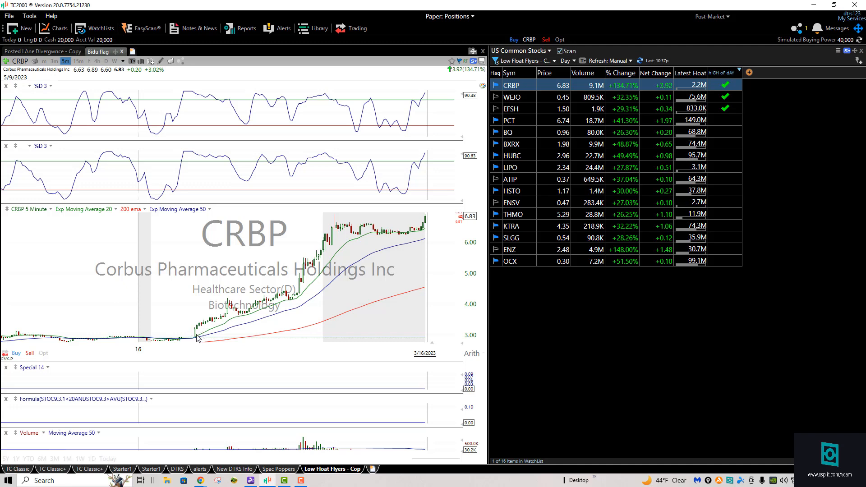
pyautogui.moveTo(559, 91)
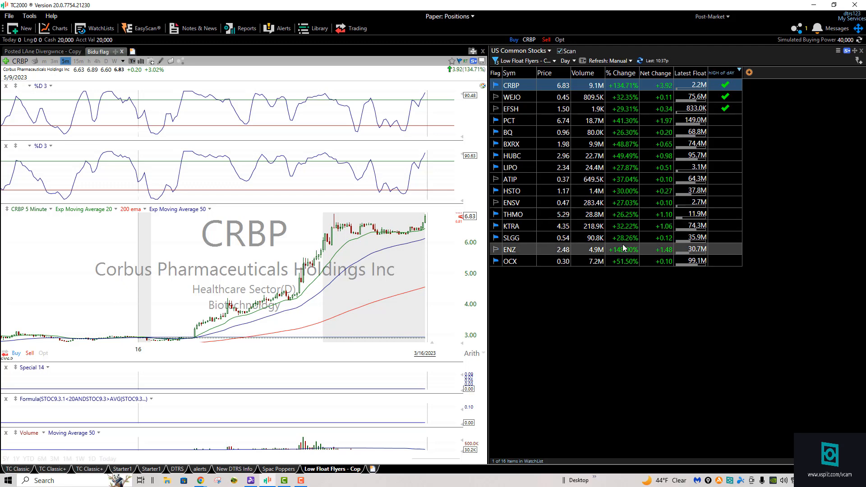
pyautogui.moveTo(519, 214)
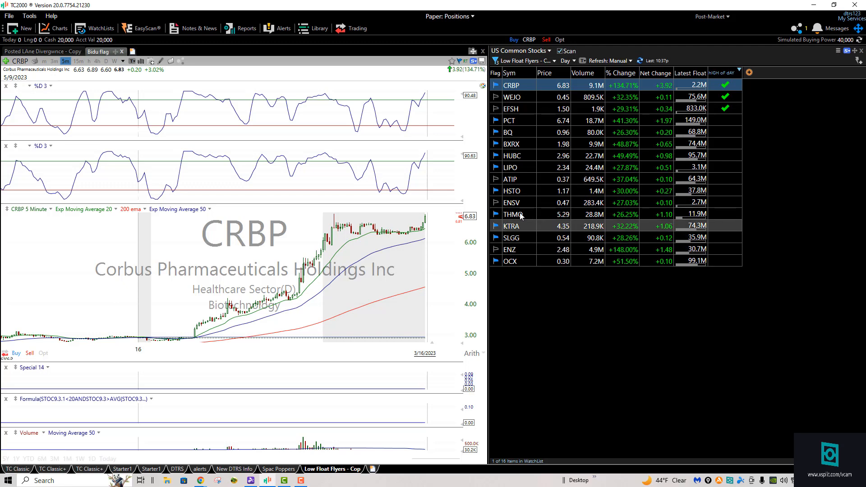
pyautogui.moveTo(622, 93)
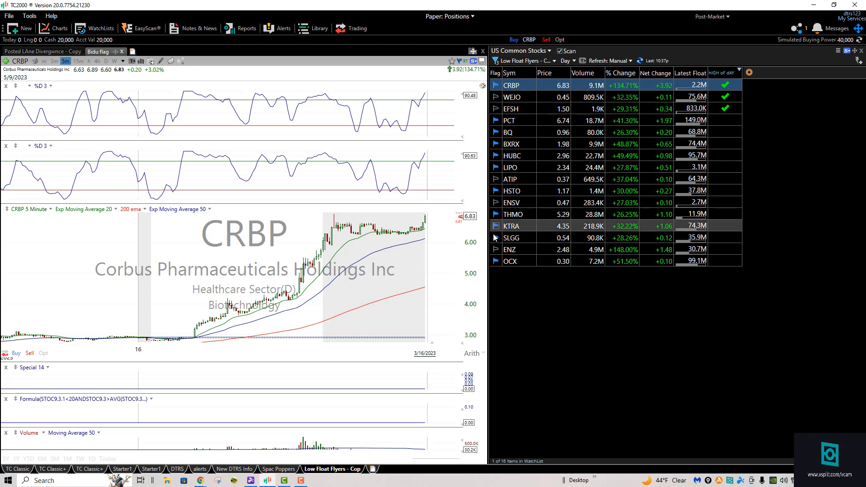
pyautogui.moveTo(502, 180)
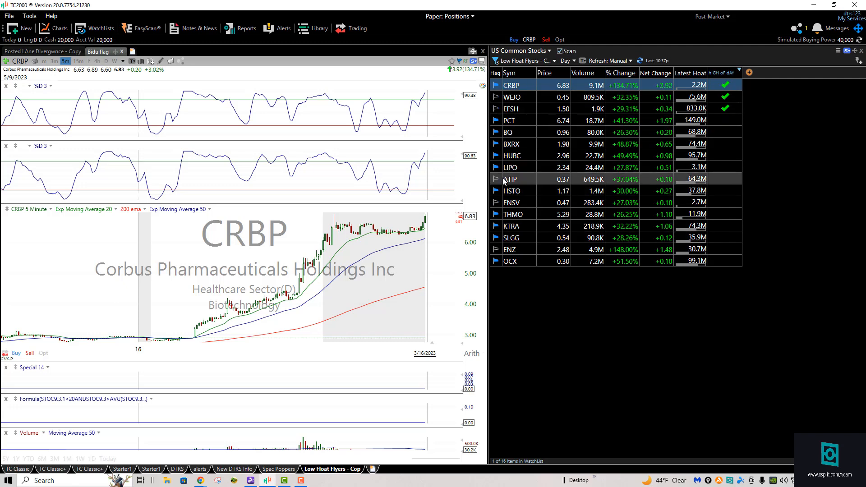
pyautogui.moveTo(513, 155)
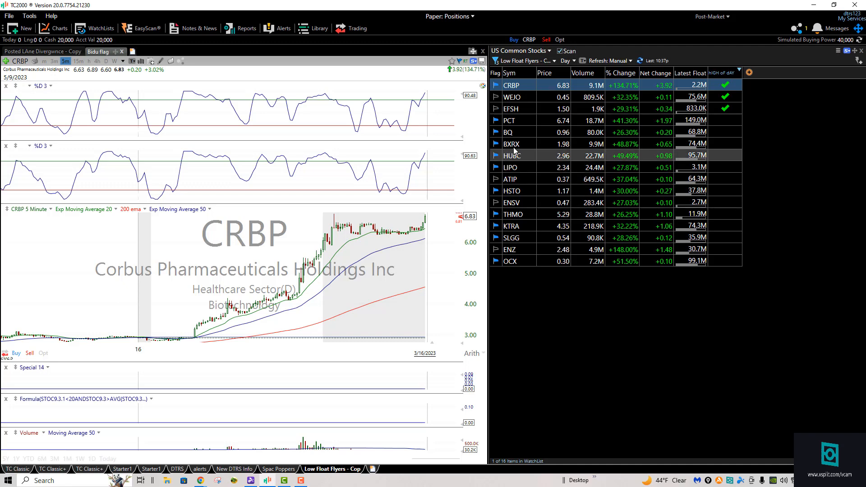
pyautogui.moveTo(323, 280)
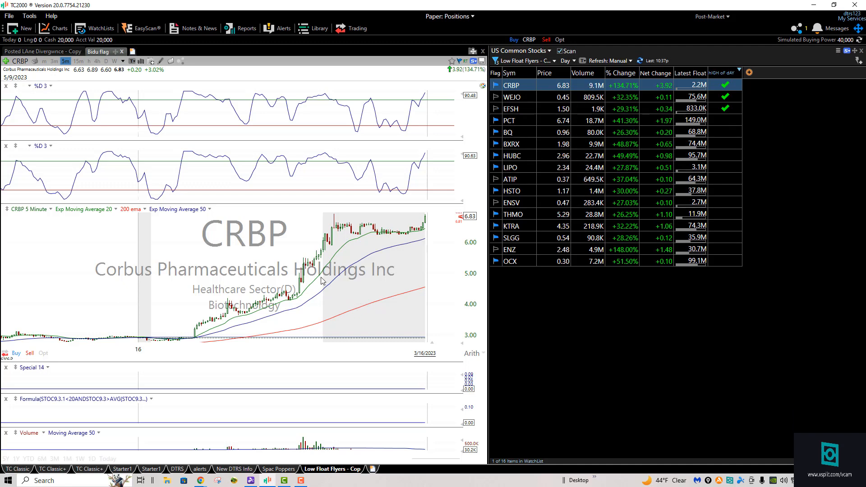
pyautogui.moveTo(413, 258)
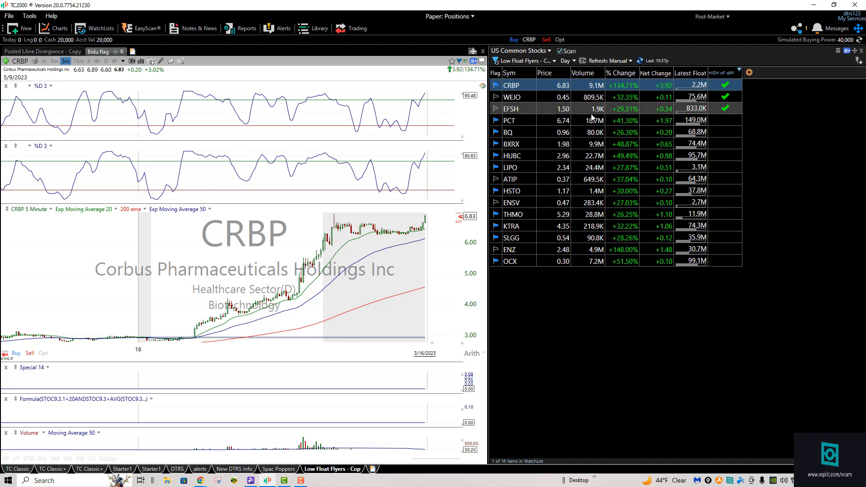
pyautogui.moveTo(379, 300)
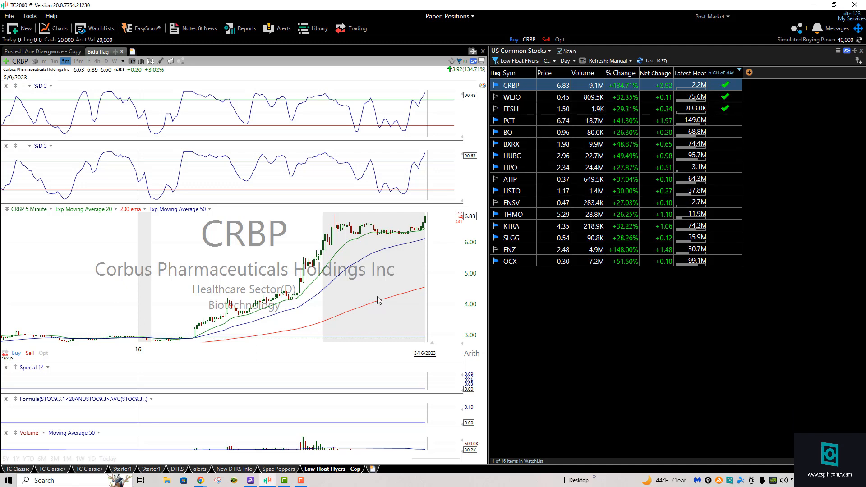
pyautogui.moveTo(205, 350)
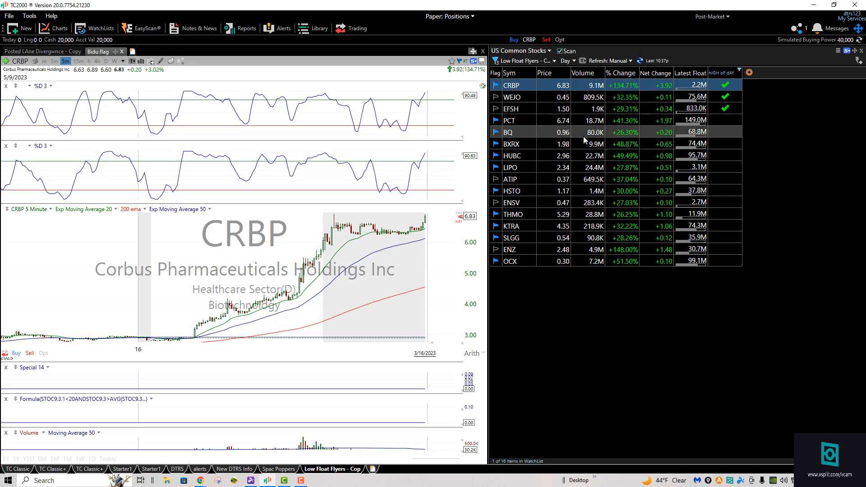
pyautogui.moveTo(274, 162)
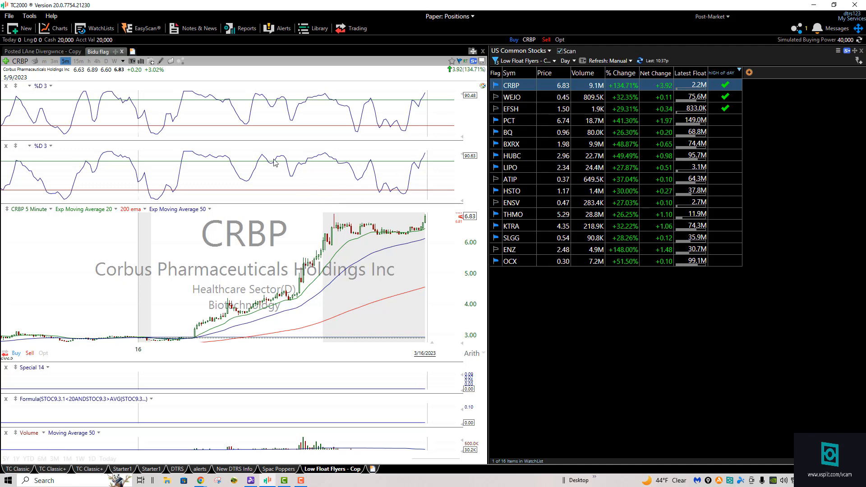
# - Show CRBP on daily bars, briefly checking the 5-minute view before returning to daily
pyautogui.click(89, 62)
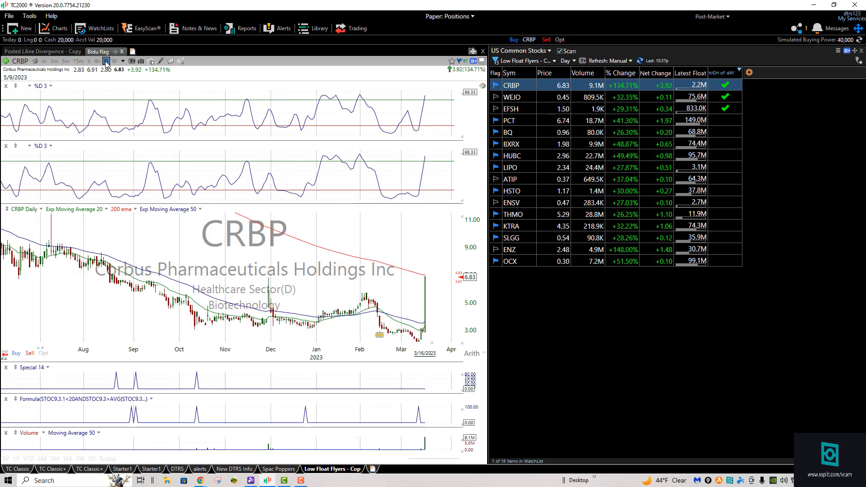
pyautogui.click(66, 62)
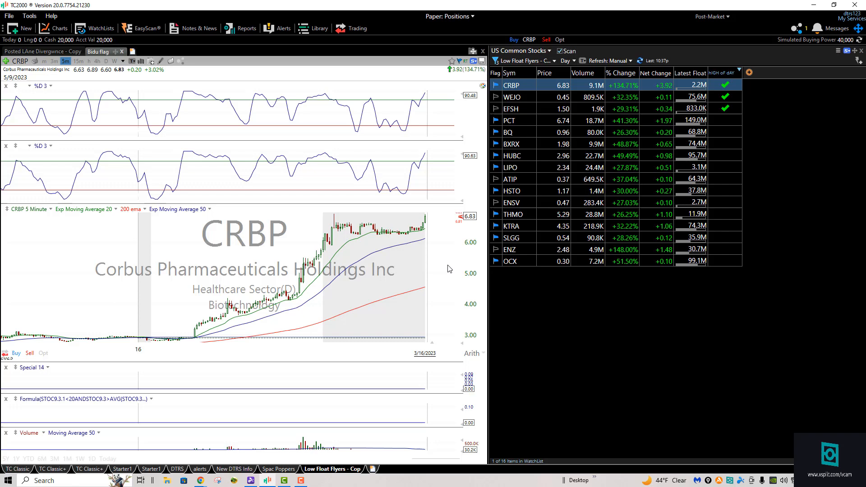
pyautogui.moveTo(374, 265)
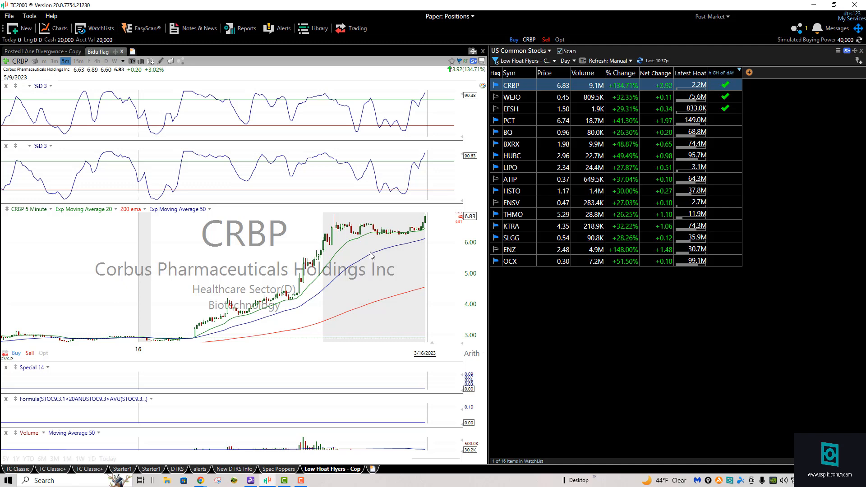
pyautogui.moveTo(370, 260)
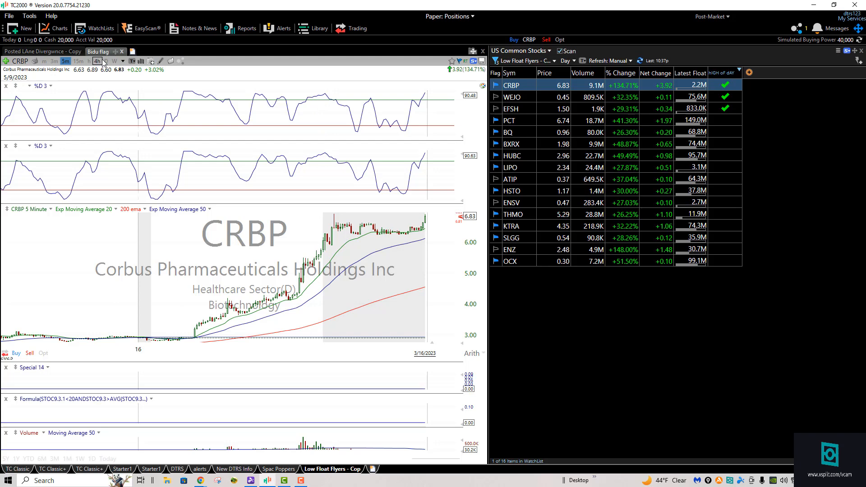
pyautogui.click(106, 61)
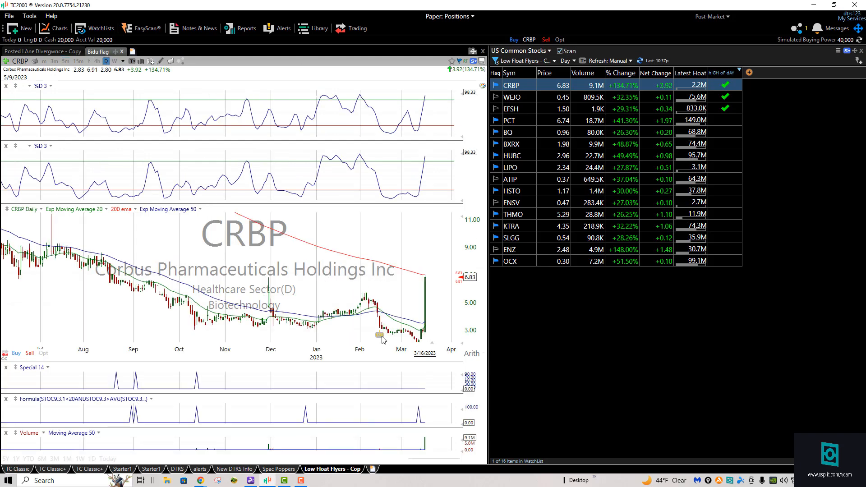
pyautogui.moveTo(381, 335)
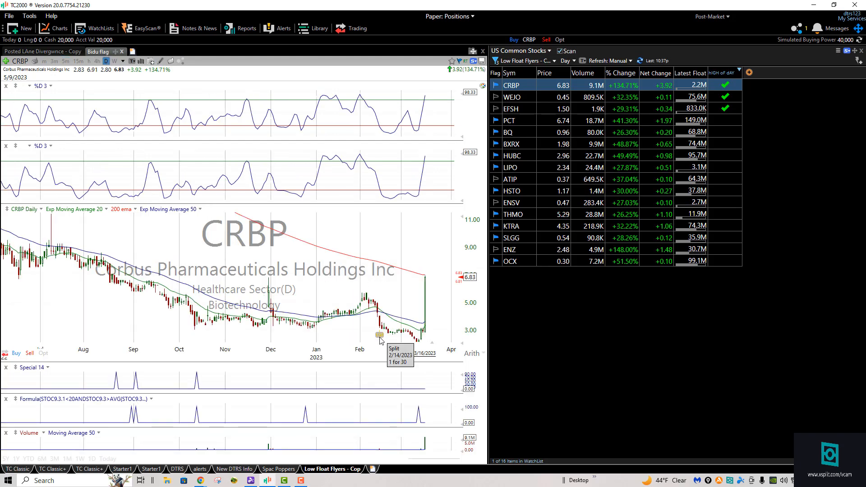
pyautogui.moveTo(378, 338)
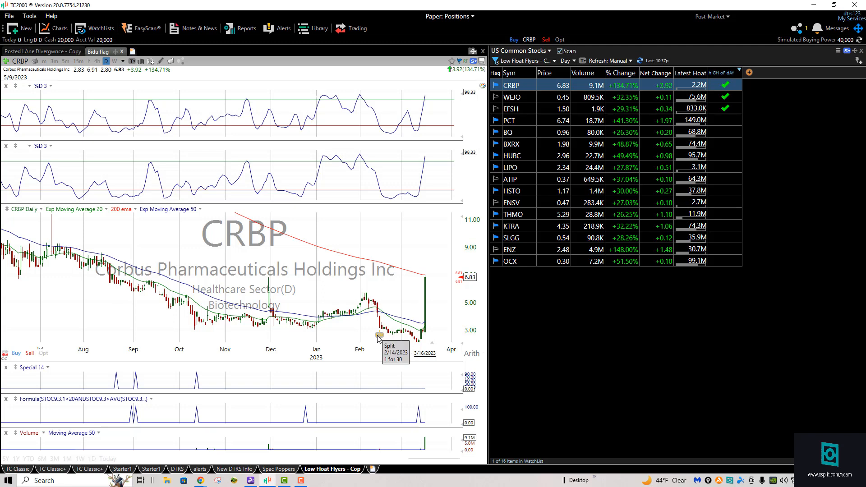
pyautogui.moveTo(400, 357)
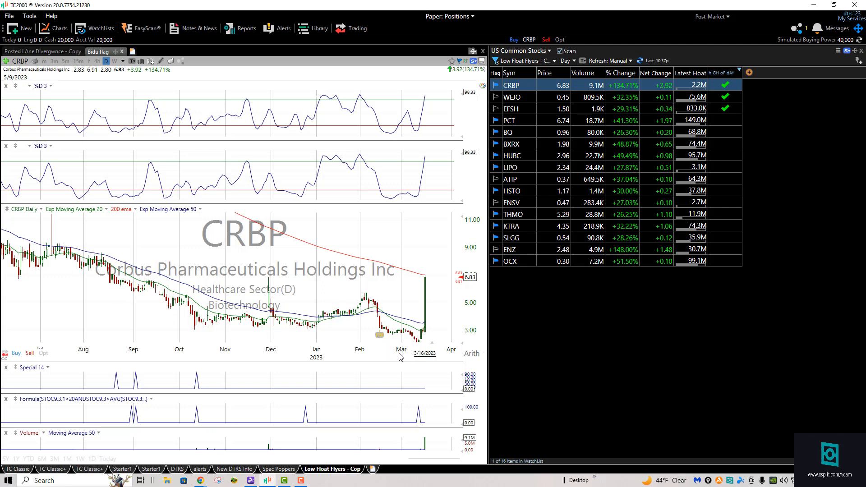
pyautogui.moveTo(427, 289)
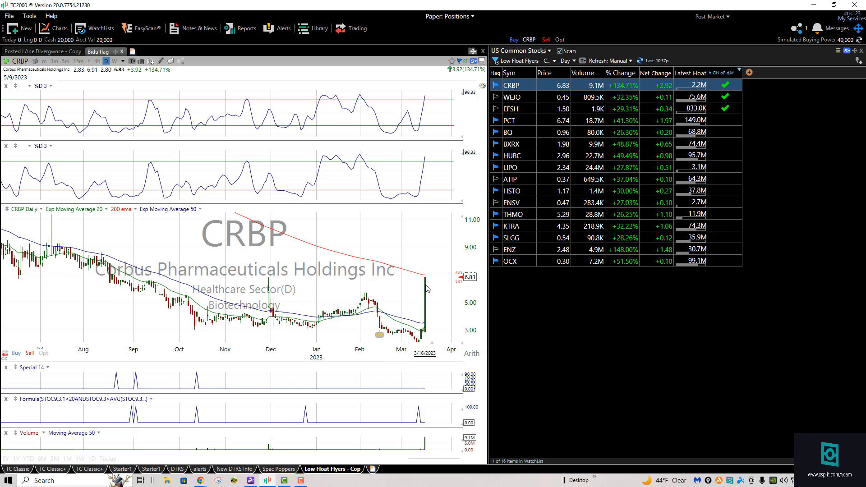
pyautogui.moveTo(29, 15)
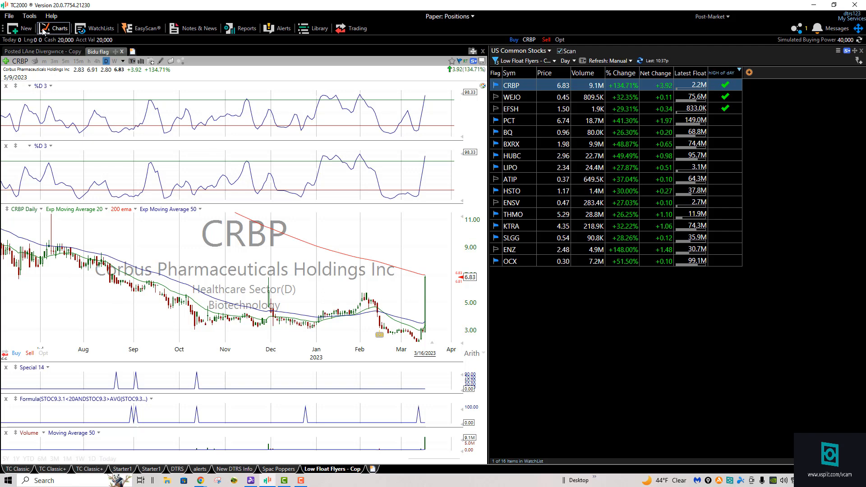
pyautogui.moveTo(230, 142)
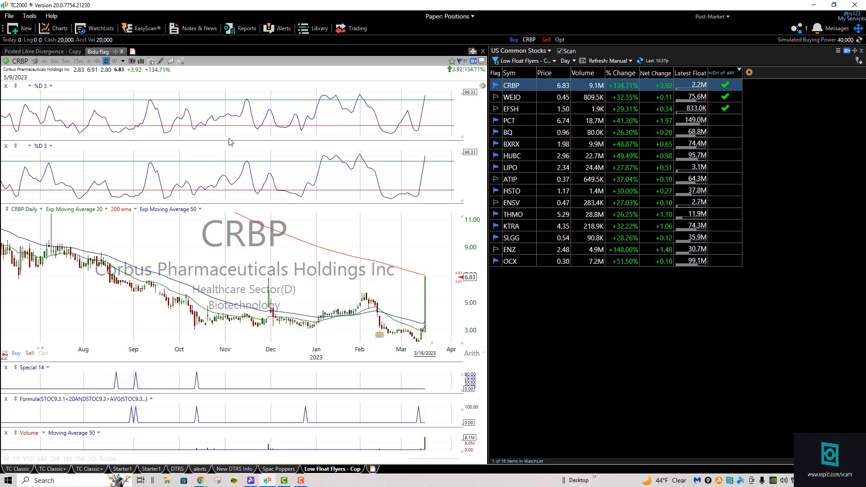
pyautogui.moveTo(227, 139)
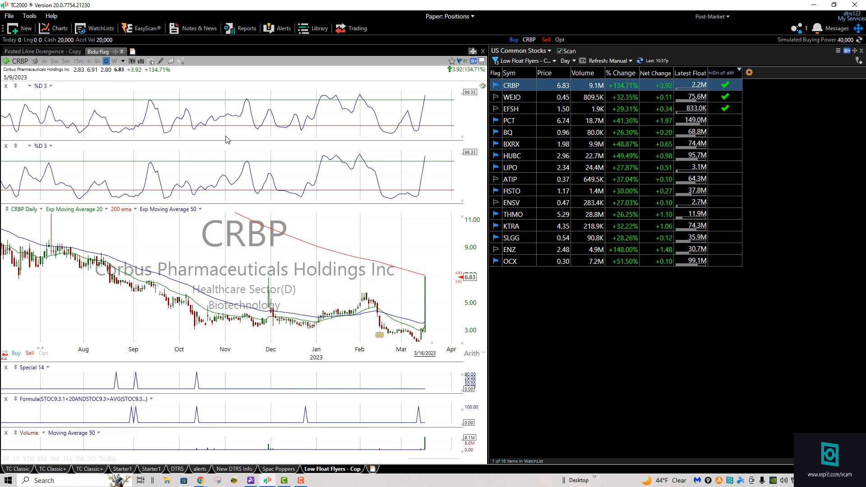
pyautogui.moveTo(394, 345)
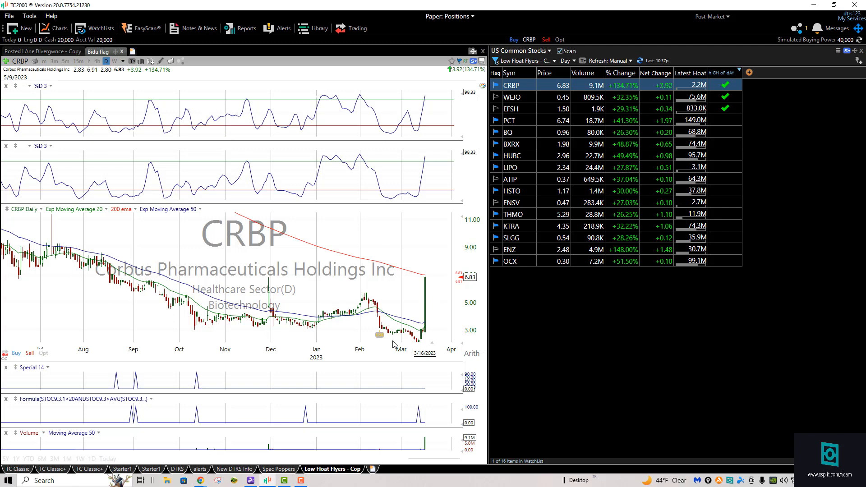
pyautogui.moveTo(379, 335)
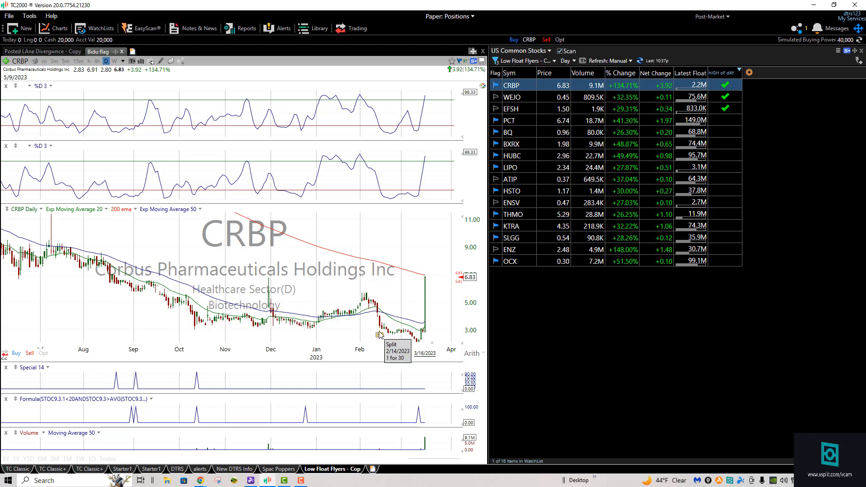
pyautogui.moveTo(377, 337)
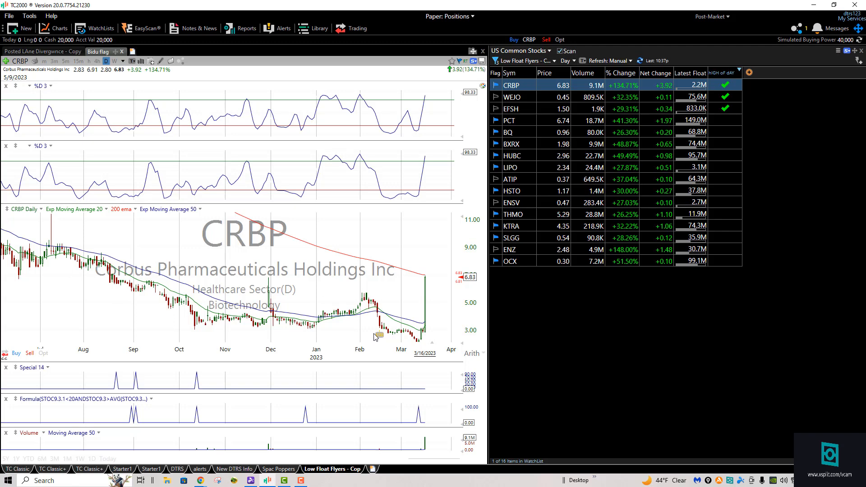
pyautogui.moveTo(517, 96)
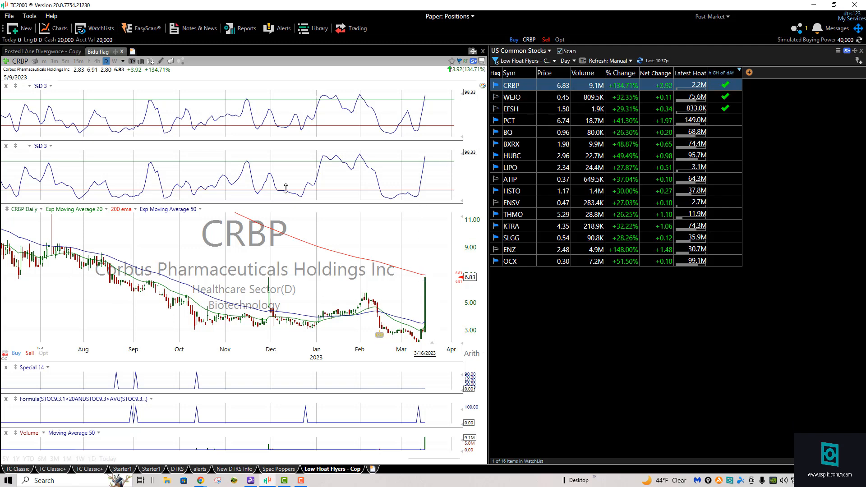
# - Switch the CRBP chart to 5-minute bars to see the intraday run-up
pyautogui.click(65, 61)
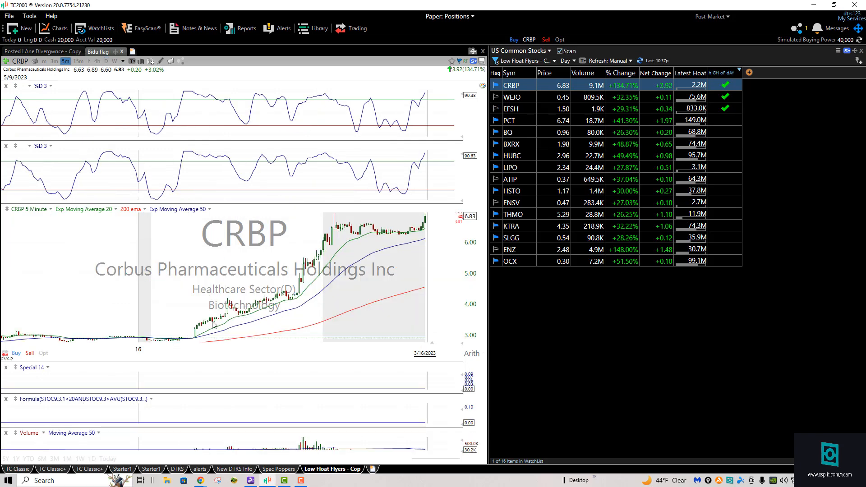
pyautogui.moveTo(427, 273)
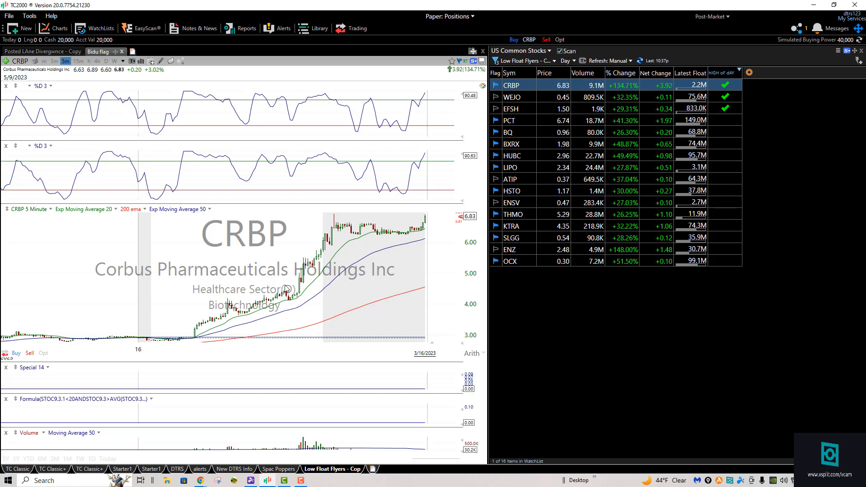
pyautogui.moveTo(241, 269)
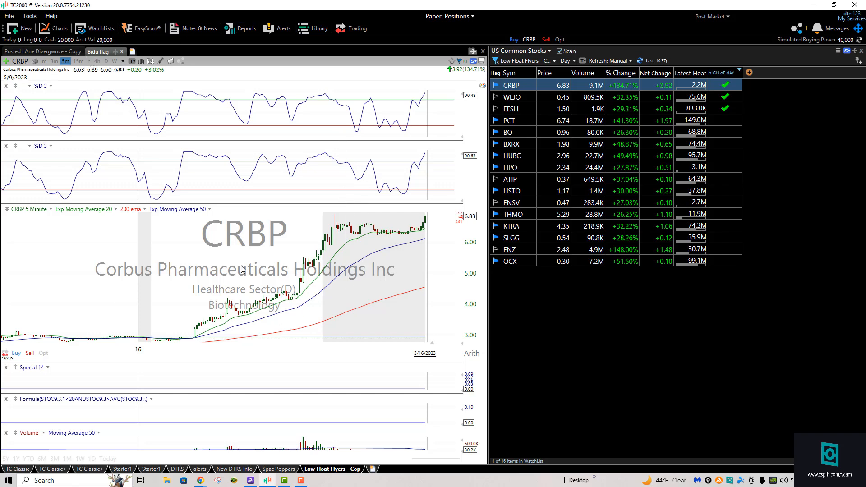
pyautogui.moveTo(194, 335)
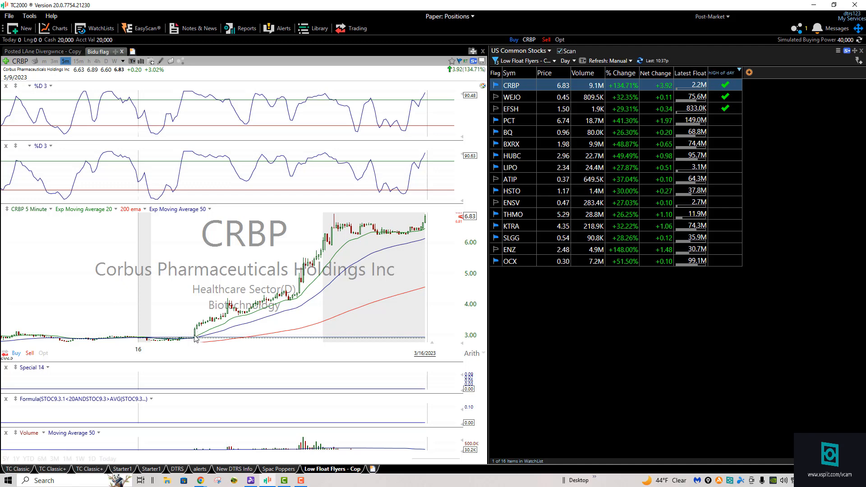
pyautogui.moveTo(231, 315)
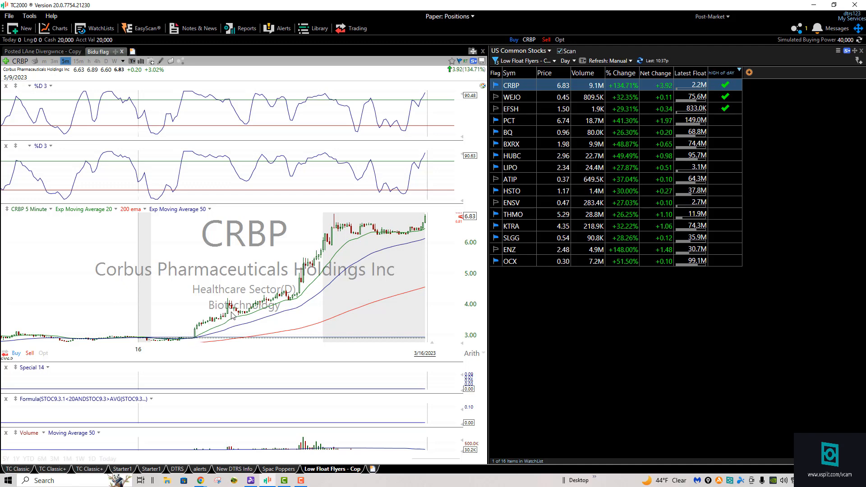
pyautogui.moveTo(260, 310)
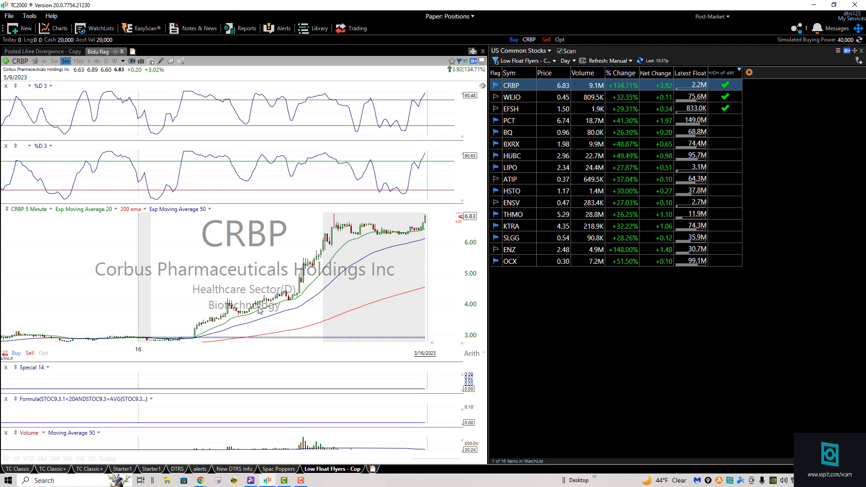
pyautogui.moveTo(197, 339)
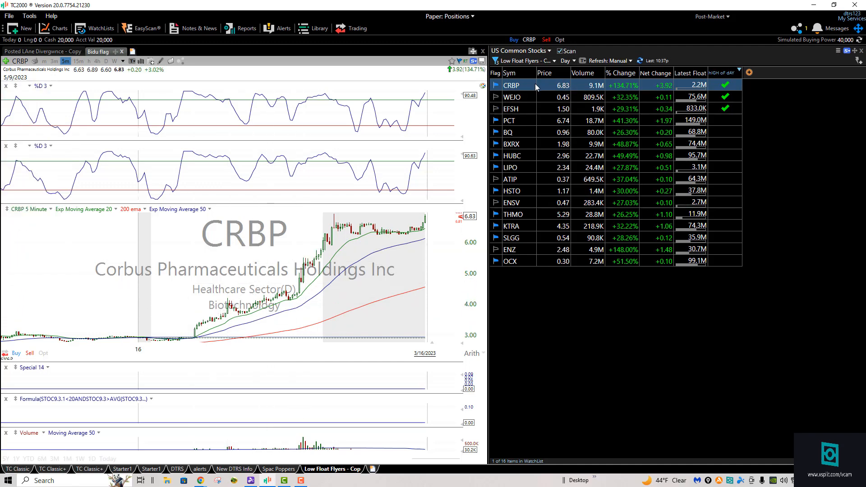
pyautogui.moveTo(623, 86)
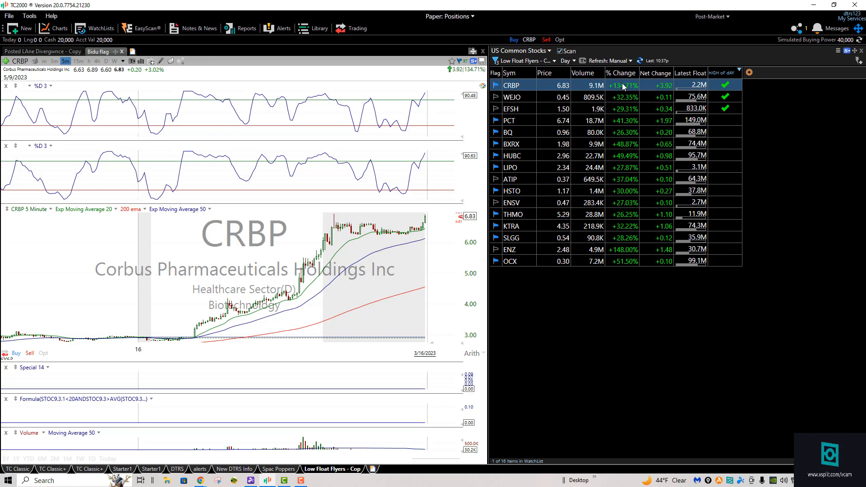
# - Load WEJO from the Low Float Flyers list and show it on daily bars
pyautogui.click(511, 97)
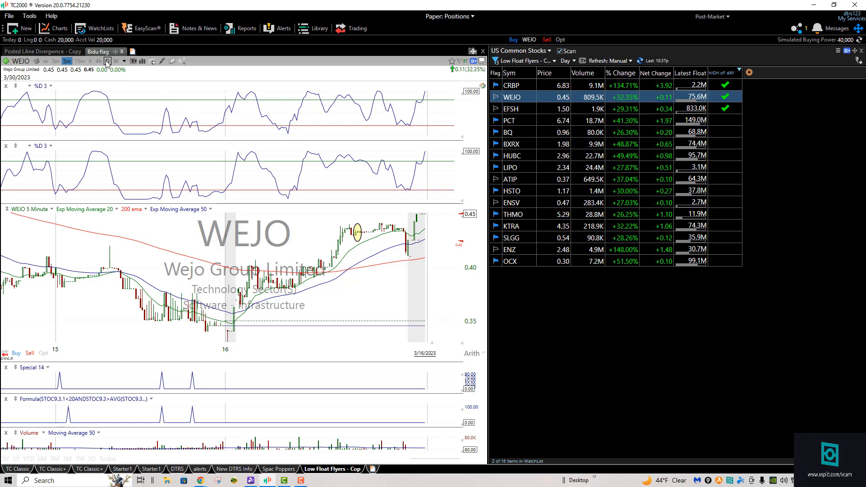
pyautogui.click(107, 61)
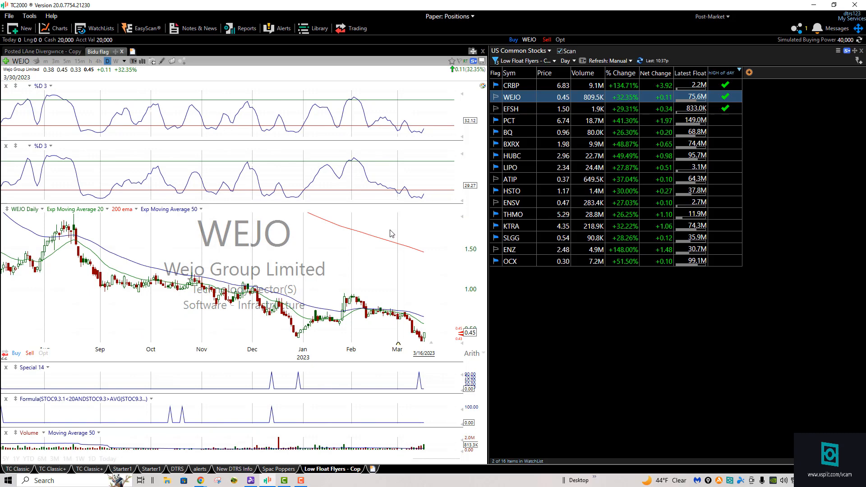
pyautogui.moveTo(261, 167)
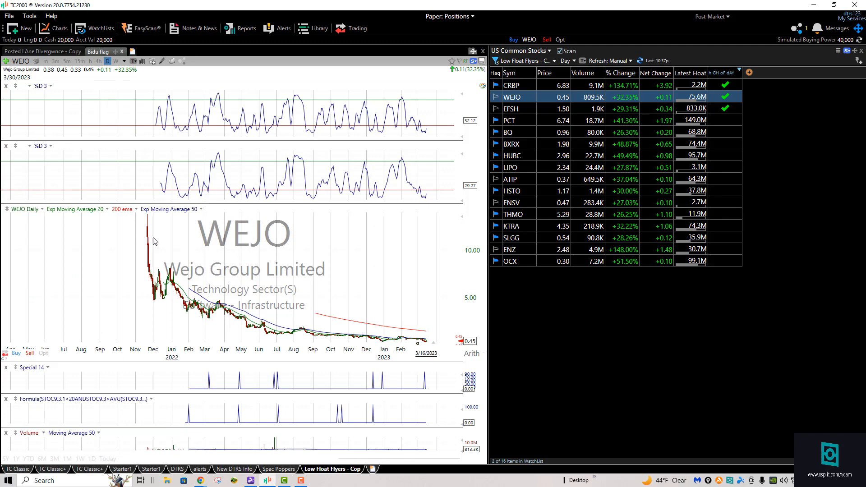
pyautogui.moveTo(246, 66)
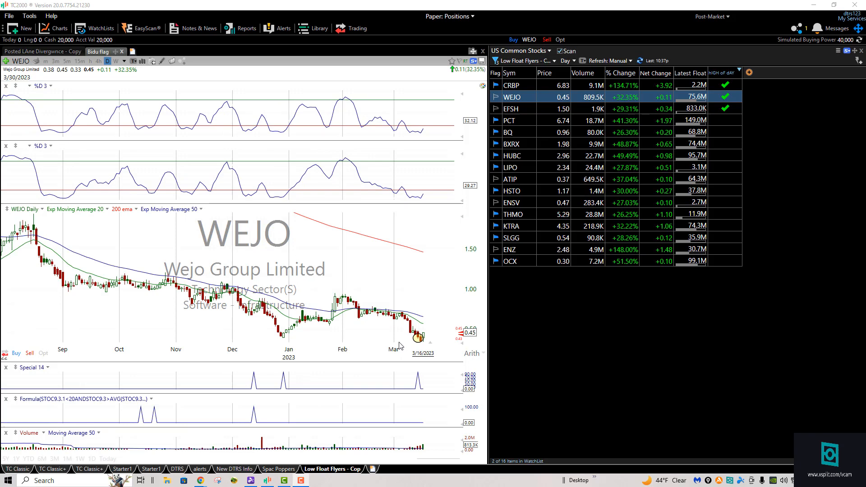
pyautogui.moveTo(416, 337)
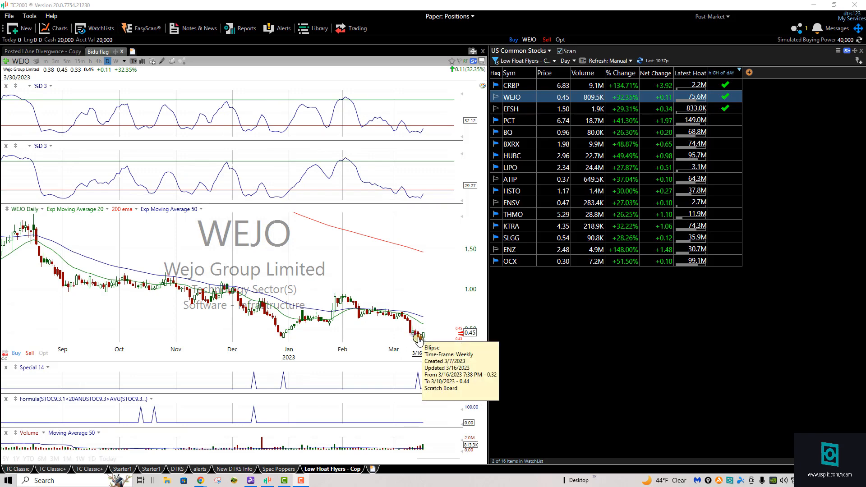
pyautogui.moveTo(419, 337)
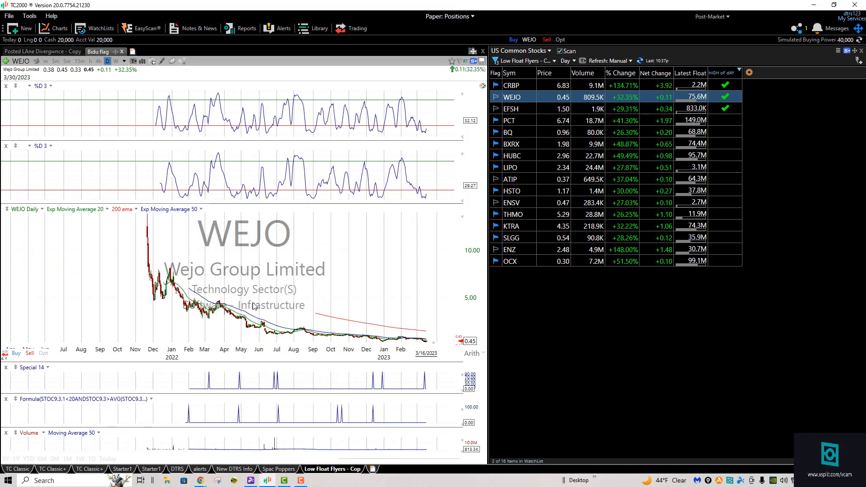
pyautogui.moveTo(448, 340)
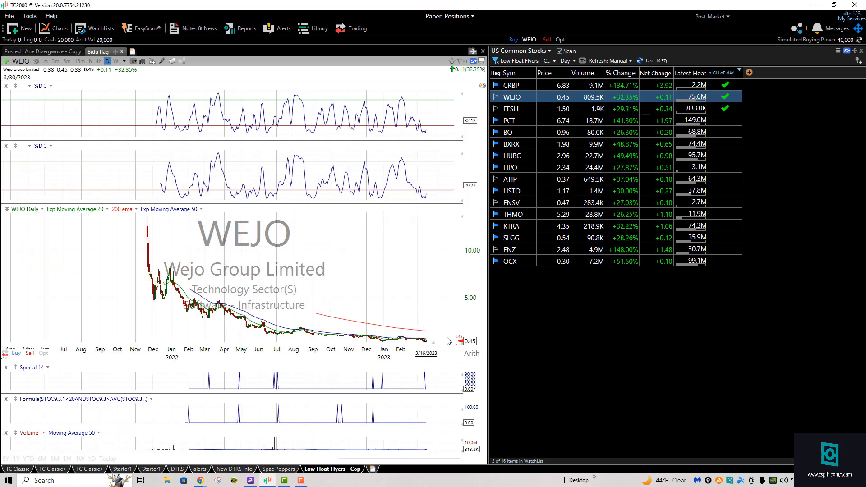
pyautogui.moveTo(341, 250)
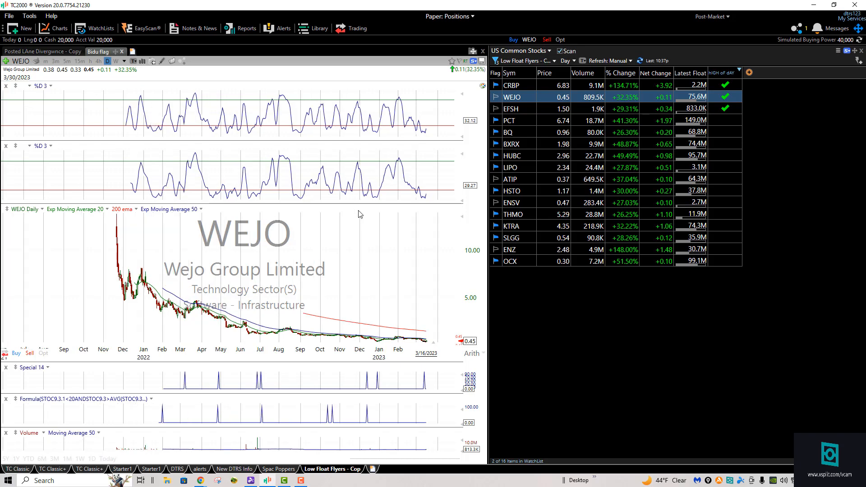
pyautogui.moveTo(361, 217)
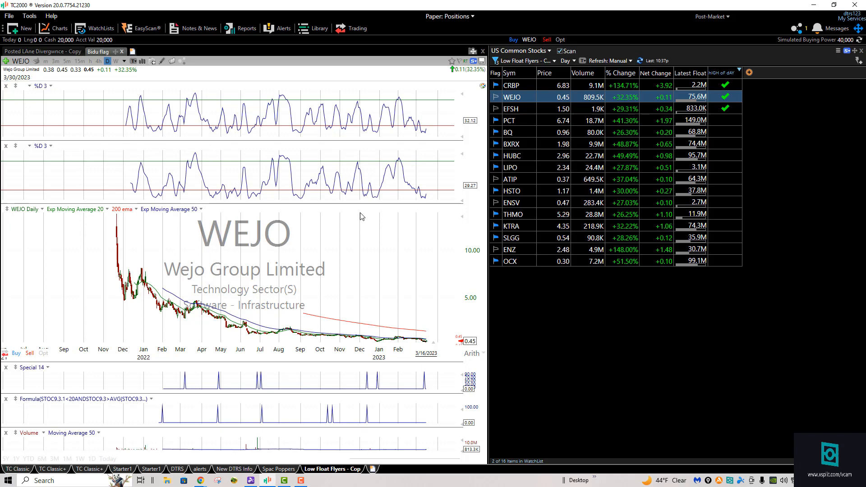
pyautogui.moveTo(385, 253)
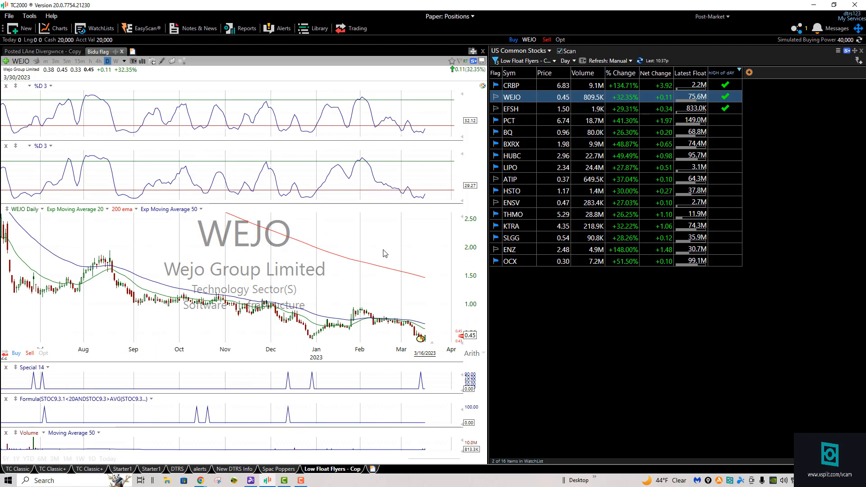
pyautogui.moveTo(173, 81)
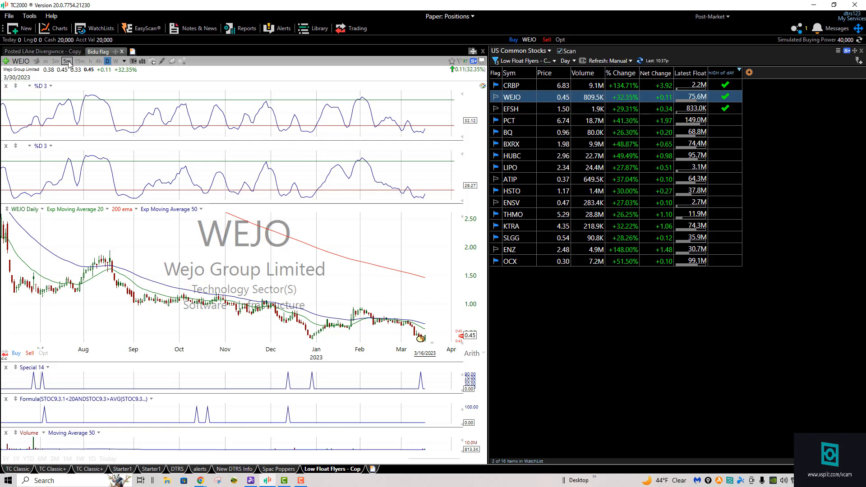
pyautogui.click(67, 61)
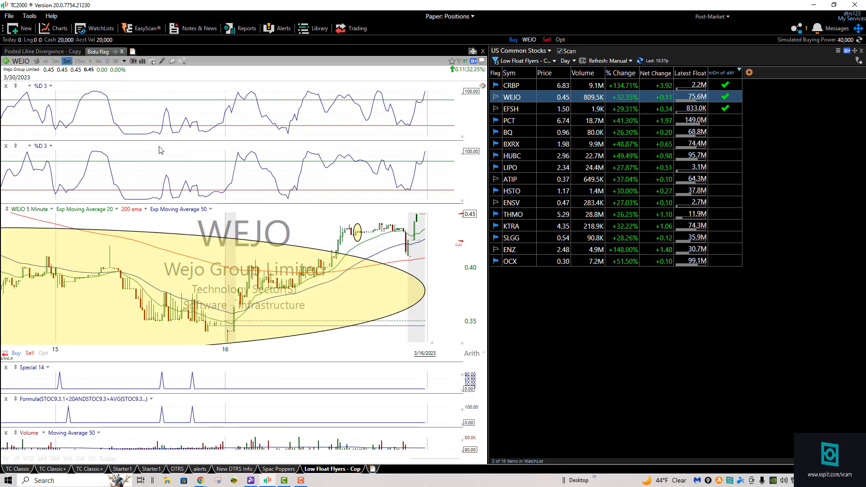
pyautogui.moveTo(262, 283)
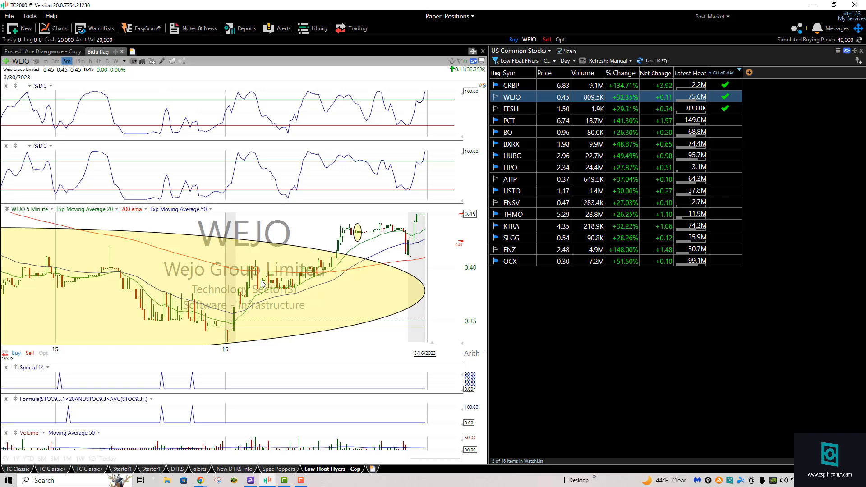
pyautogui.moveTo(369, 240)
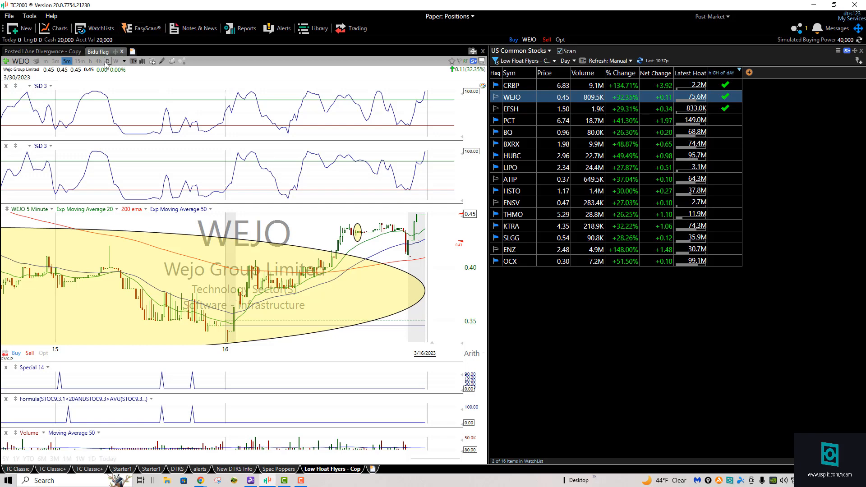
pyautogui.click(107, 61)
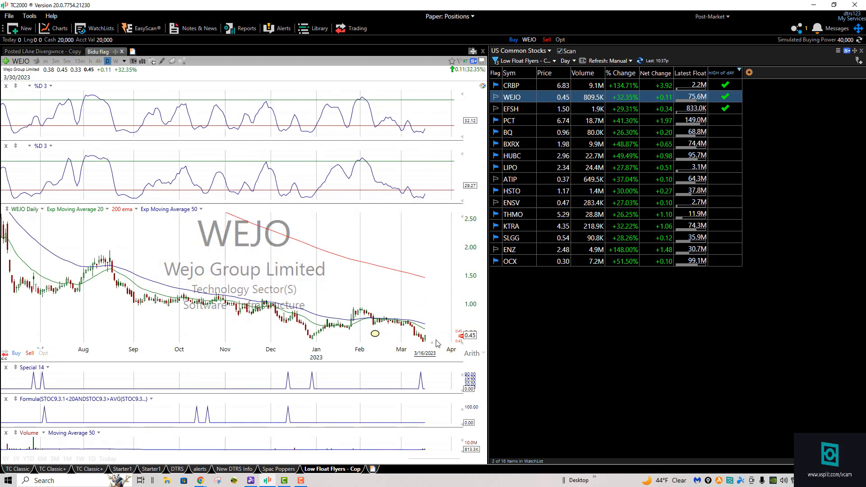
pyautogui.moveTo(313, 338)
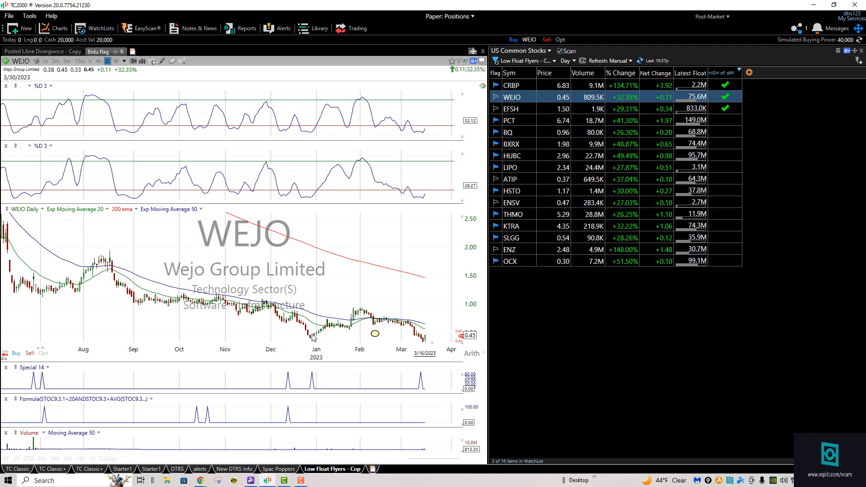
pyautogui.moveTo(509, 121)
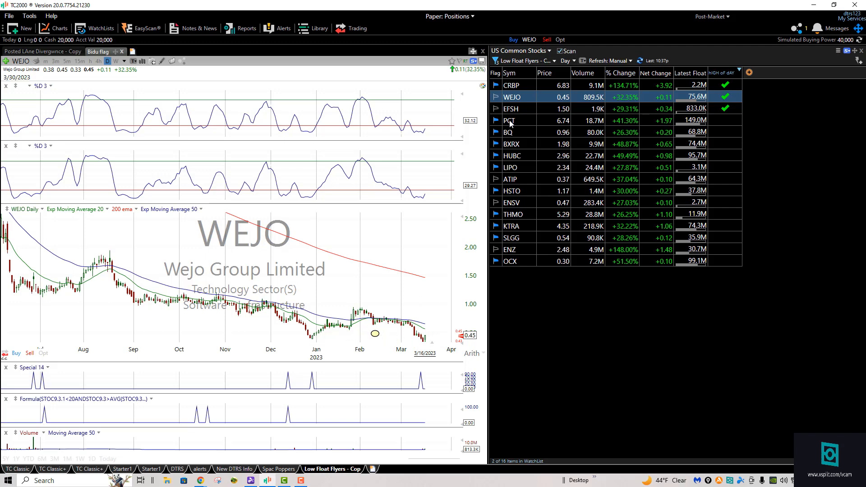
pyautogui.moveTo(508, 120)
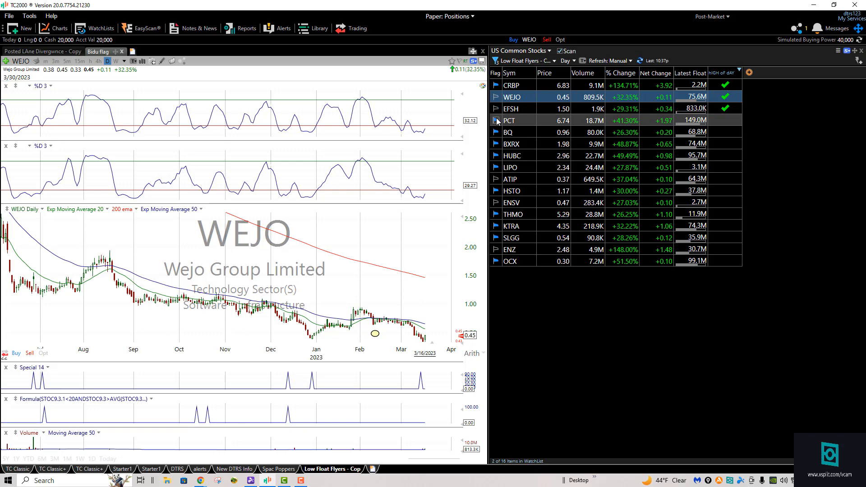
# - Load EFSH from the Low Float Flyers list on 5-minute bars
pyautogui.click(512, 108)
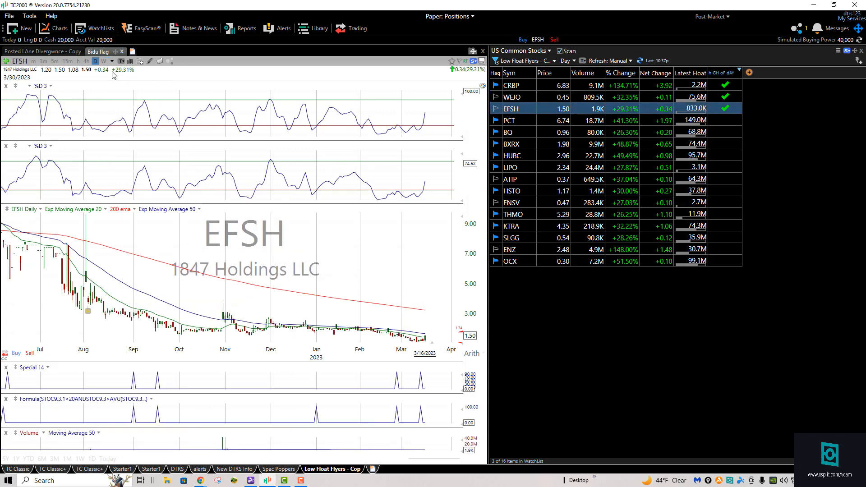
pyautogui.moveTo(197, 87)
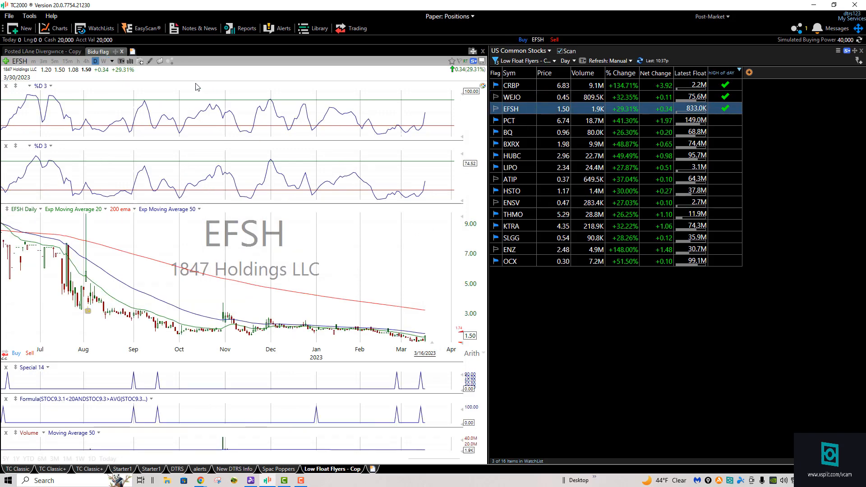
pyautogui.click(55, 61)
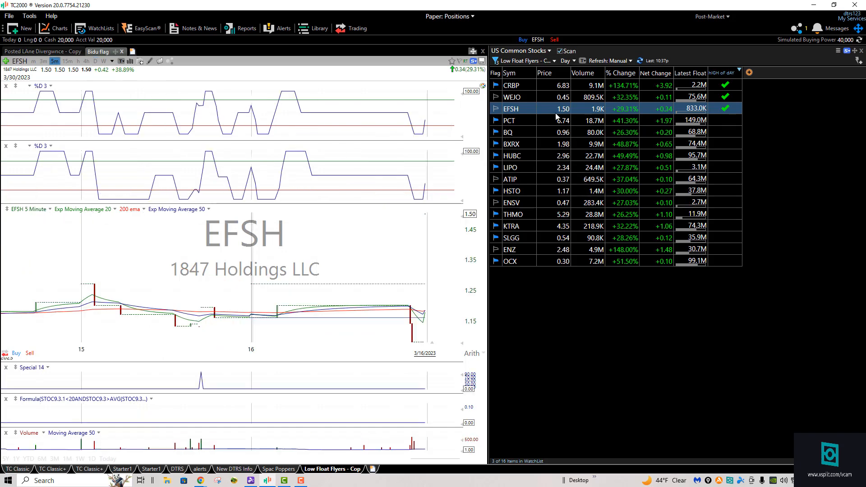
# - Load PureCycle Technologies (PCT), fourth in the Low Float Flyers list
pyautogui.click(508, 120)
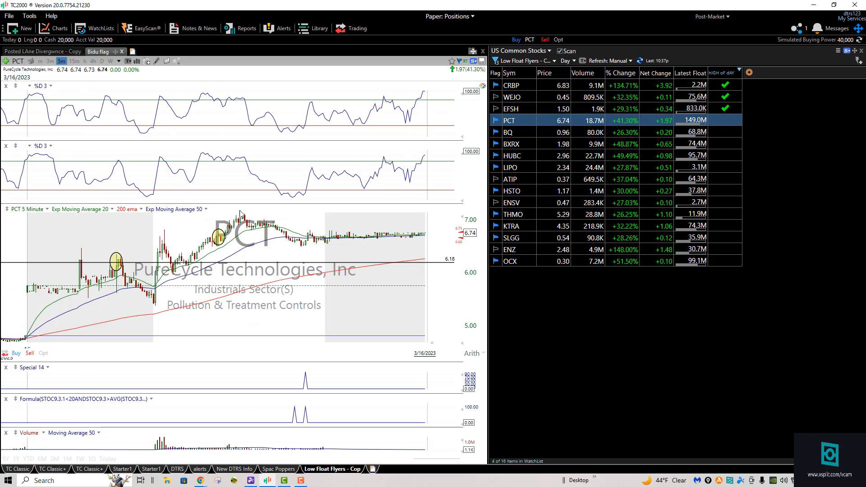
pyautogui.moveTo(46, 253)
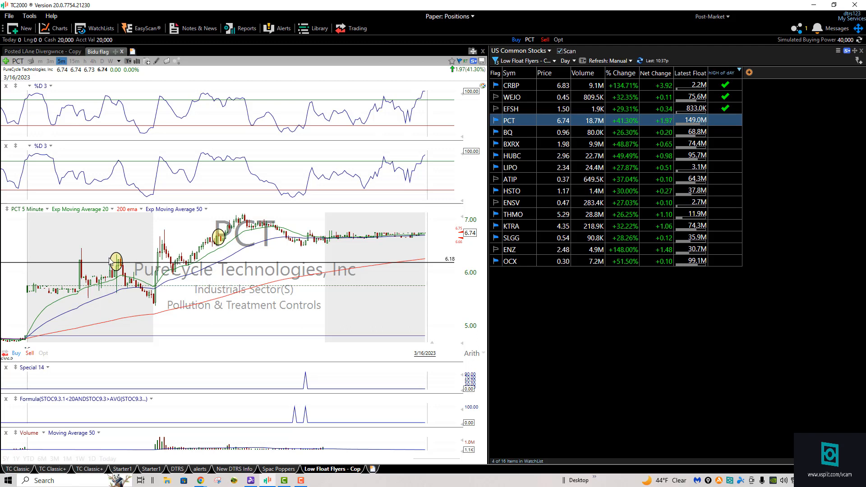
pyautogui.moveTo(116, 282)
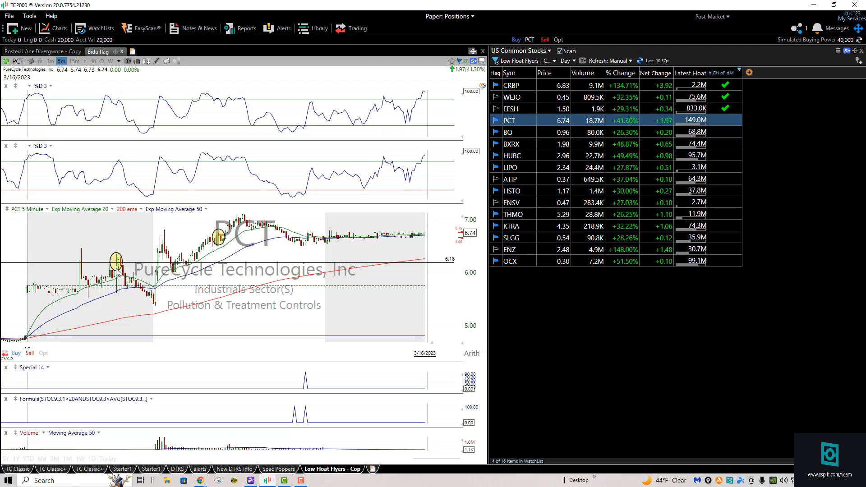
pyautogui.moveTo(116, 265)
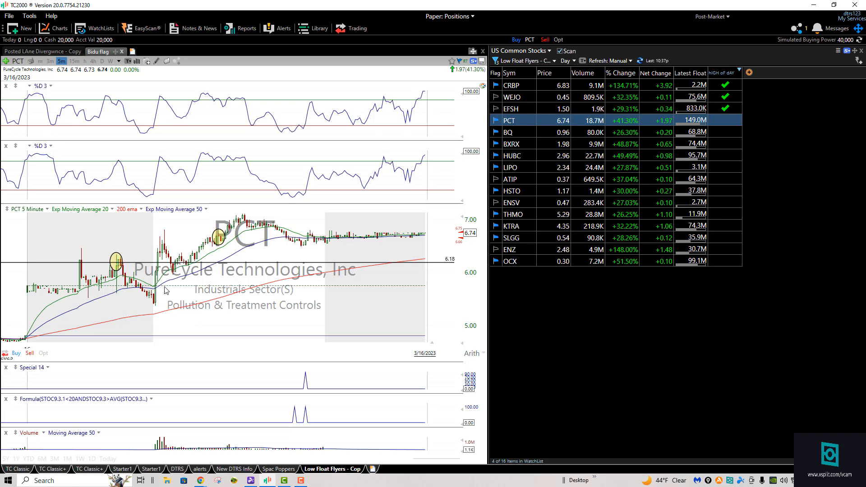
pyautogui.moveTo(226, 241)
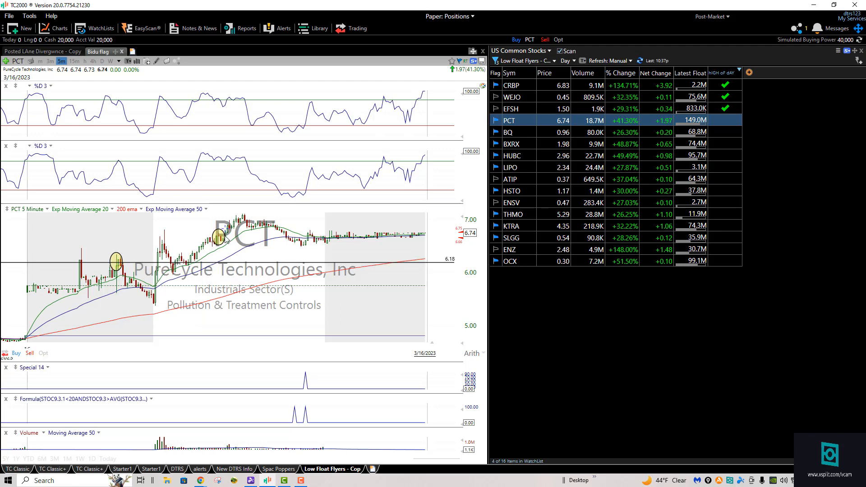
pyautogui.moveTo(221, 235)
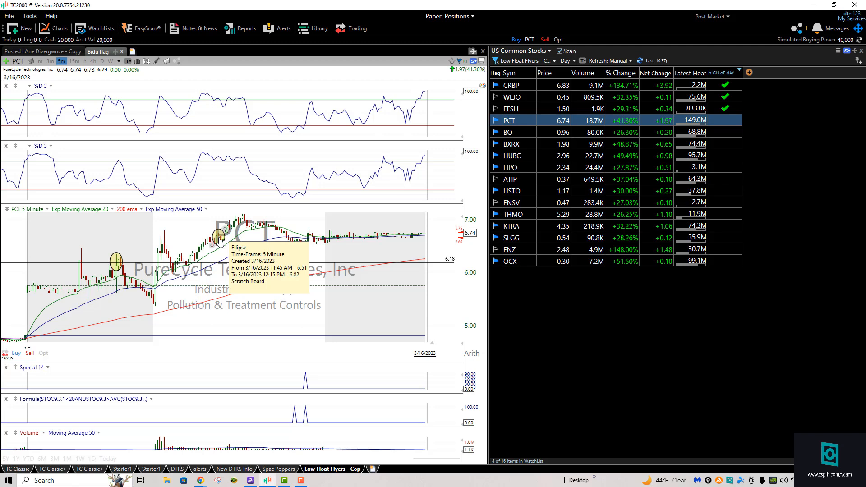
pyautogui.moveTo(316, 252)
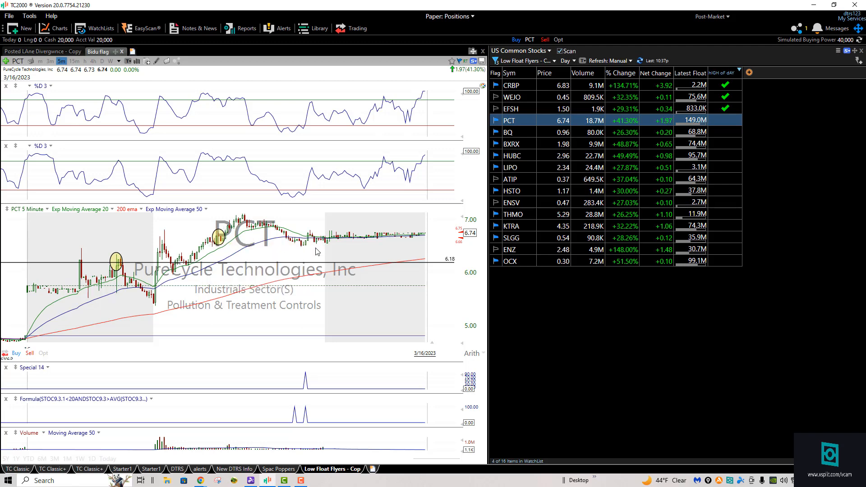
pyautogui.moveTo(215, 257)
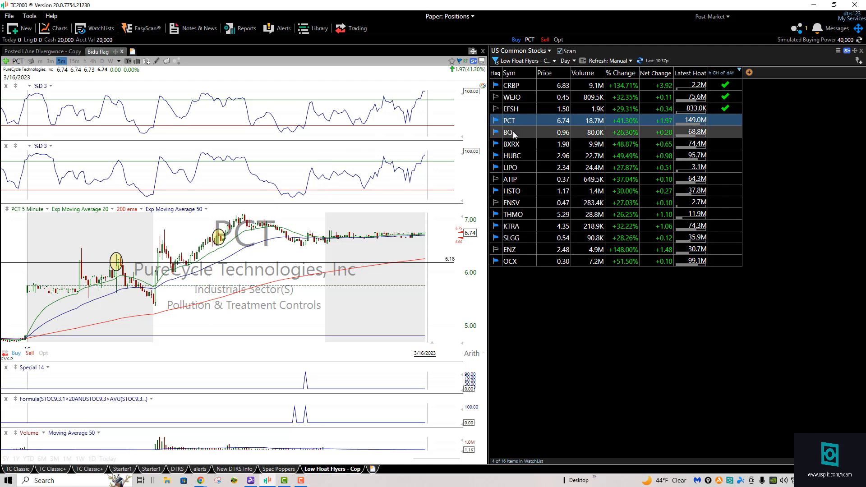
pyautogui.moveTo(470, 149)
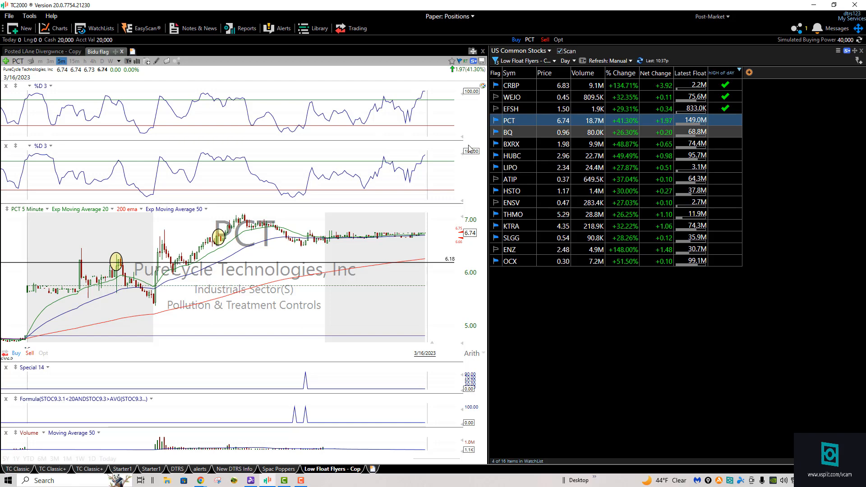
pyautogui.moveTo(542, 152)
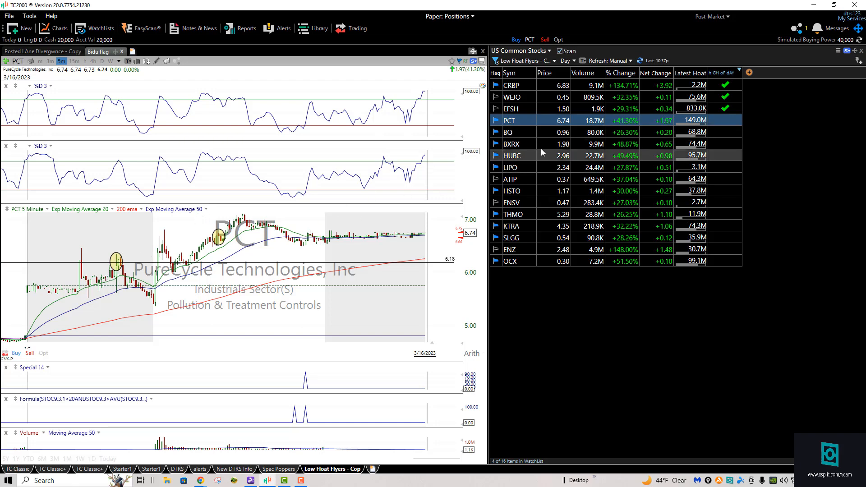
# - Load Boqii Holding (BQ), fifth in the Low Float Flyers list
pyautogui.click(507, 132)
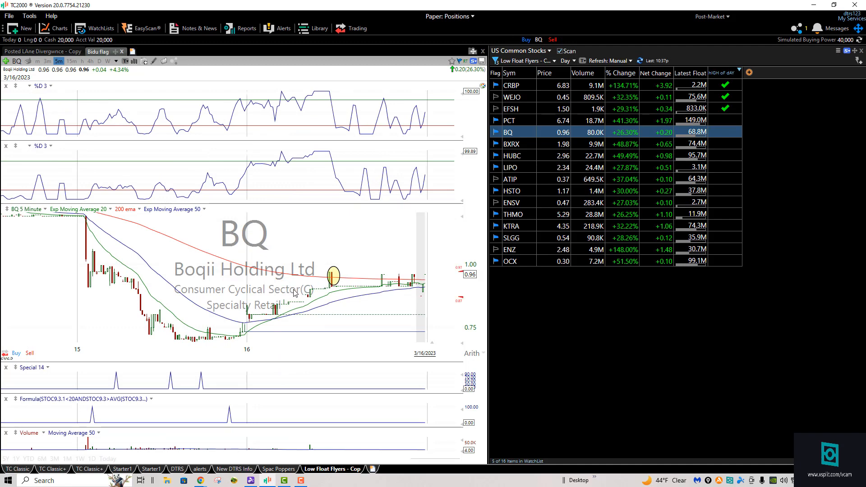
pyautogui.moveTo(335, 285)
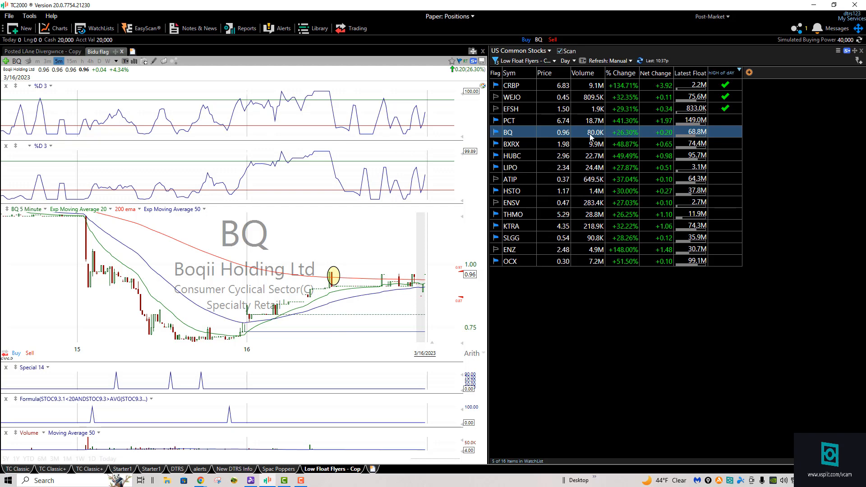
# - Load Baudax Bio (BXRX), sixth in the Low Float Flyers list
pyautogui.click(510, 143)
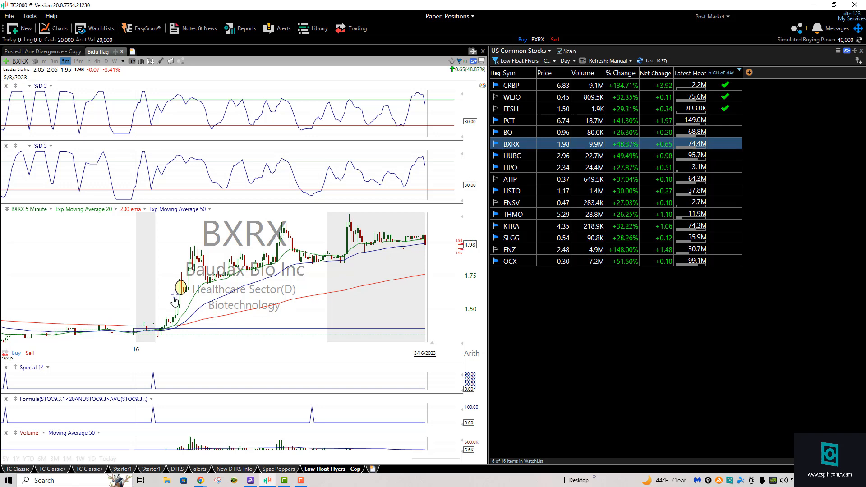
pyautogui.moveTo(175, 298)
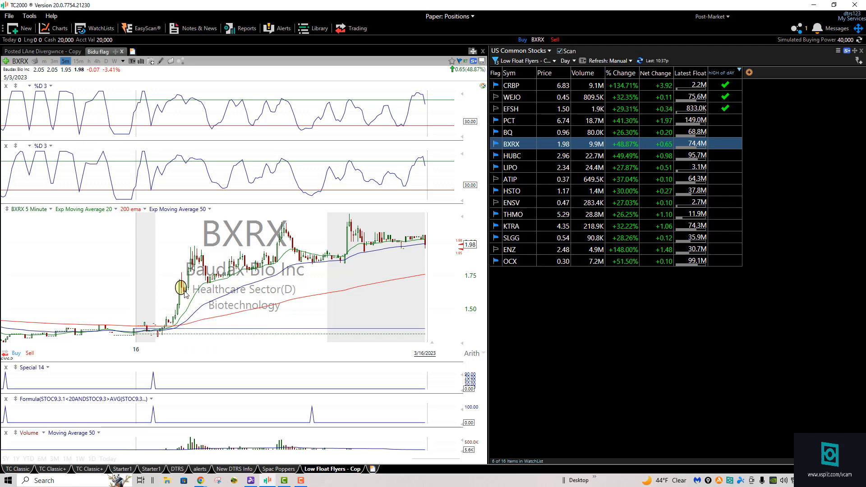
pyautogui.moveTo(182, 290)
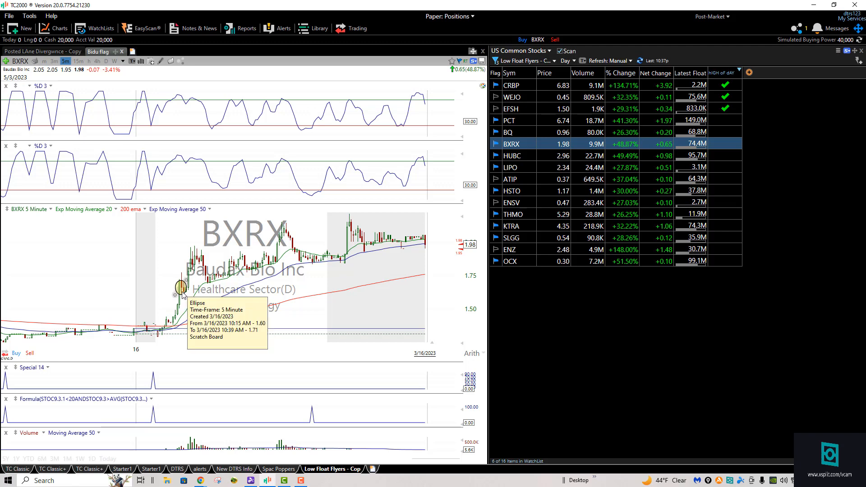
pyautogui.moveTo(384, 236)
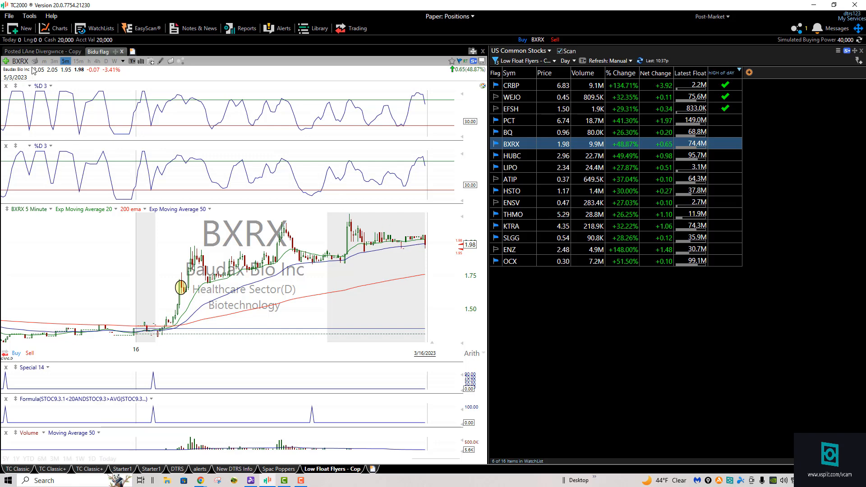
# - Switch the BXRX chart to daily bars to show its multi-year decline
pyautogui.click(105, 61)
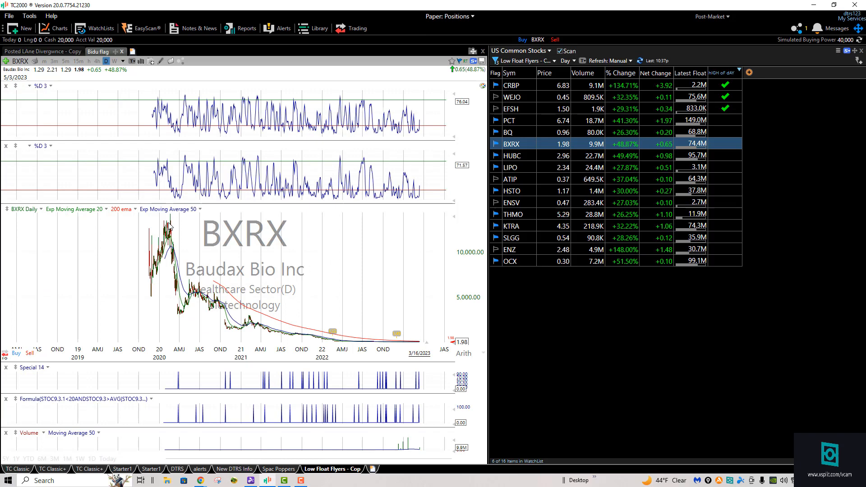
pyautogui.moveTo(398, 257)
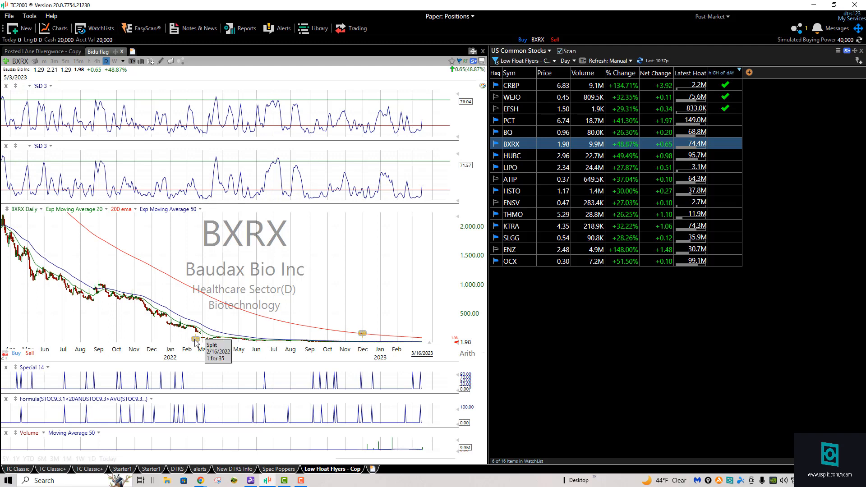
pyautogui.moveTo(369, 338)
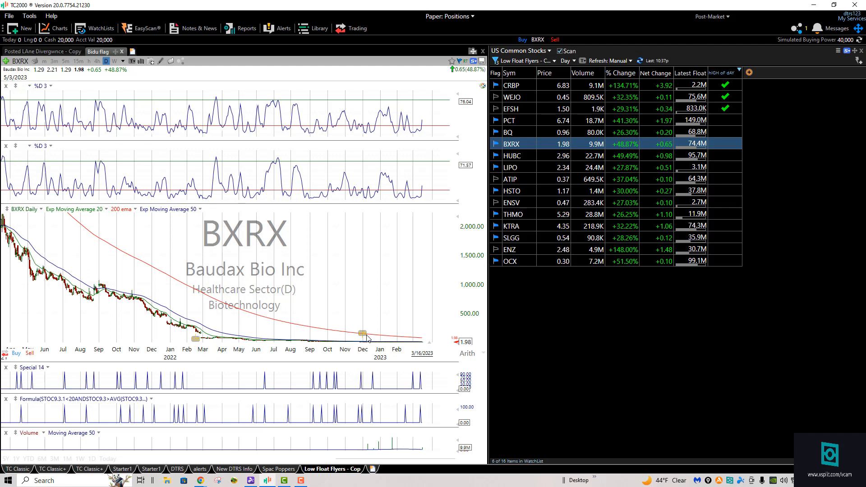
pyautogui.moveTo(362, 335)
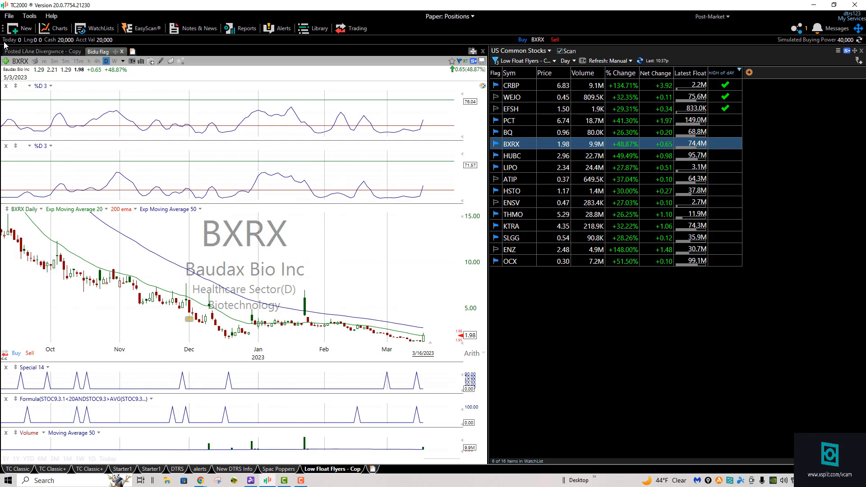
pyautogui.click(66, 61)
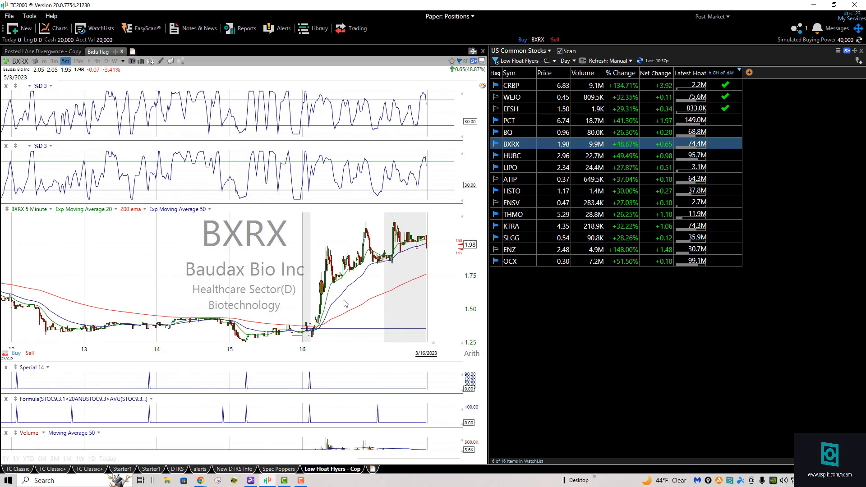
pyautogui.moveTo(425, 248)
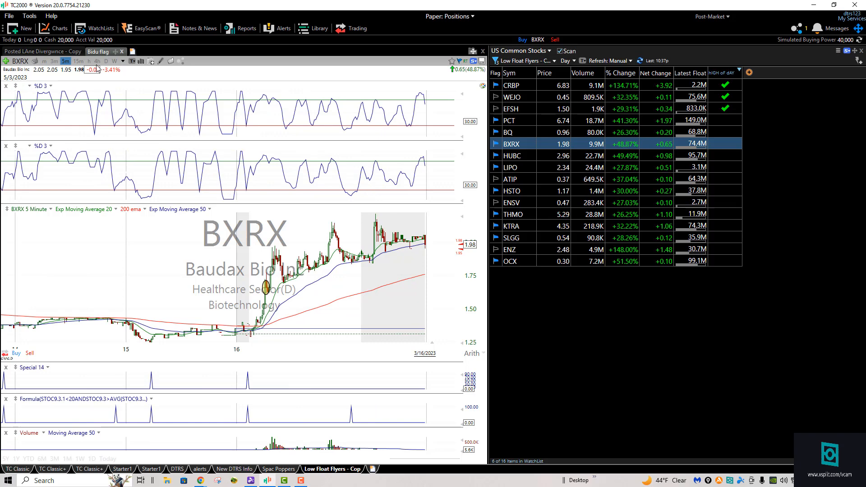
pyautogui.click(114, 61)
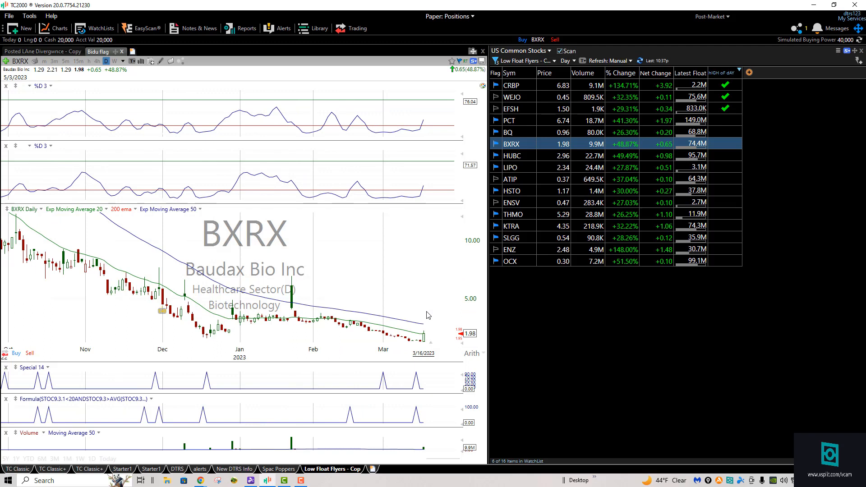
pyautogui.moveTo(429, 340)
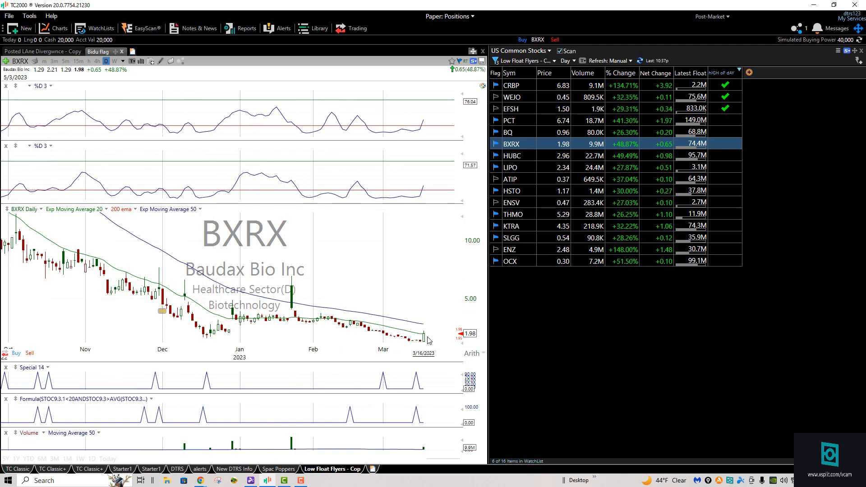
pyautogui.moveTo(472, 110)
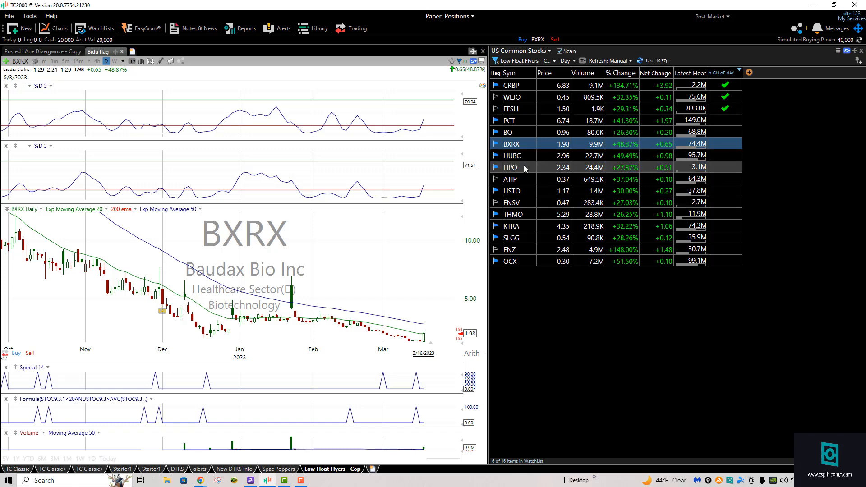
pyautogui.moveTo(508, 155)
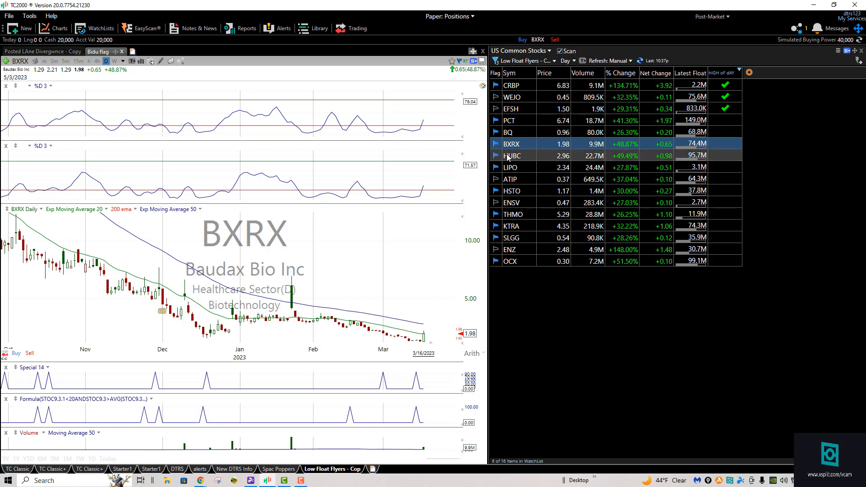
# - Chart HUBC on 5-minute and daily bars, then step through LIPO to ATIP
pyautogui.click(512, 155)
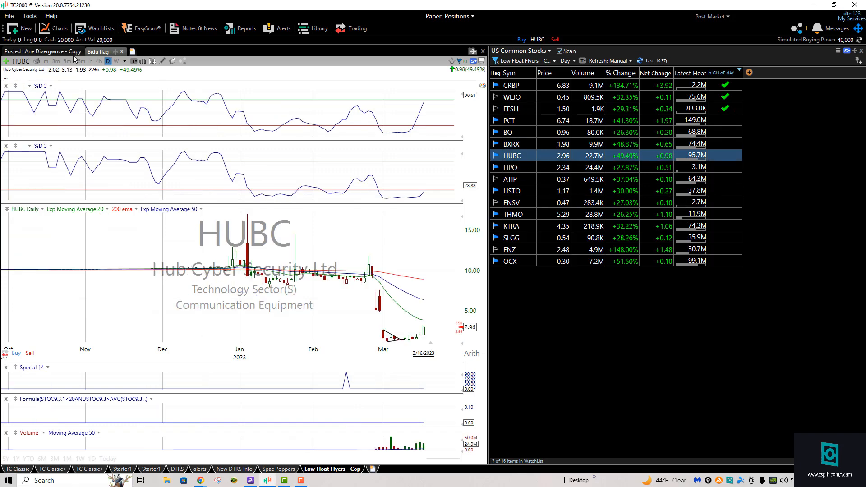
pyautogui.moveTo(425, 337)
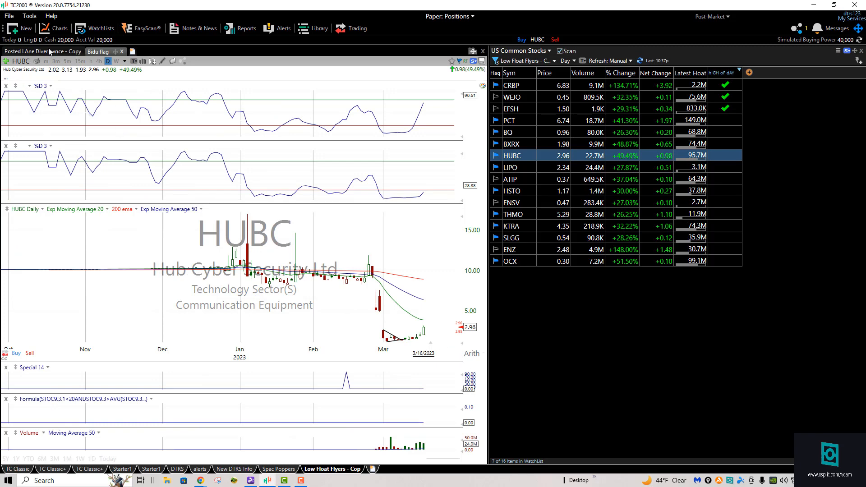
pyautogui.click(68, 61)
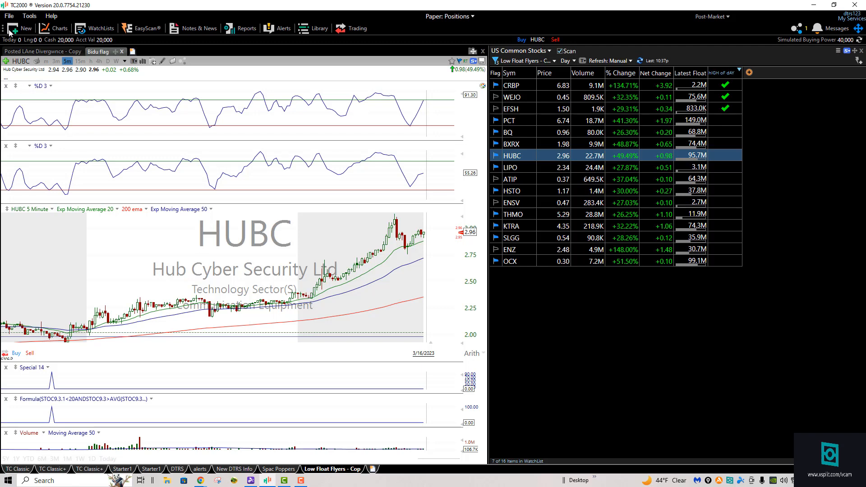
pyautogui.click(116, 61)
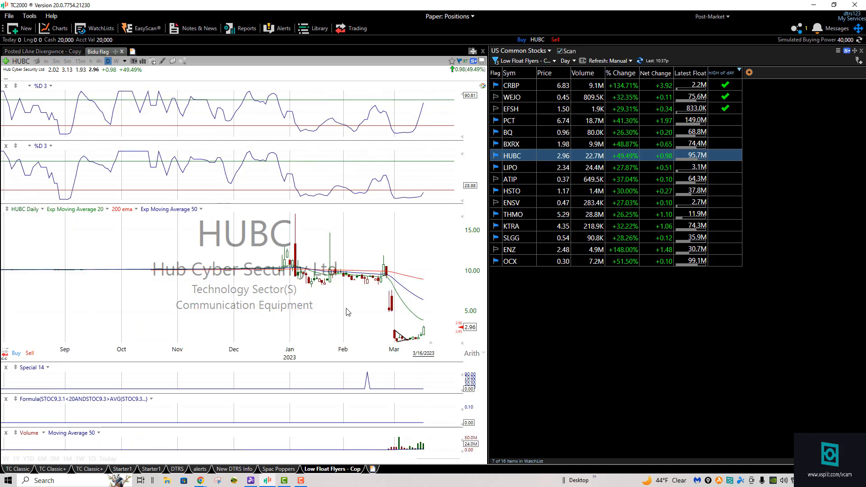
pyautogui.moveTo(409, 344)
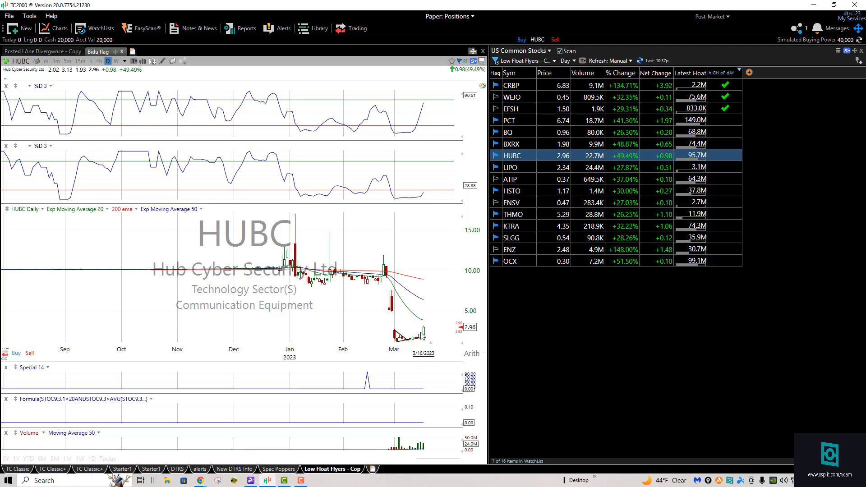
pyautogui.moveTo(420, 326)
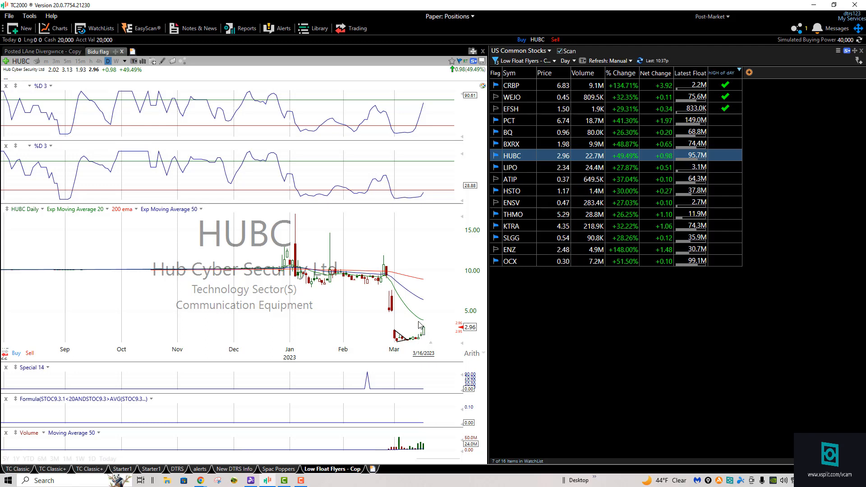
pyautogui.moveTo(260, 203)
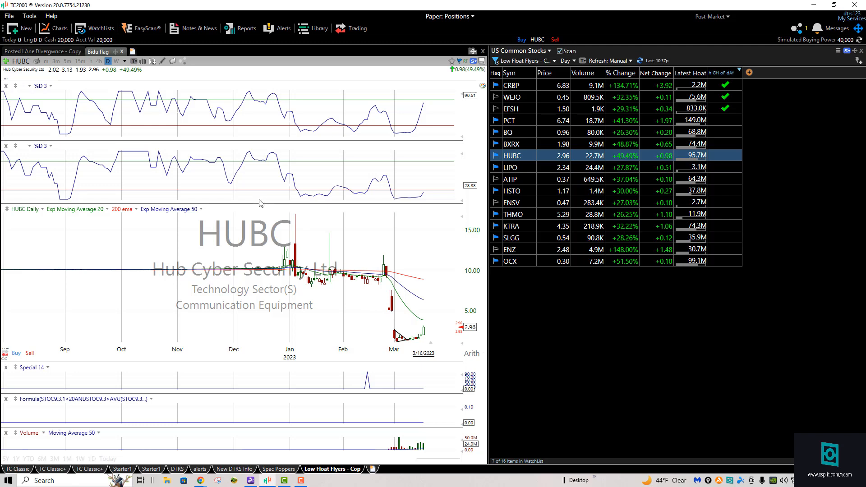
pyautogui.moveTo(256, 201)
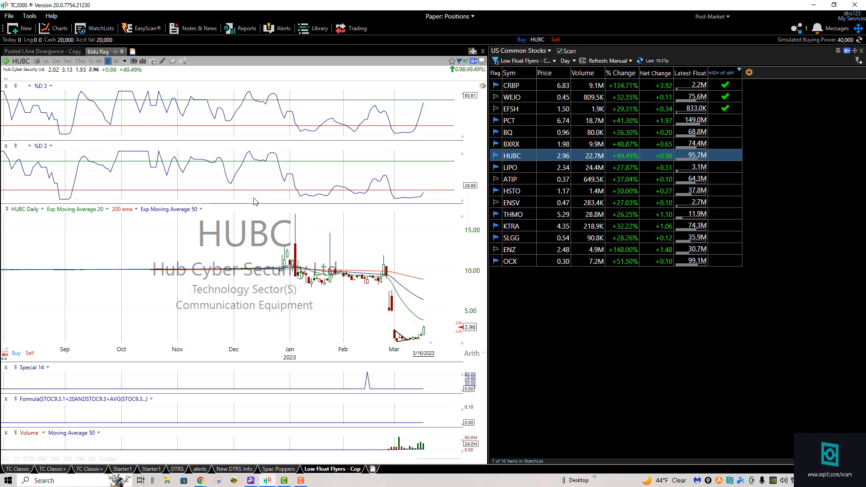
pyautogui.moveTo(411, 307)
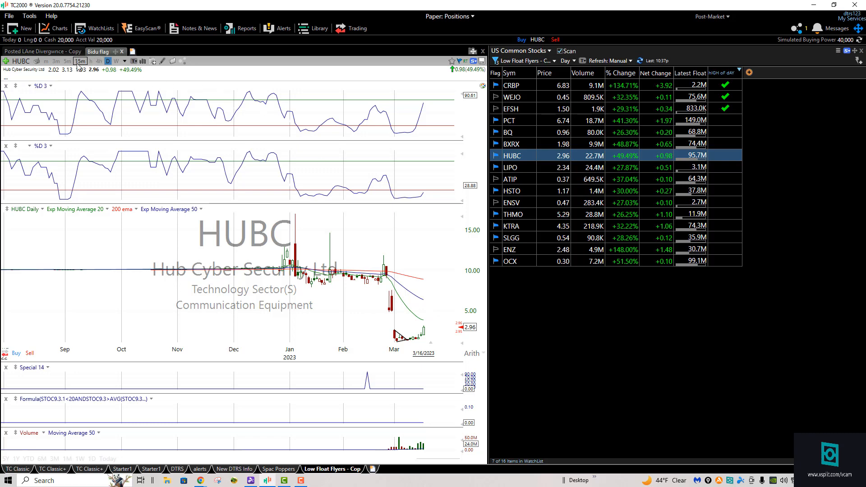
pyautogui.click(66, 61)
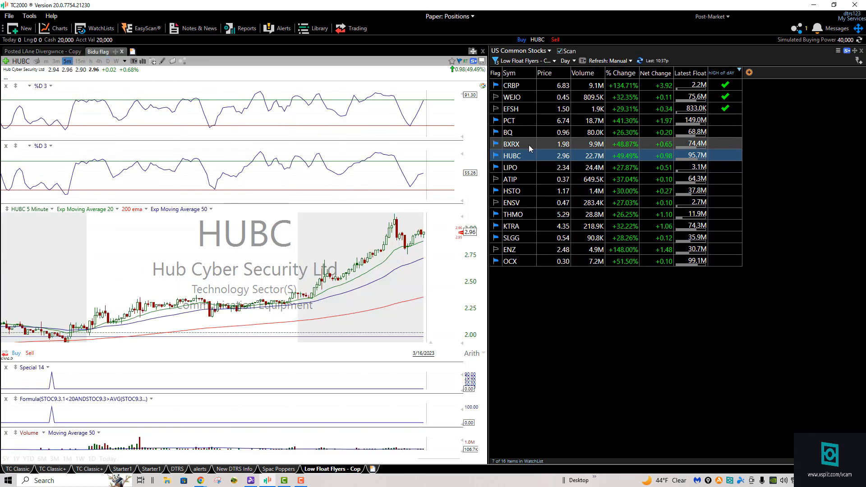
pyautogui.click(510, 167)
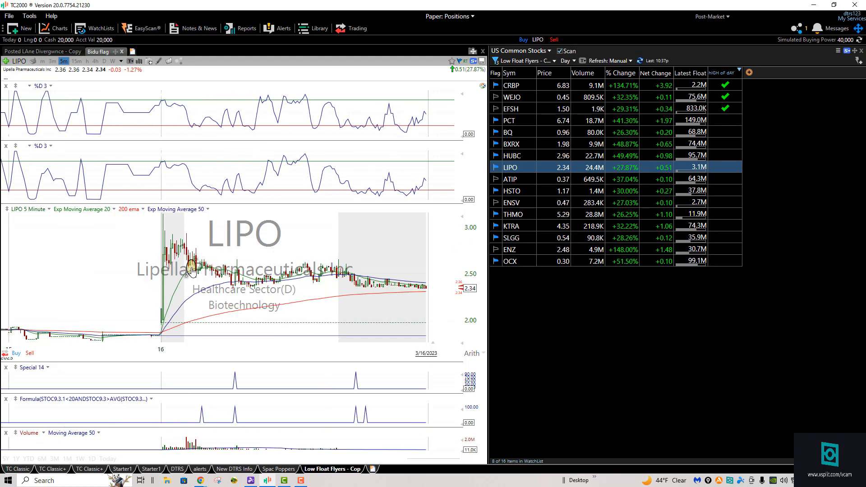
pyautogui.moveTo(362, 266)
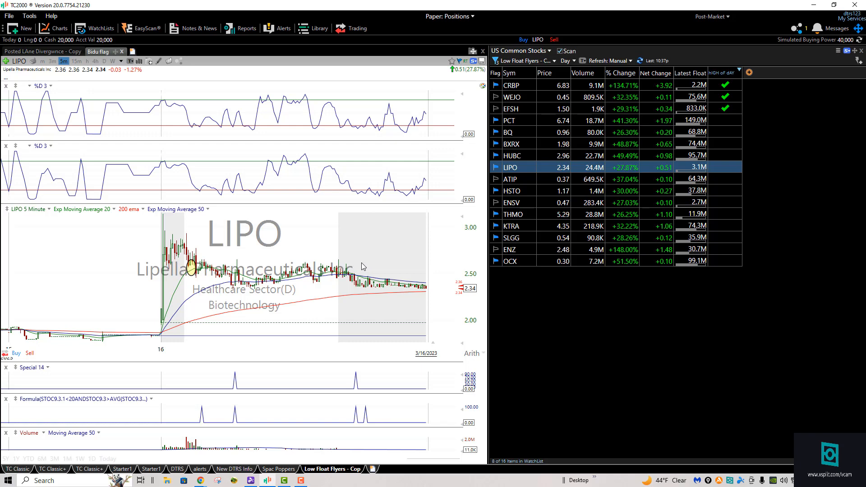
pyautogui.click(510, 179)
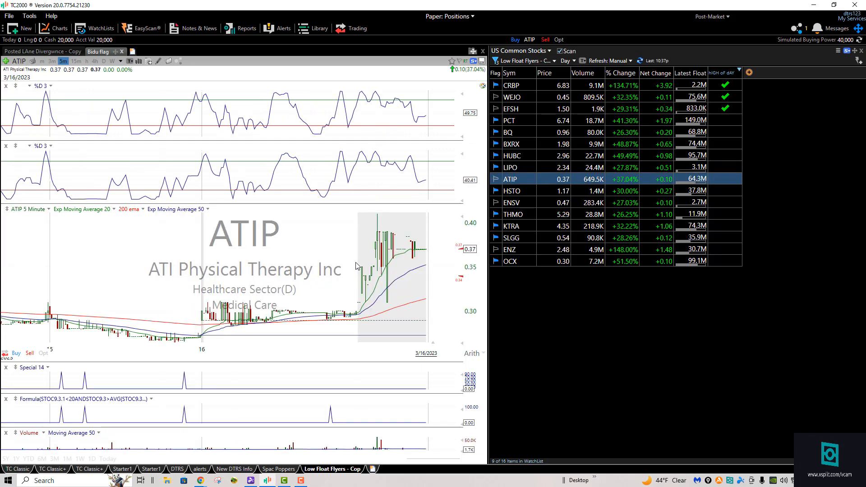
pyautogui.moveTo(360, 294)
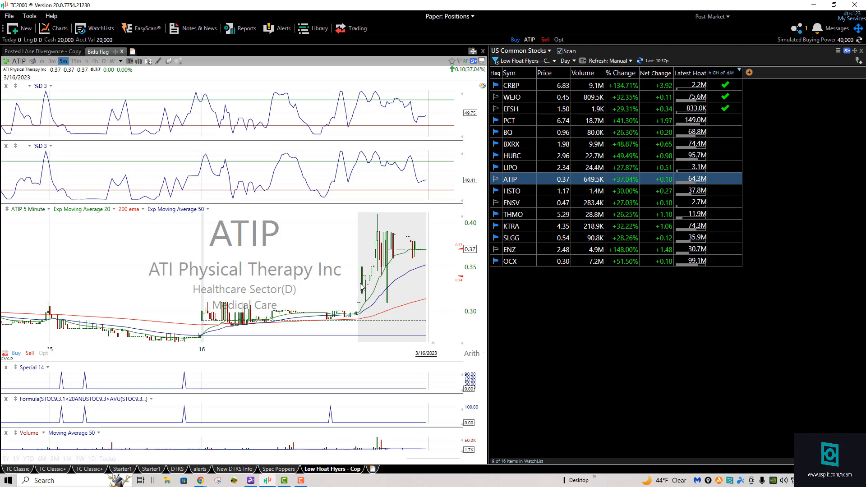
pyautogui.moveTo(358, 309)
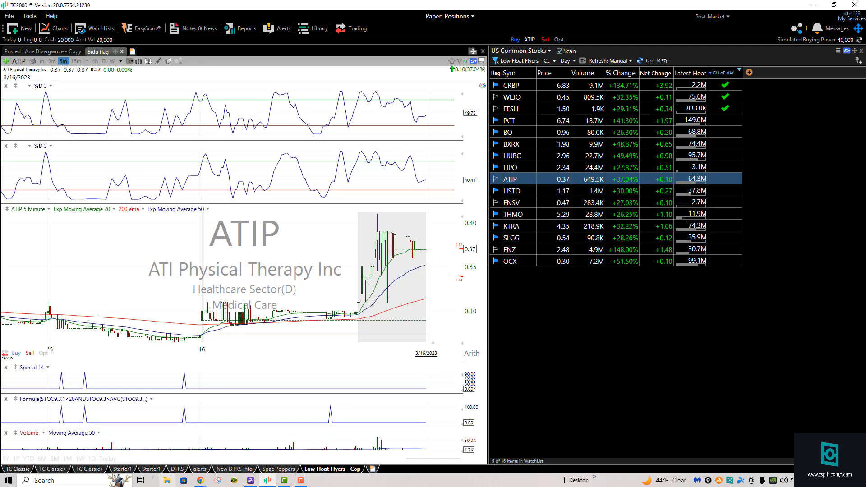
pyautogui.moveTo(199, 480)
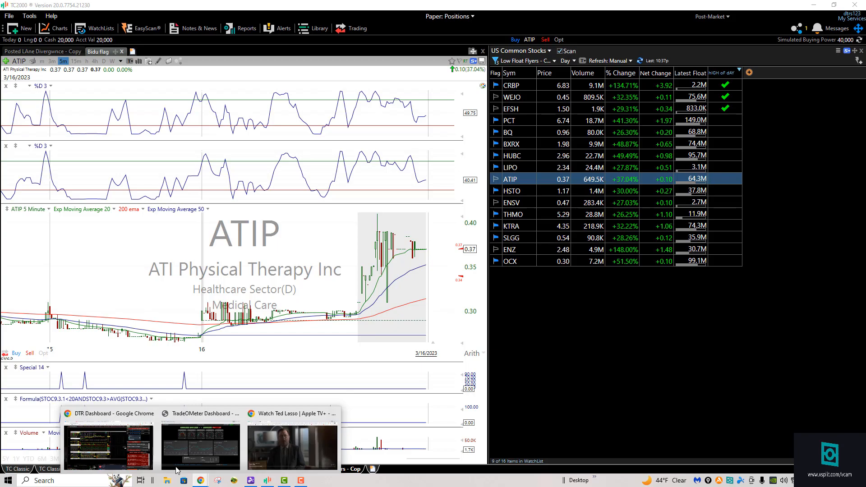
# - Switch from TC2000 to the browser's TweetDeck tab showing $ENZ and $BXRX searches
pyautogui.click(108, 445)
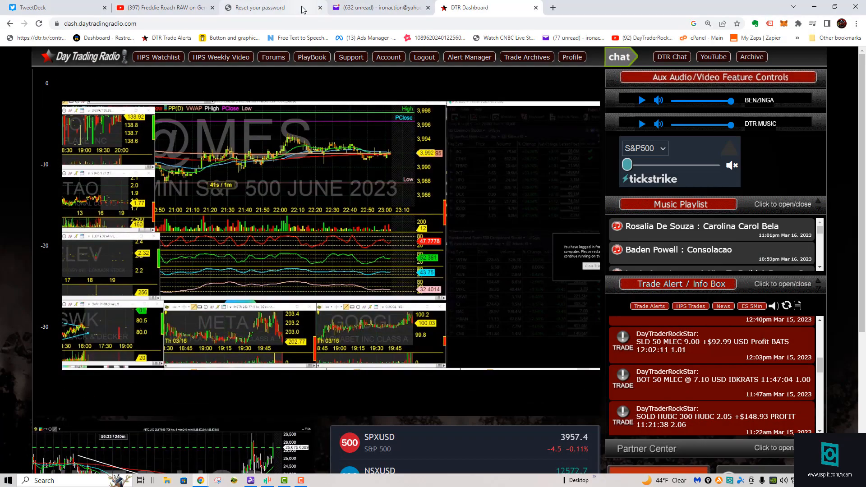
pyautogui.click(55, 8)
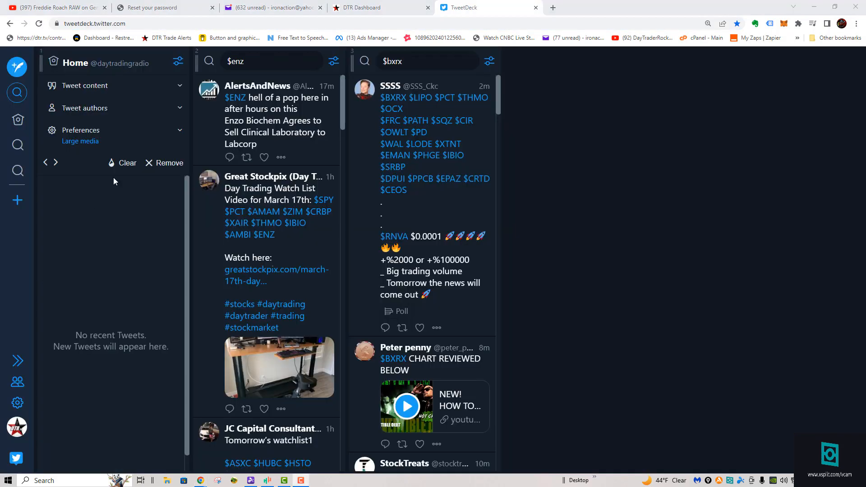
pyautogui.moveTo(261, 80)
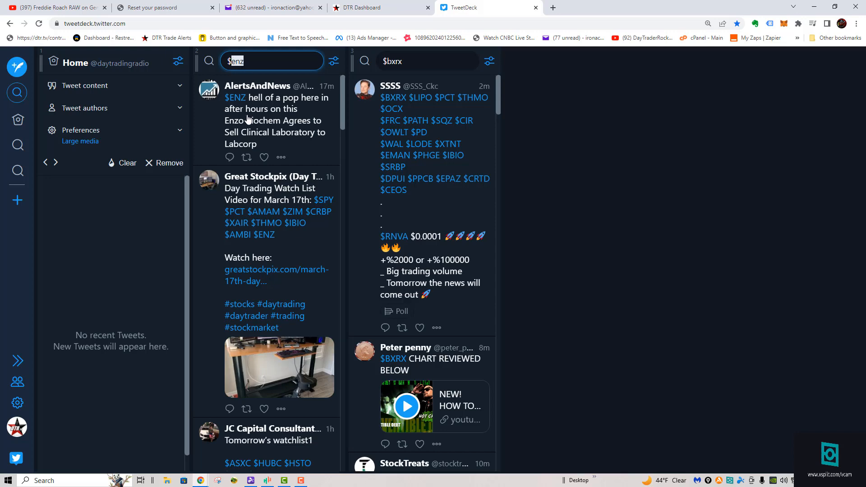
pyautogui.scroll(-3)
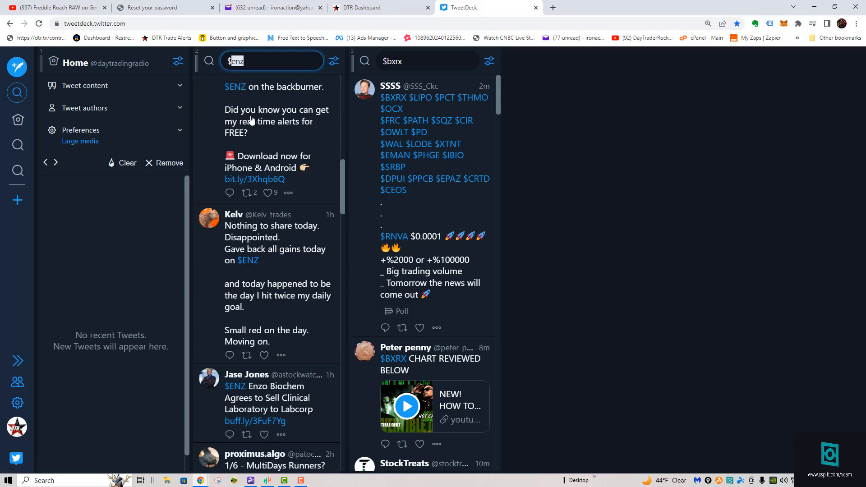
pyautogui.scroll(-3)
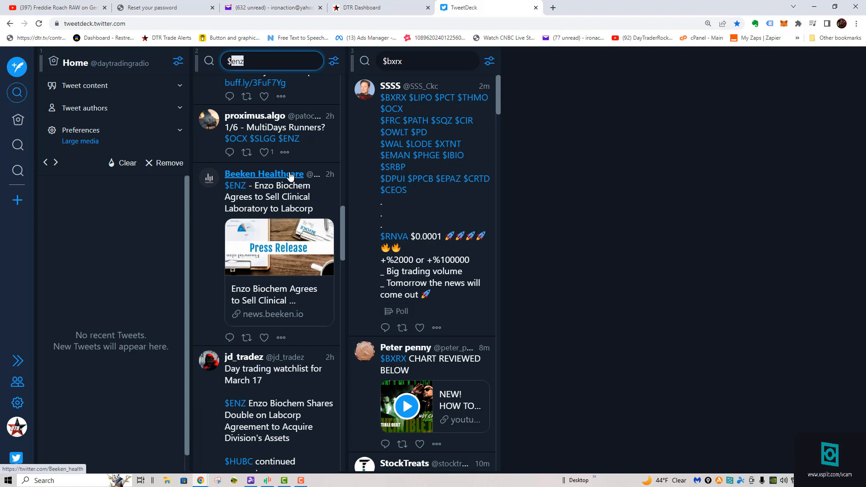
pyautogui.moveTo(248, 218)
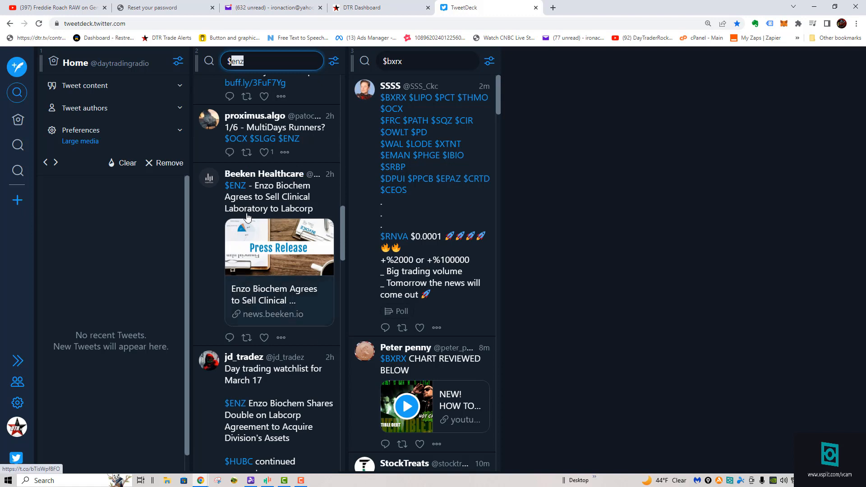
pyautogui.moveTo(260, 209)
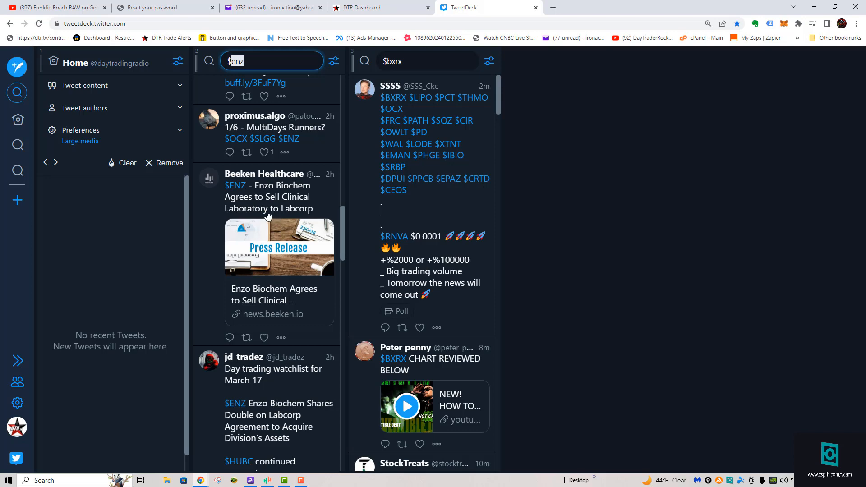
pyautogui.moveTo(300, 293)
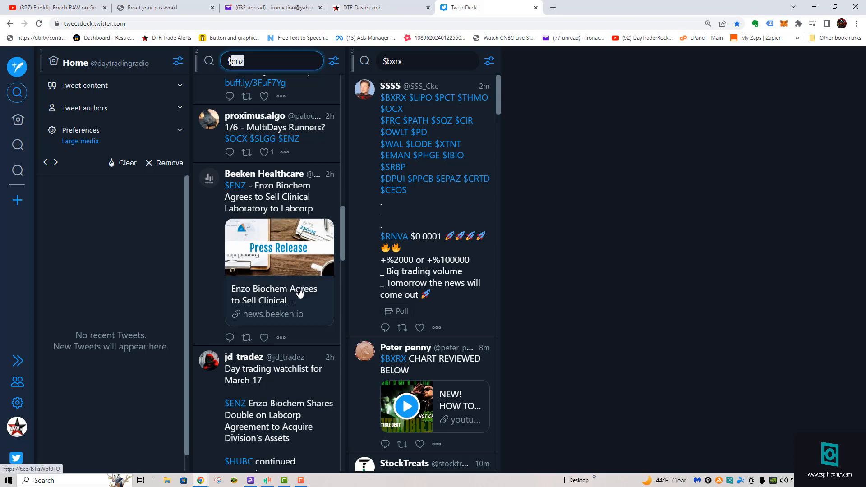
pyautogui.scroll(-3)
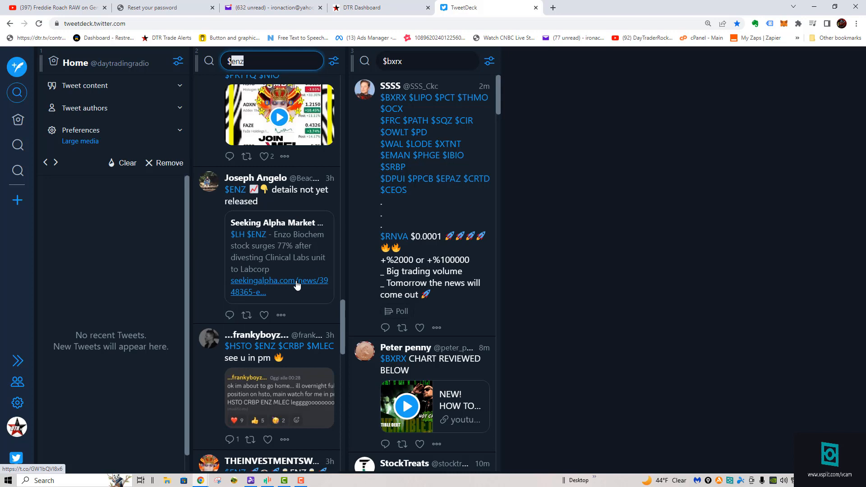
pyautogui.scroll(-3)
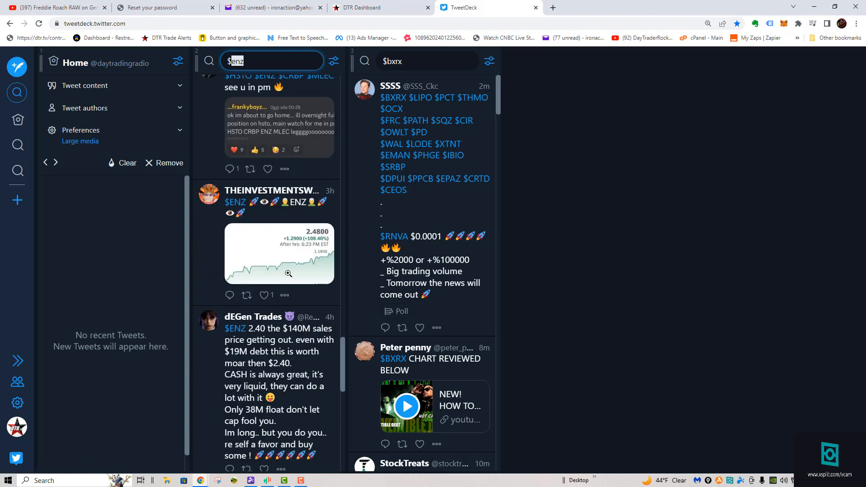
pyautogui.scroll(-3)
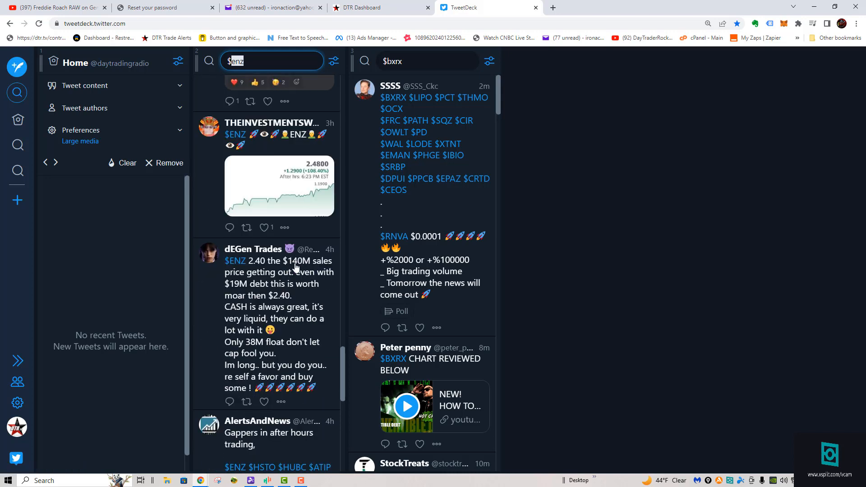
pyautogui.moveTo(255, 284)
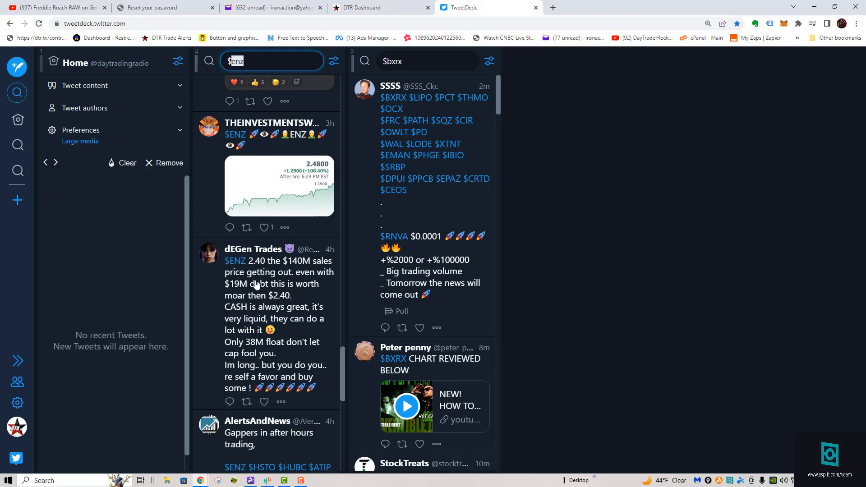
pyautogui.moveTo(238, 291)
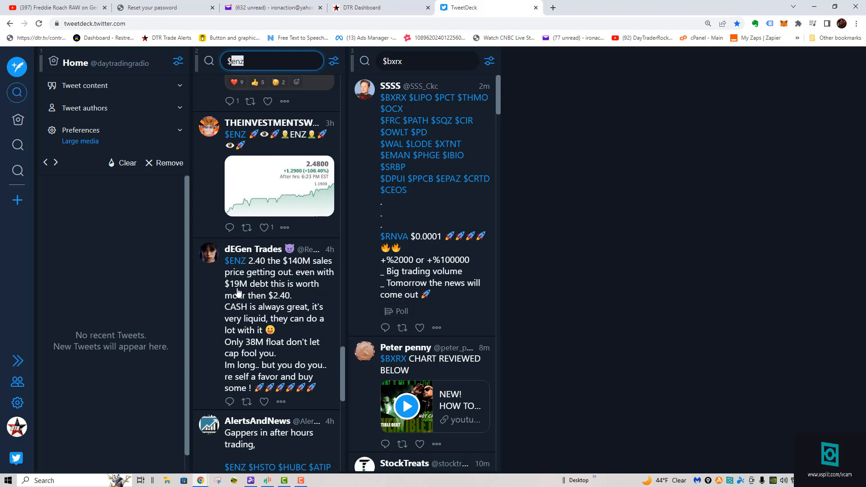
pyautogui.scroll(-3)
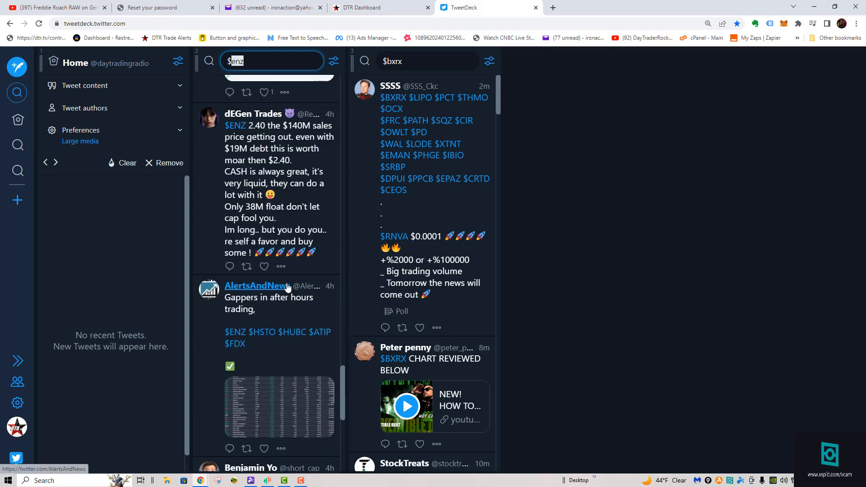
pyautogui.scroll(-3)
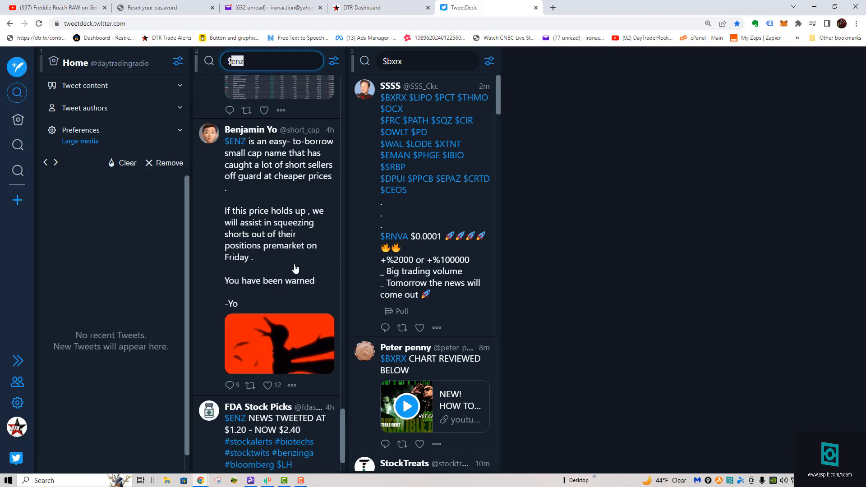
pyautogui.scroll(-3)
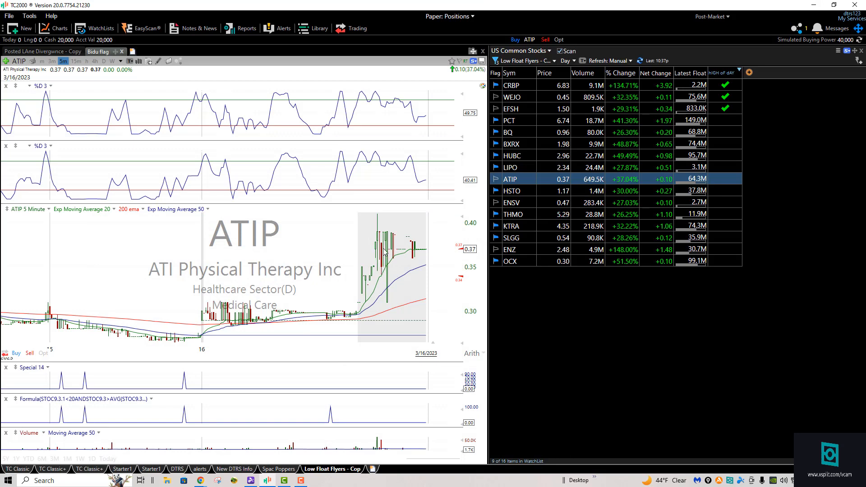
pyautogui.moveTo(511, 155)
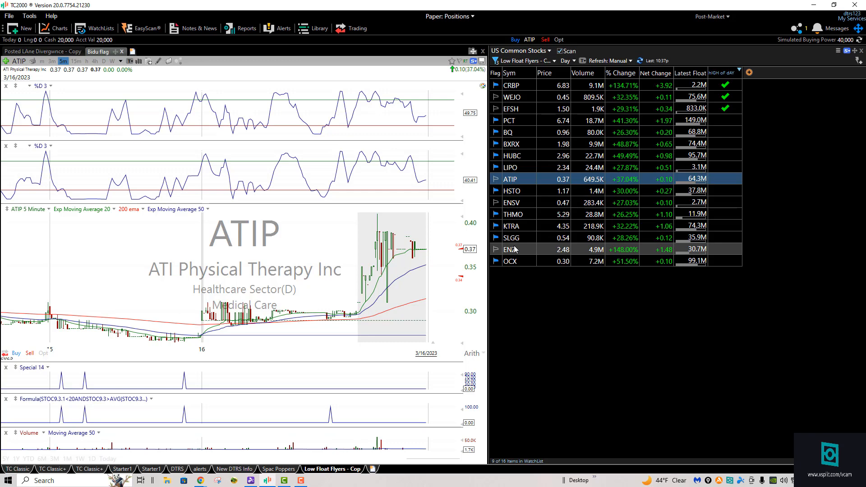
# - Flip through ENZ, ENSV and THMO, then chart KTRA on daily bars
pyautogui.click(511, 249)
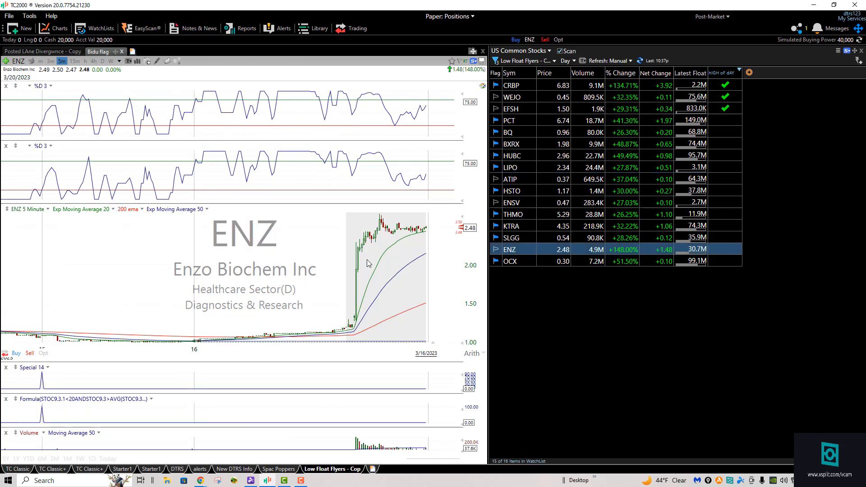
pyautogui.moveTo(368, 252)
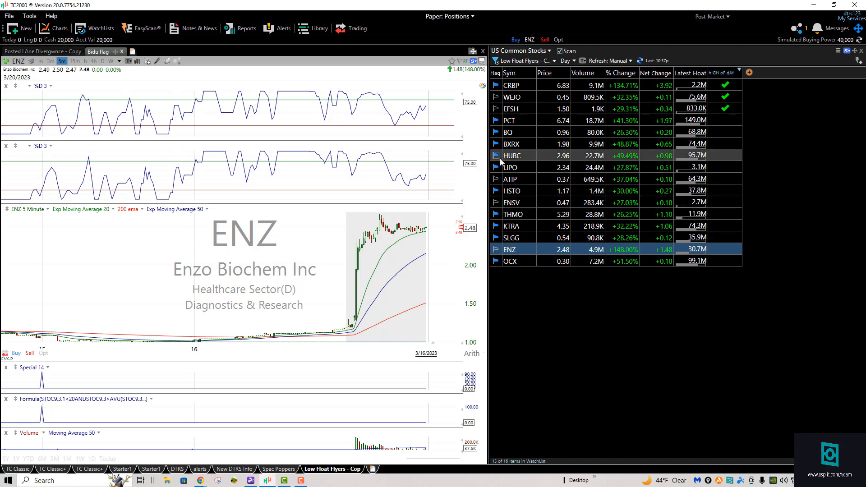
pyautogui.moveTo(511, 109)
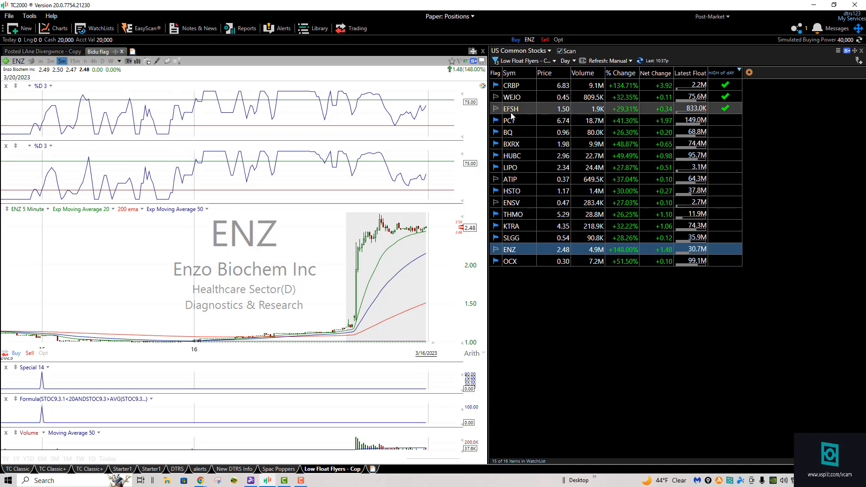
pyautogui.moveTo(511, 178)
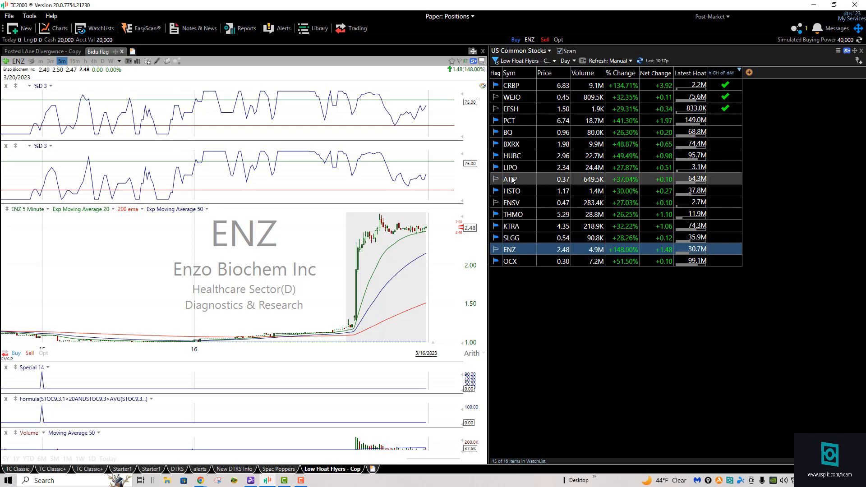
pyautogui.click(512, 202)
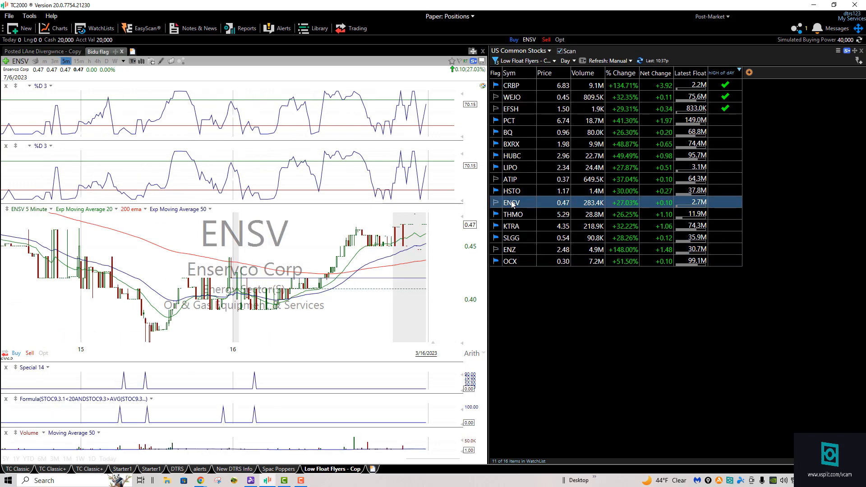
pyautogui.click(512, 214)
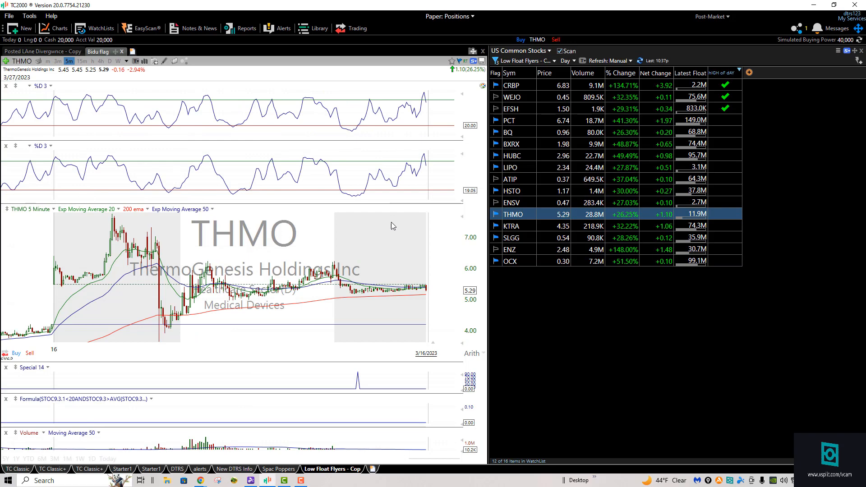
pyautogui.click(511, 226)
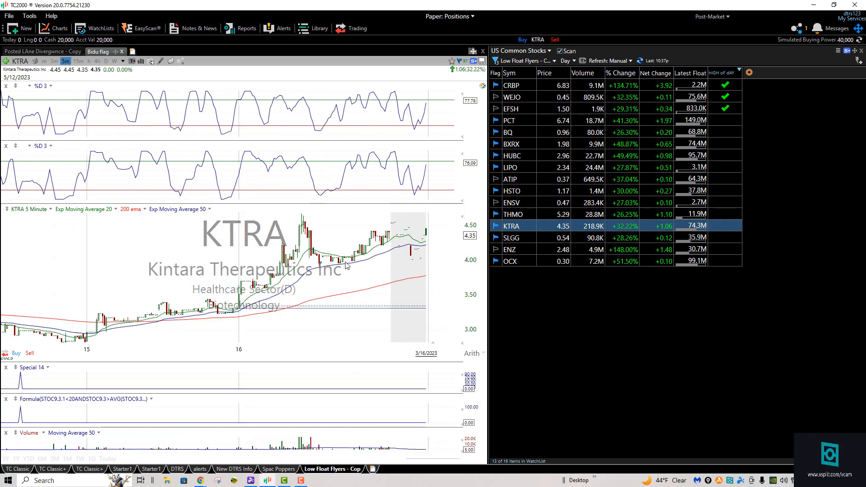
pyautogui.moveTo(279, 273)
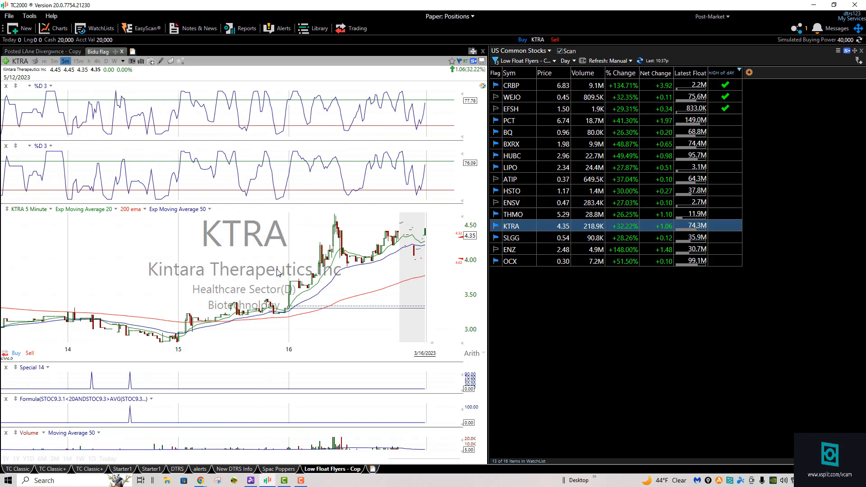
pyautogui.moveTo(334, 273)
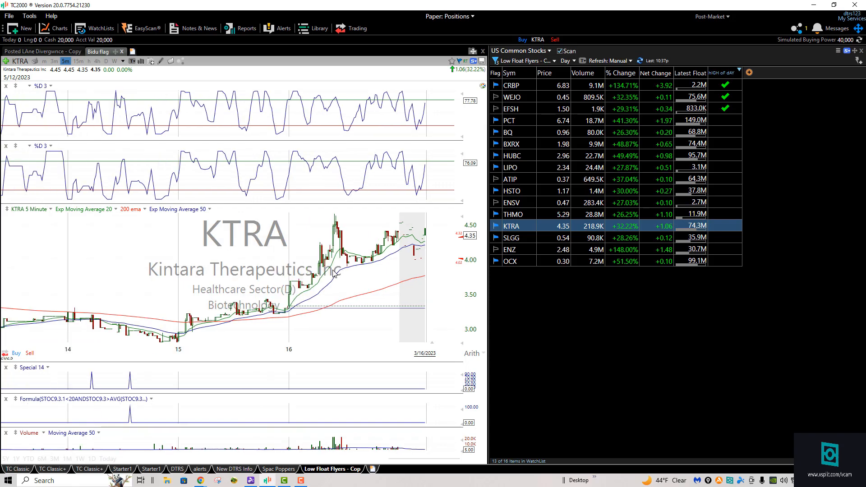
pyautogui.moveTo(15, 30)
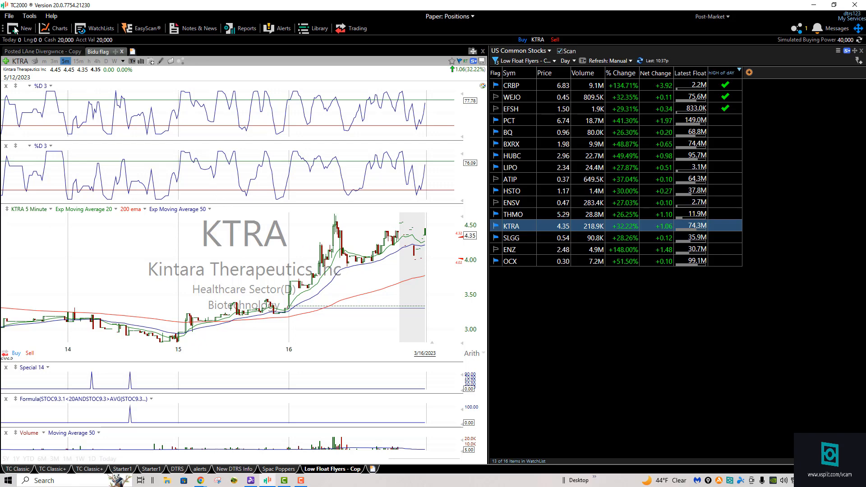
pyautogui.click(106, 61)
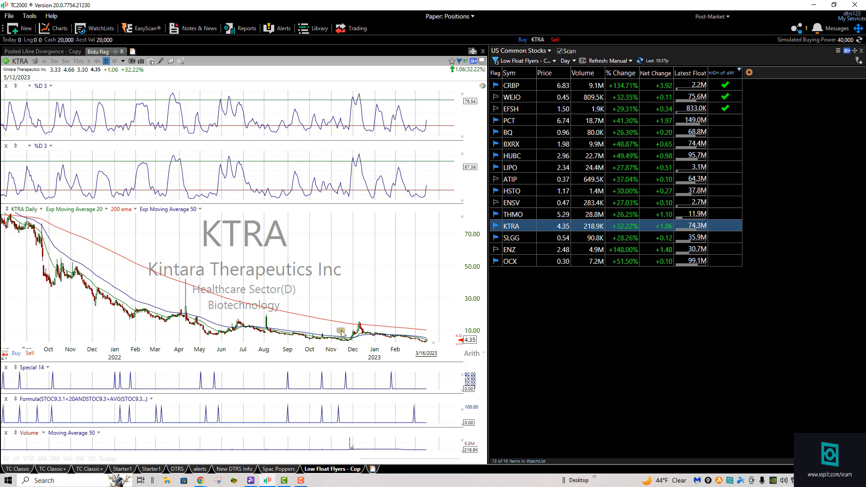
pyautogui.moveTo(359, 332)
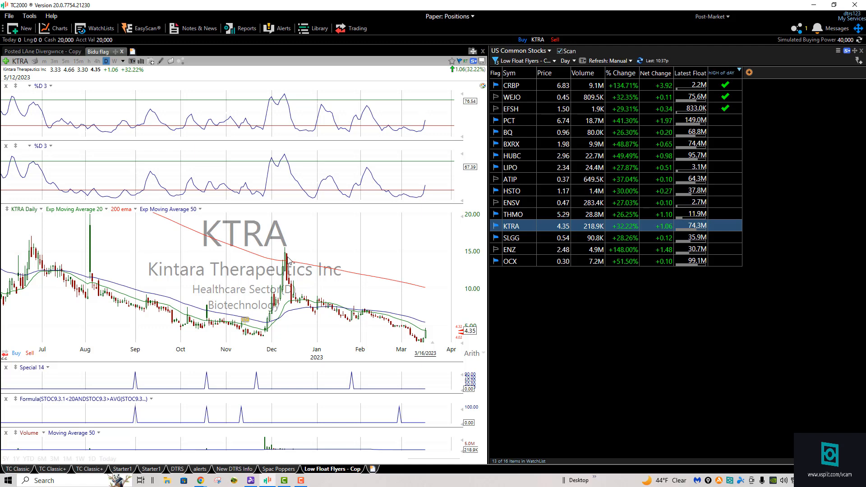
pyautogui.moveTo(290, 256)
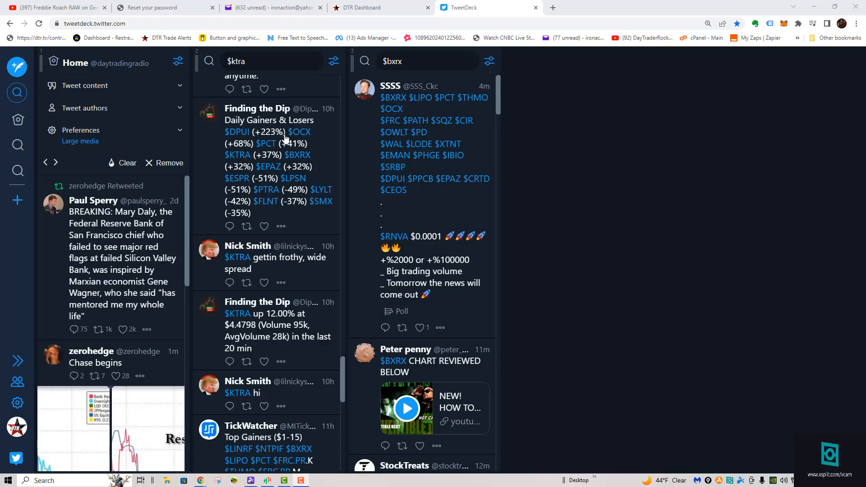
pyautogui.scroll(-3)
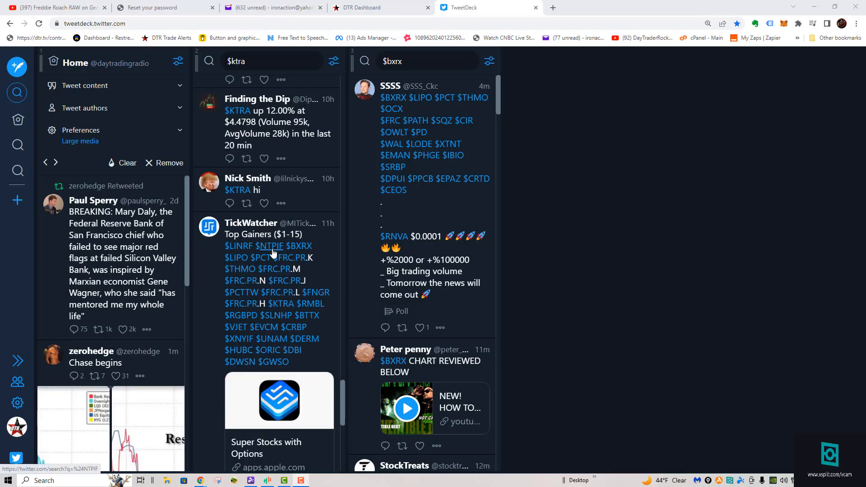
pyautogui.scroll(-3)
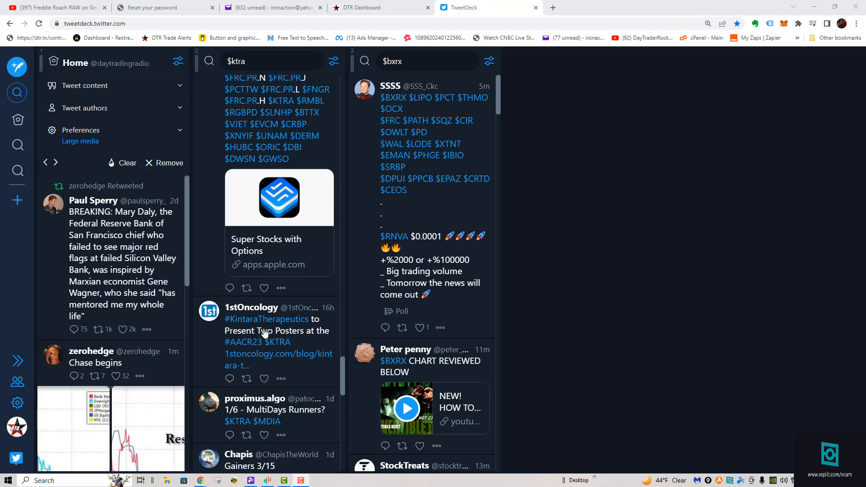
pyautogui.moveTo(251, 353)
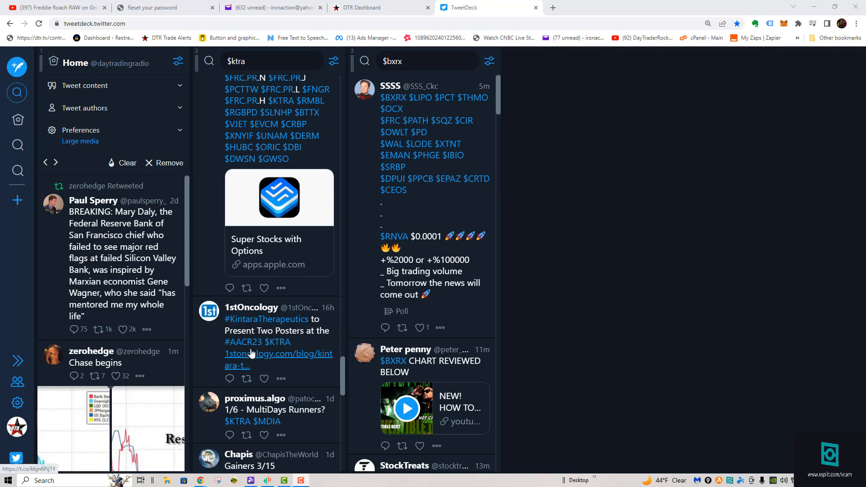
pyautogui.scroll(-3)
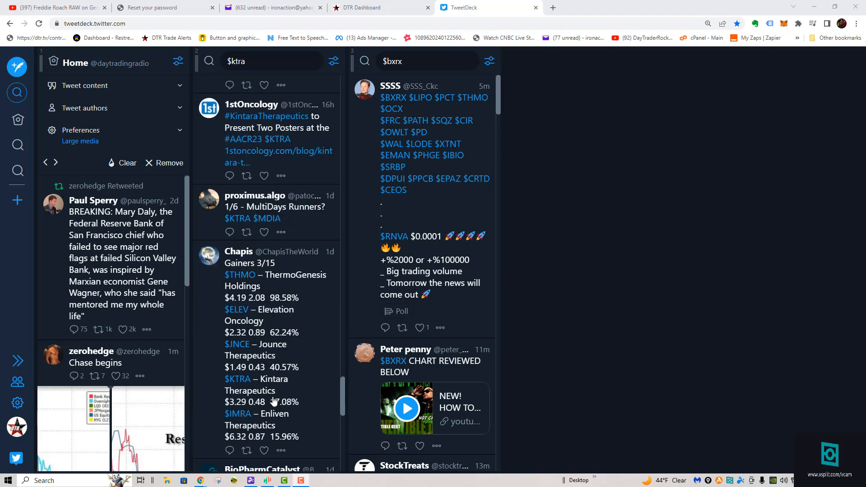
pyautogui.scroll(-3)
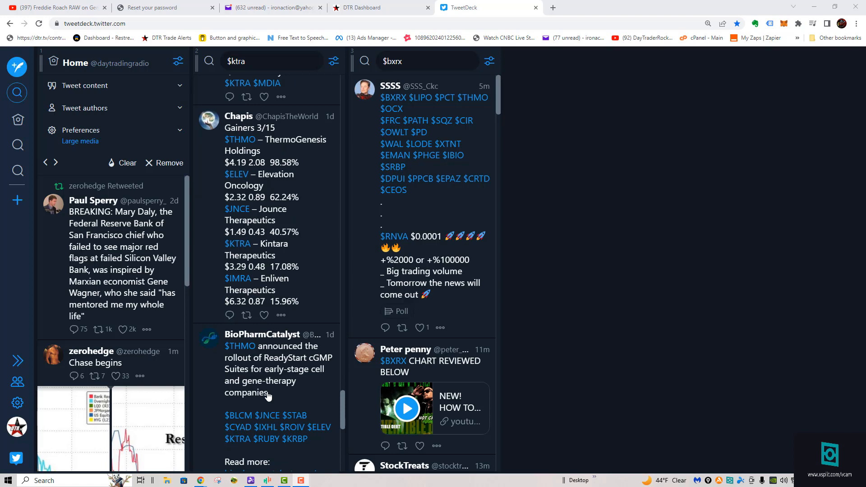
pyautogui.scroll(-3)
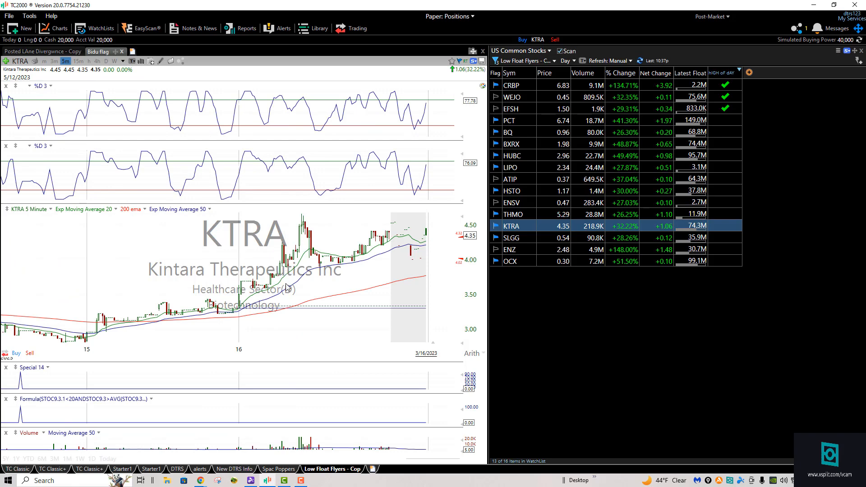
pyautogui.moveTo(414, 244)
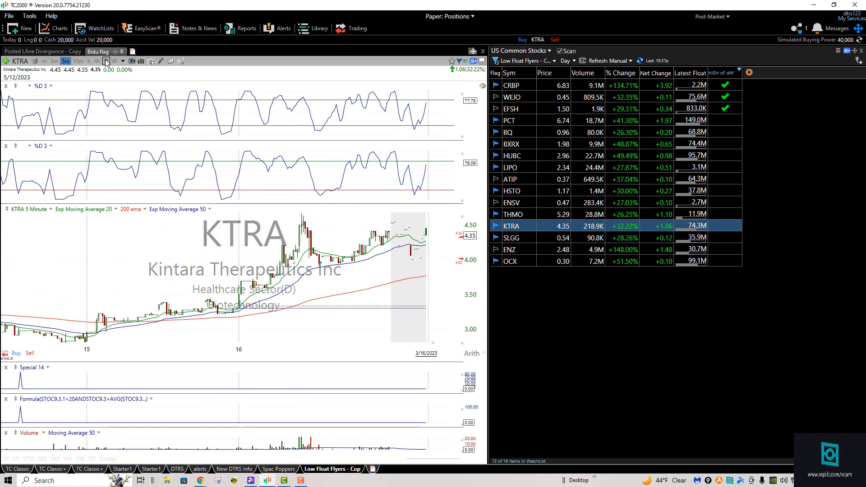
# - View KTRA daily, return it to 5-minute bars, then chart Enzo Biochem (ENZ)
pyautogui.click(105, 61)
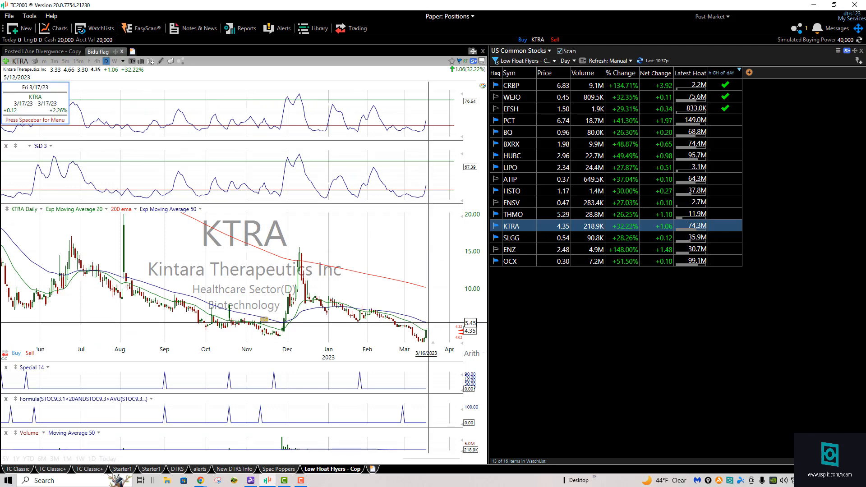
pyautogui.click(96, 61)
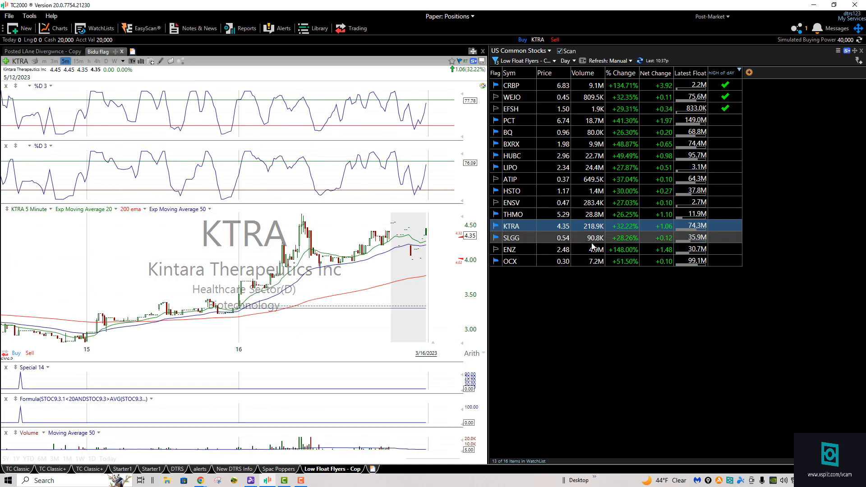
pyautogui.click(511, 238)
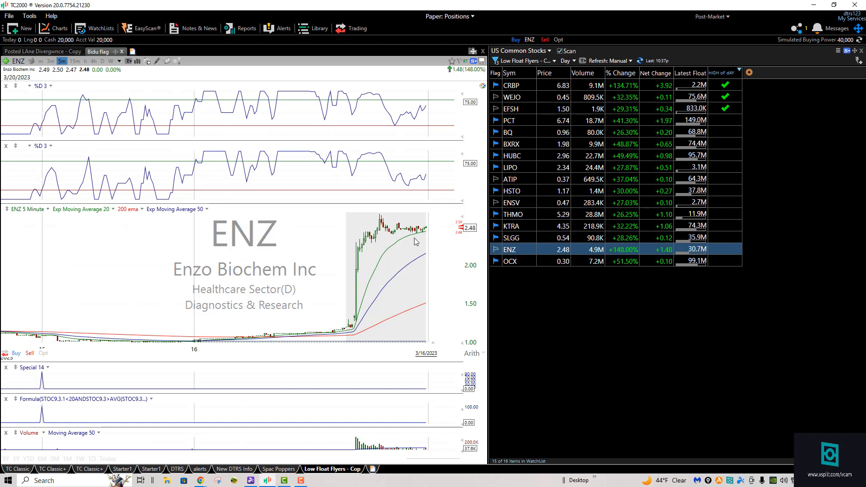
pyautogui.moveTo(519, 250)
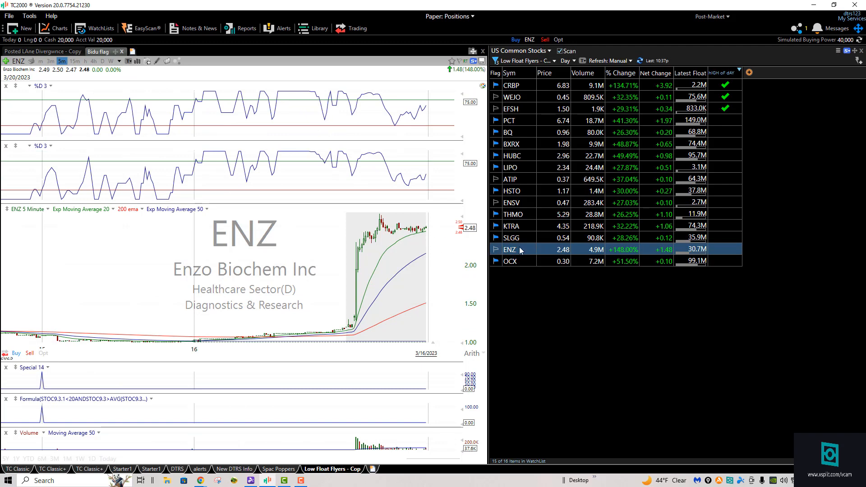
pyautogui.moveTo(417, 234)
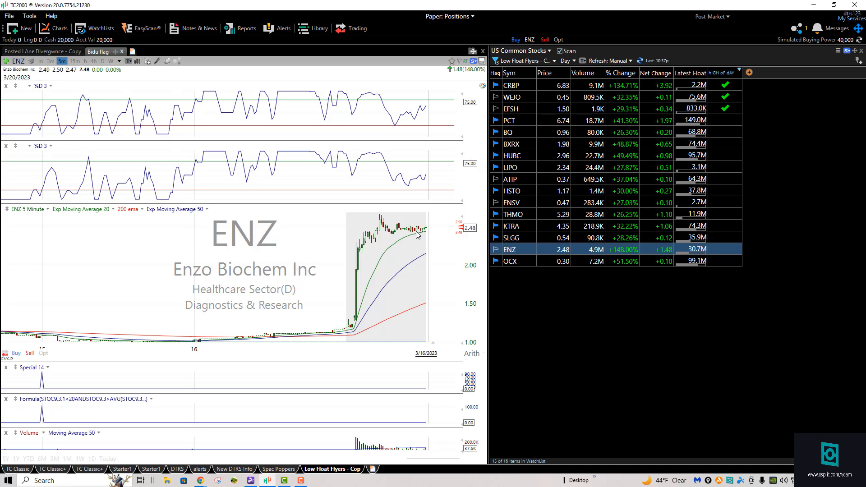
pyautogui.moveTo(459, 328)
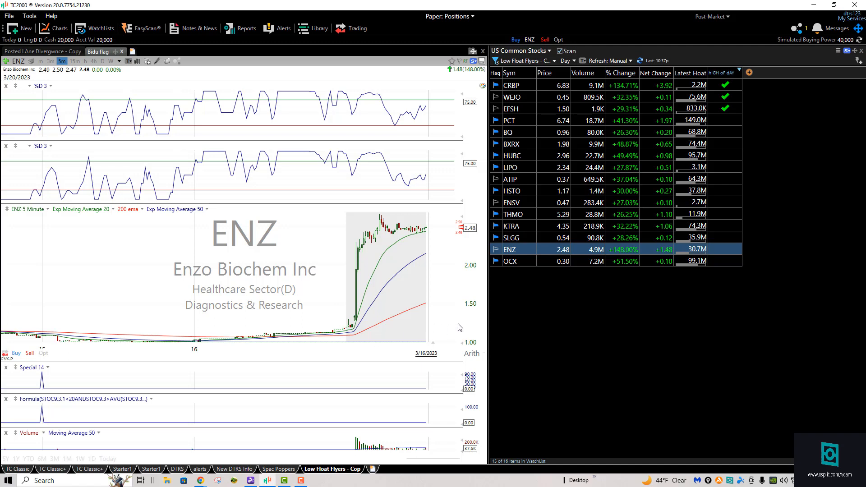
pyautogui.moveTo(364, 330)
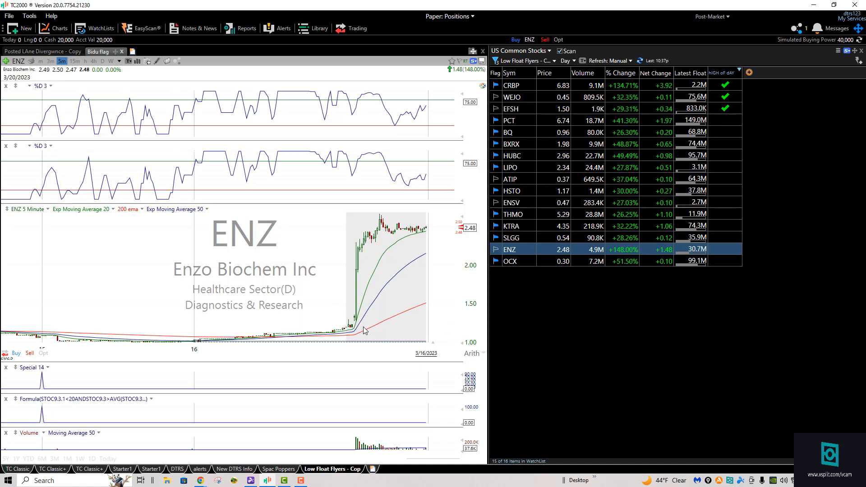
pyautogui.moveTo(403, 303)
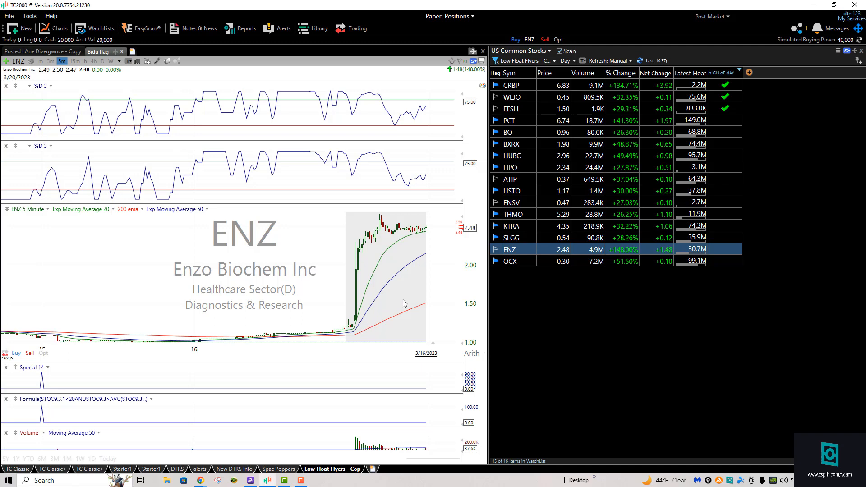
pyautogui.moveTo(425, 238)
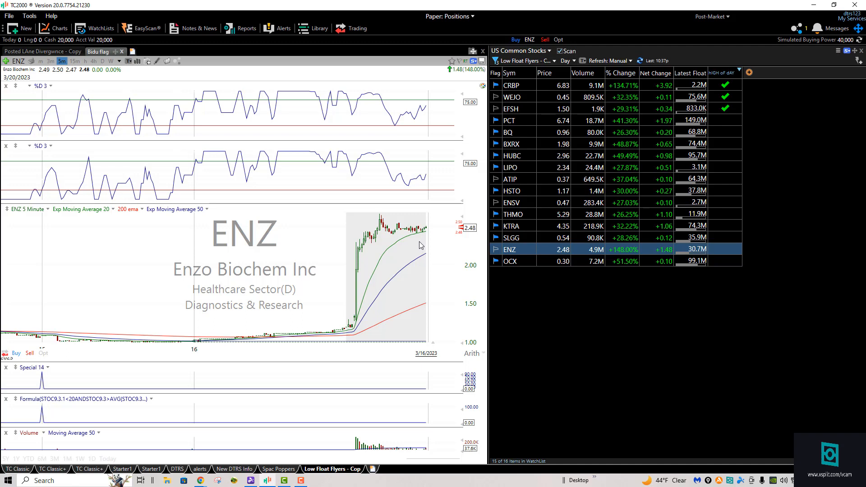
pyautogui.moveTo(420, 248)
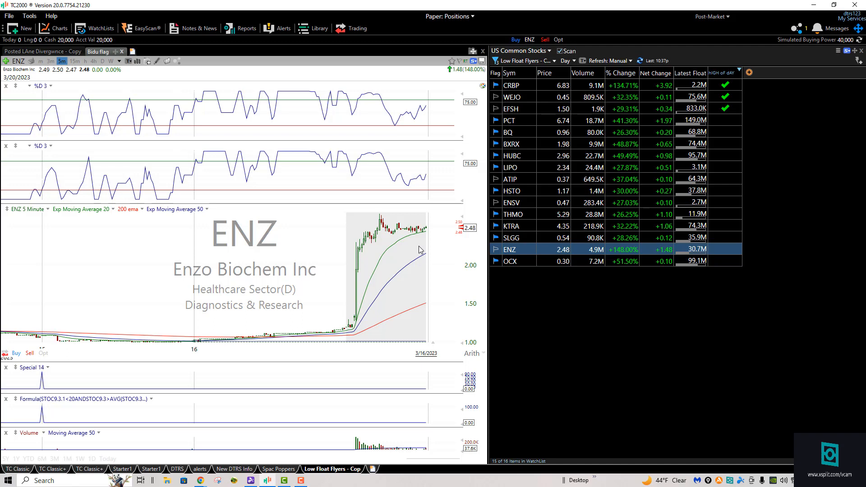
pyautogui.moveTo(439, 211)
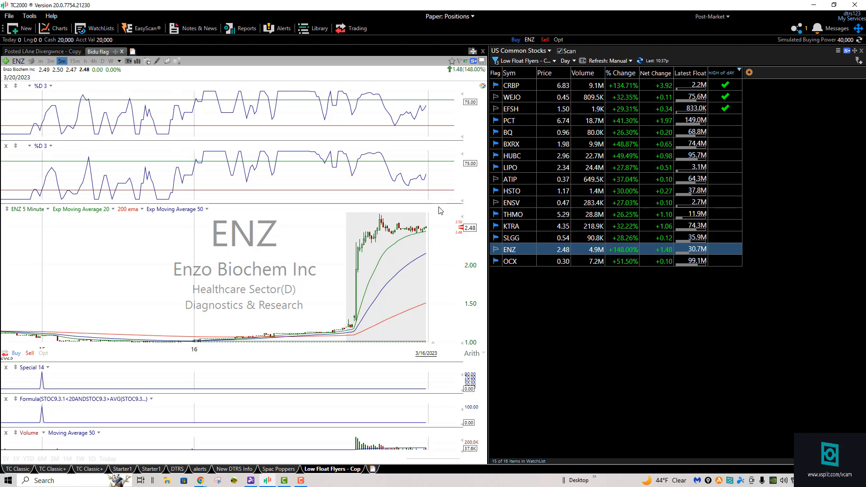
pyautogui.moveTo(426, 229)
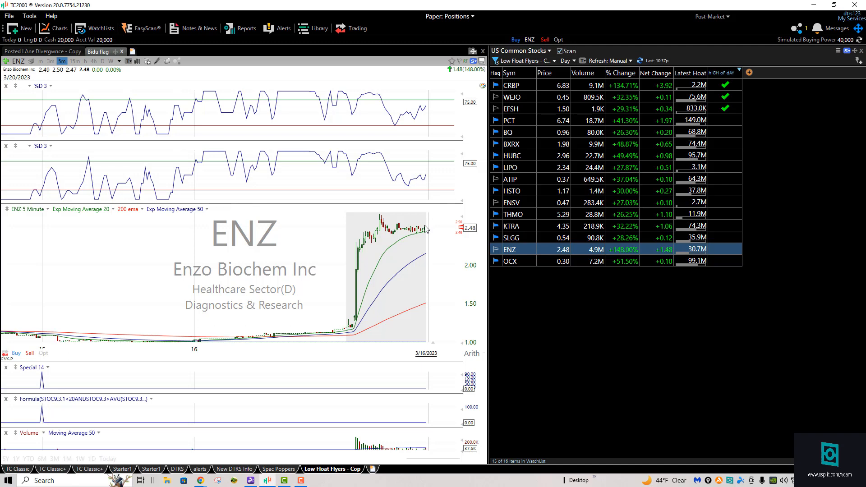
pyautogui.moveTo(425, 231)
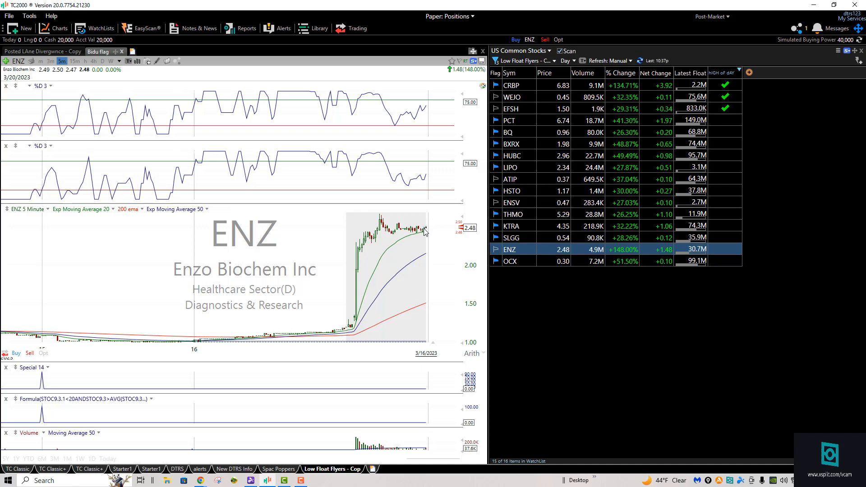
pyautogui.moveTo(491, 206)
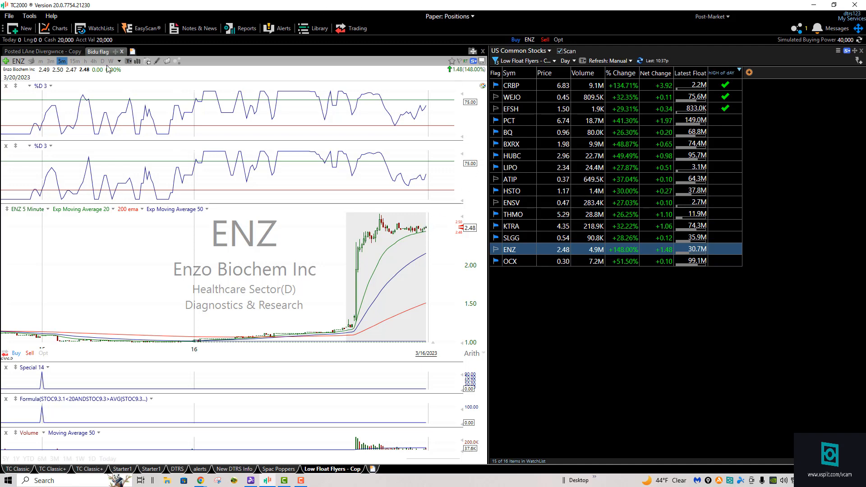
pyautogui.moveTo(301, 59)
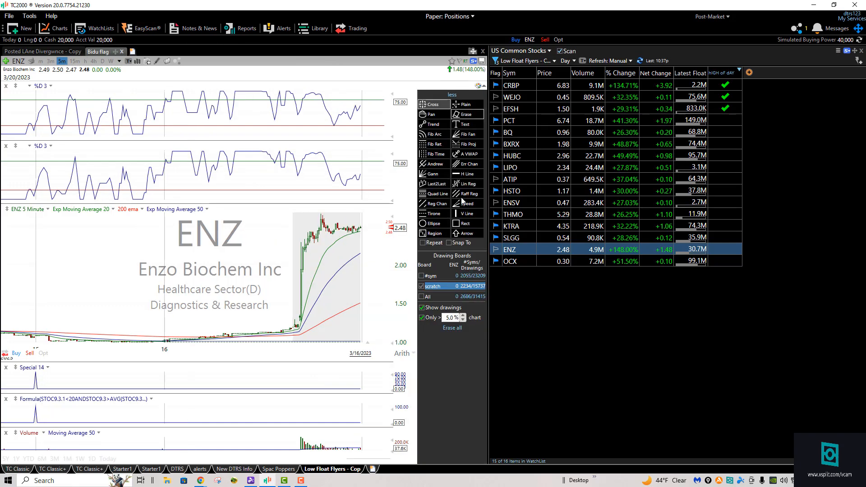
# - Bring up OncoCyte (OCX), last on the Low Float Flyers list, on 5-minute bars
pyautogui.click(436, 223)
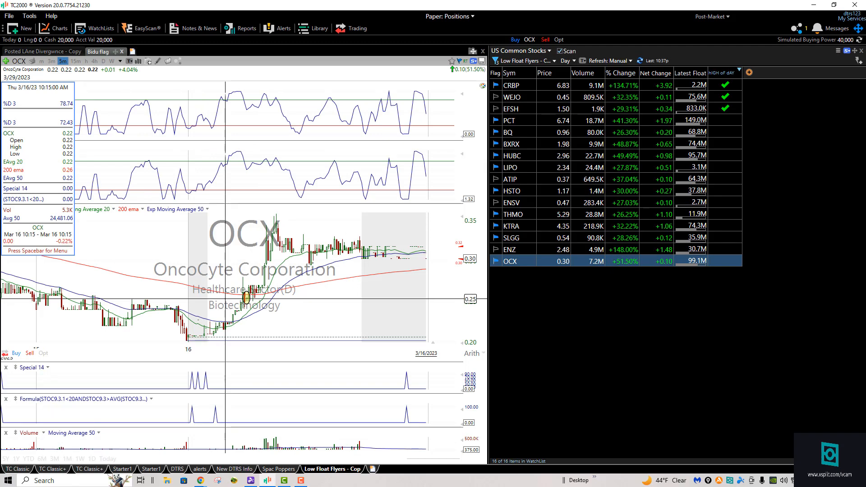
pyautogui.moveTo(247, 300)
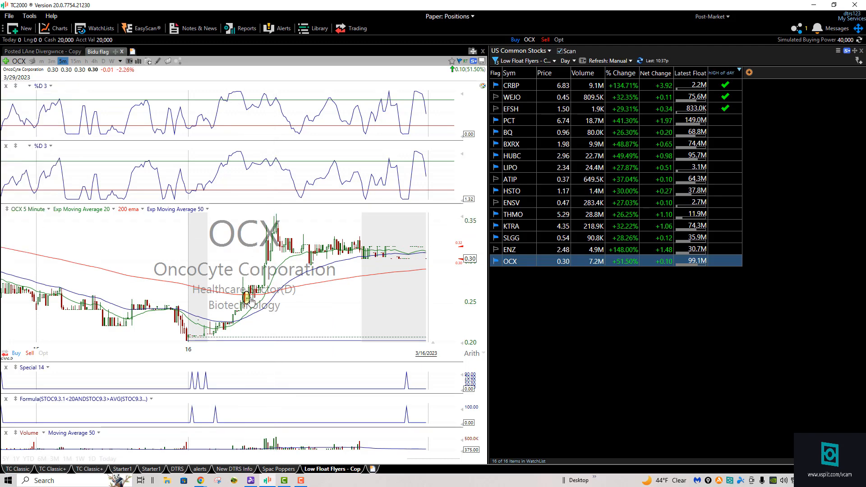
pyautogui.moveTo(266, 258)
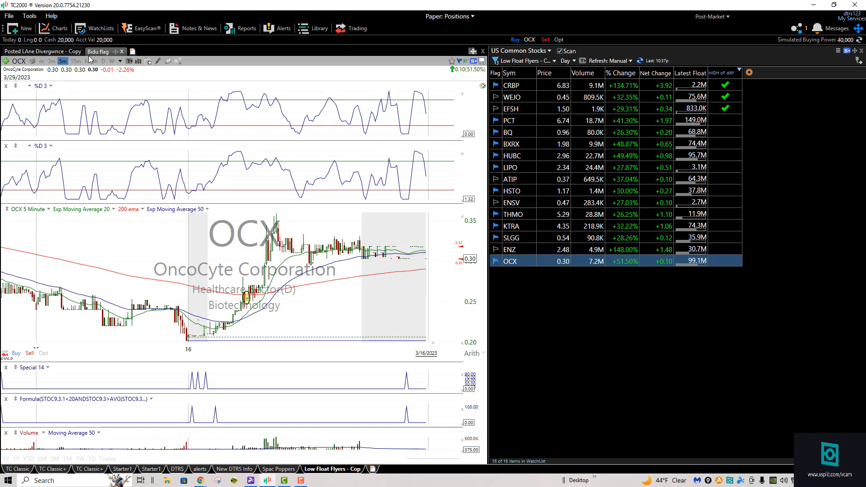
# - Switch the OCX chart to daily bars to see months of decline and a late bounce
pyautogui.click(102, 61)
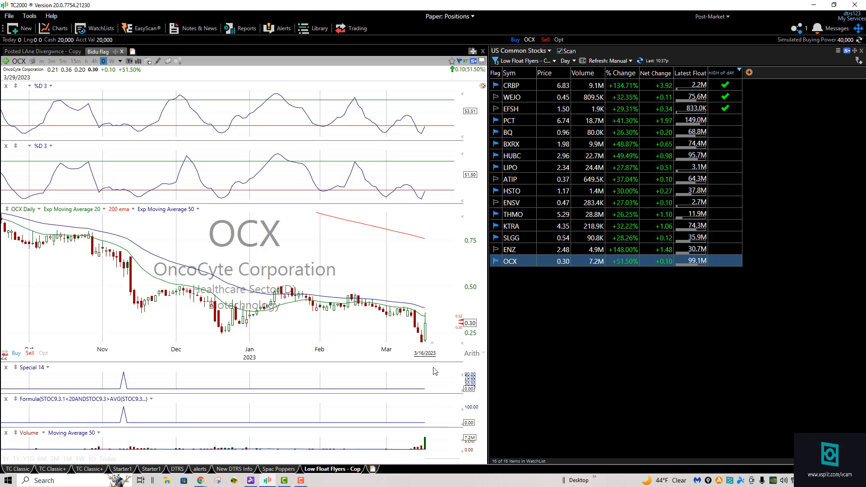
pyautogui.moveTo(343, 278)
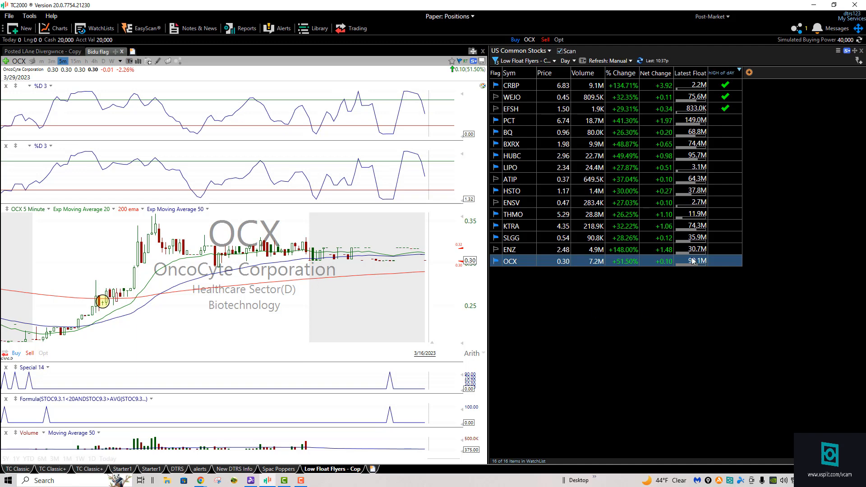
pyautogui.moveTo(616, 269)
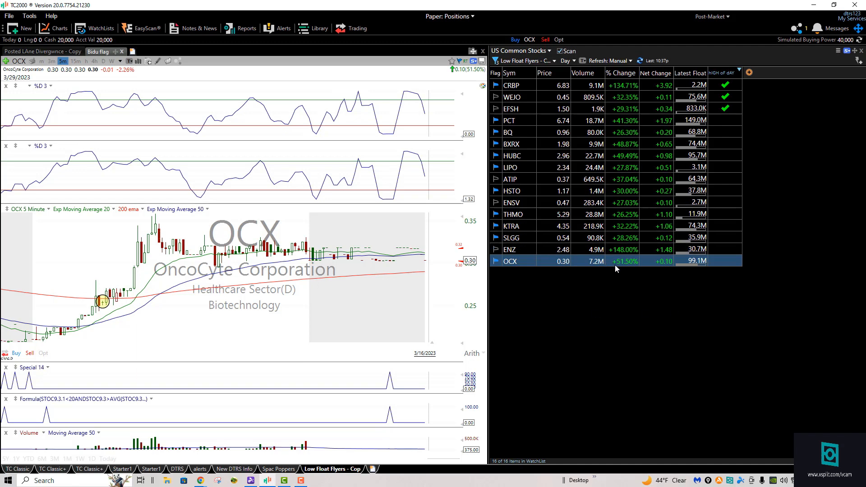
pyautogui.moveTo(620, 167)
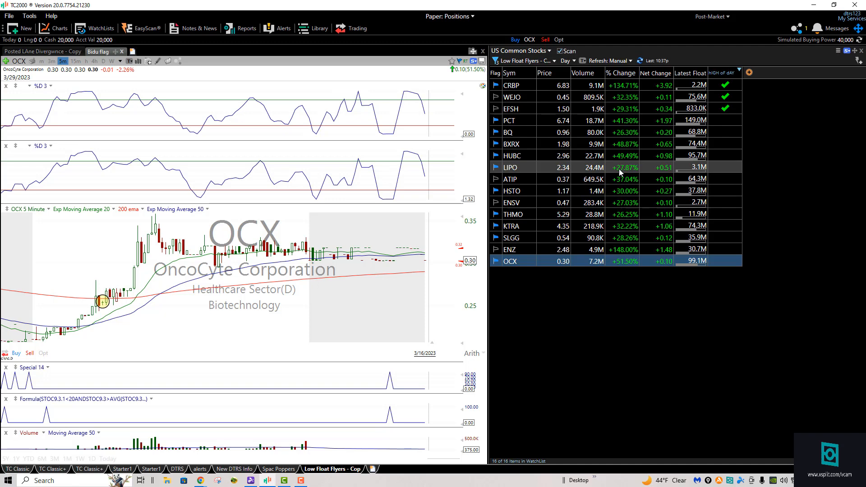
pyautogui.moveTo(618, 174)
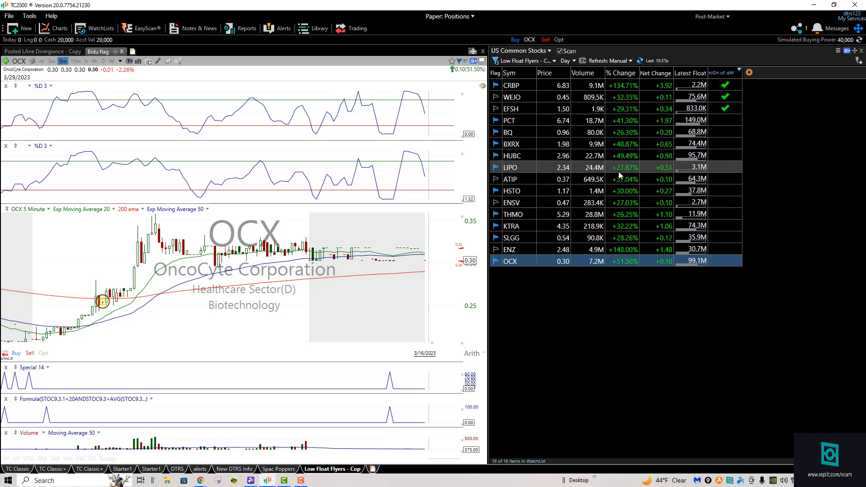
pyautogui.moveTo(564, 116)
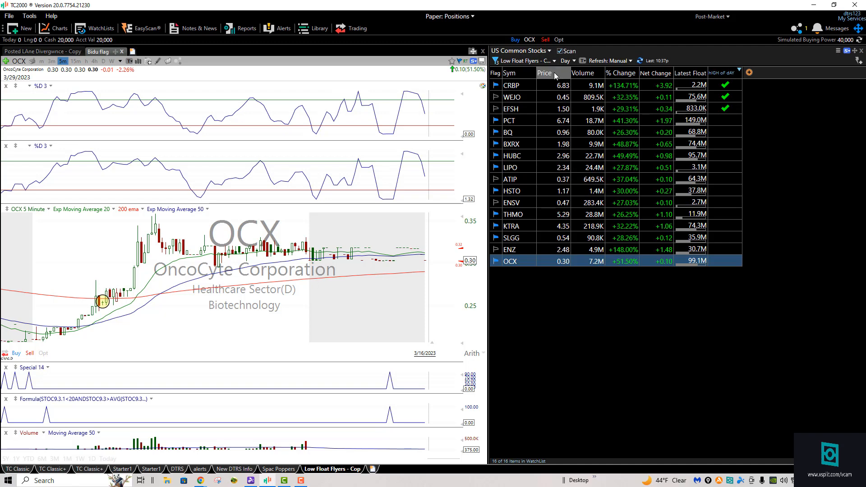
pyautogui.moveTo(555, 77)
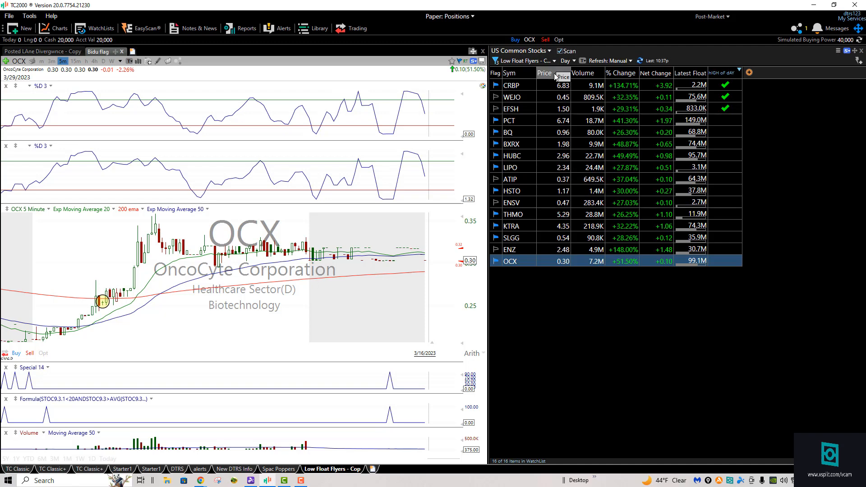
pyautogui.moveTo(684, 91)
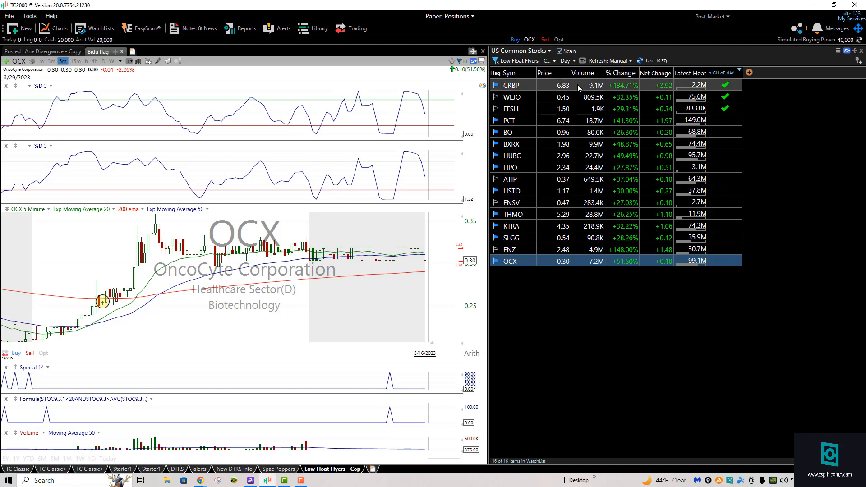
pyautogui.moveTo(588, 86)
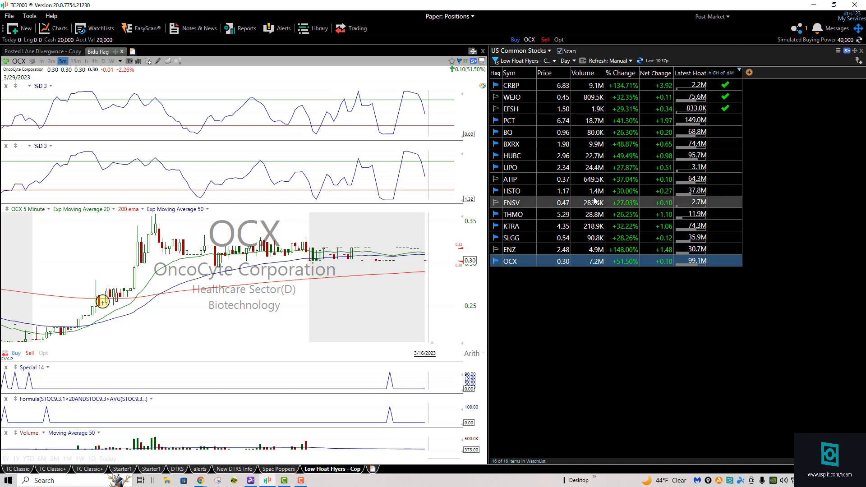
pyautogui.moveTo(626, 190)
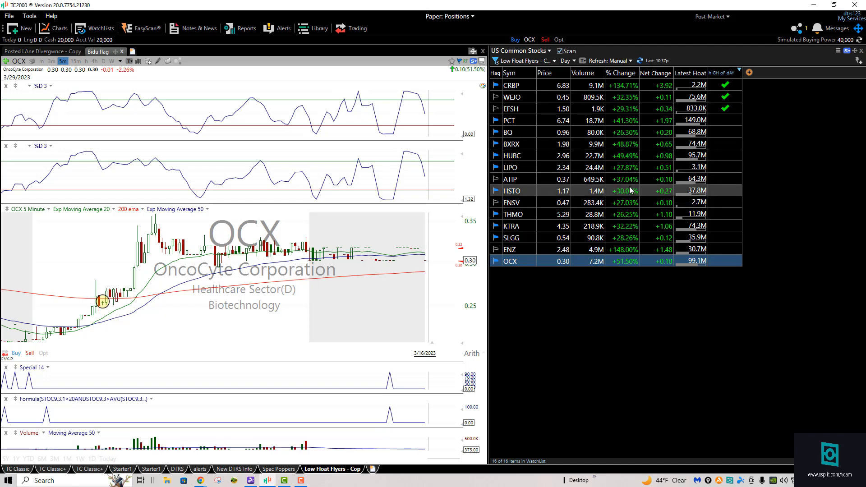
pyautogui.moveTo(632, 85)
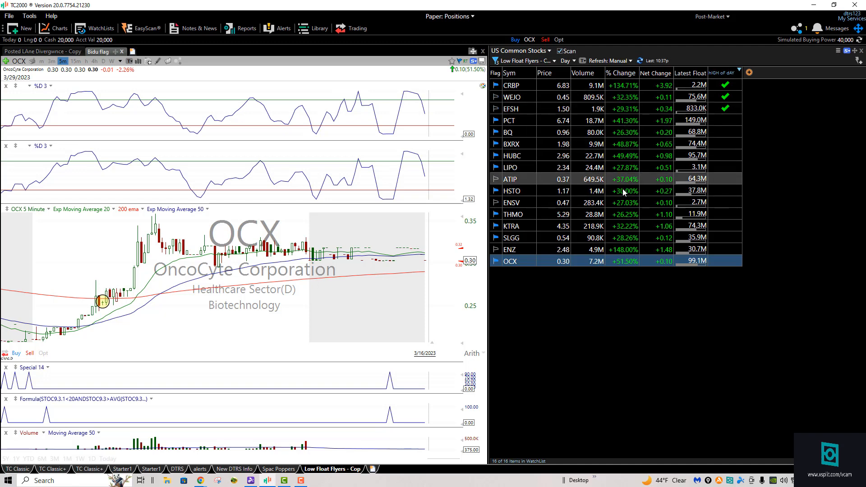
pyautogui.moveTo(627, 246)
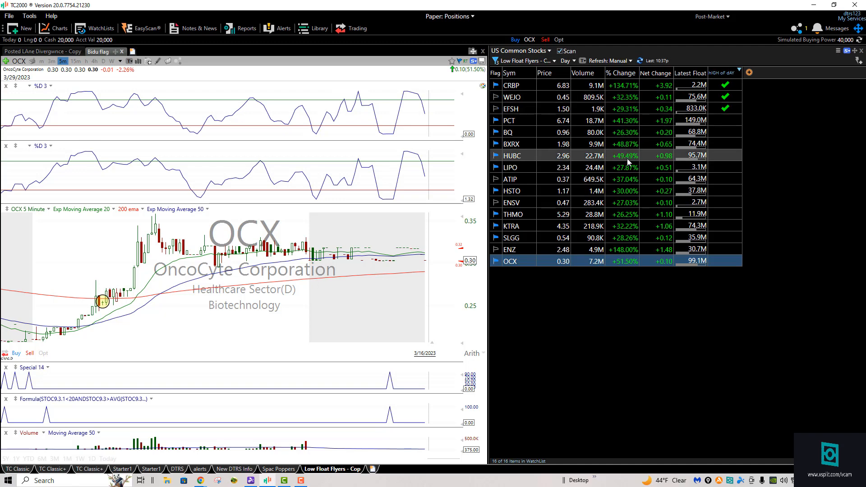
pyautogui.moveTo(627, 232)
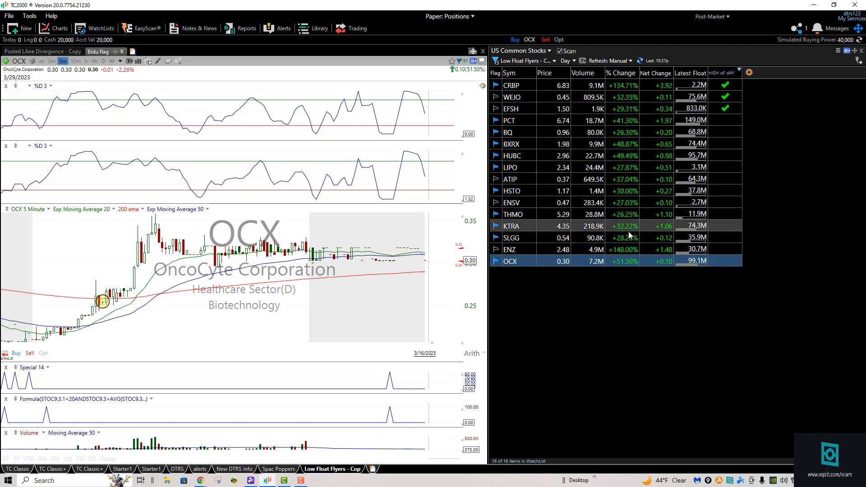
pyautogui.moveTo(624, 244)
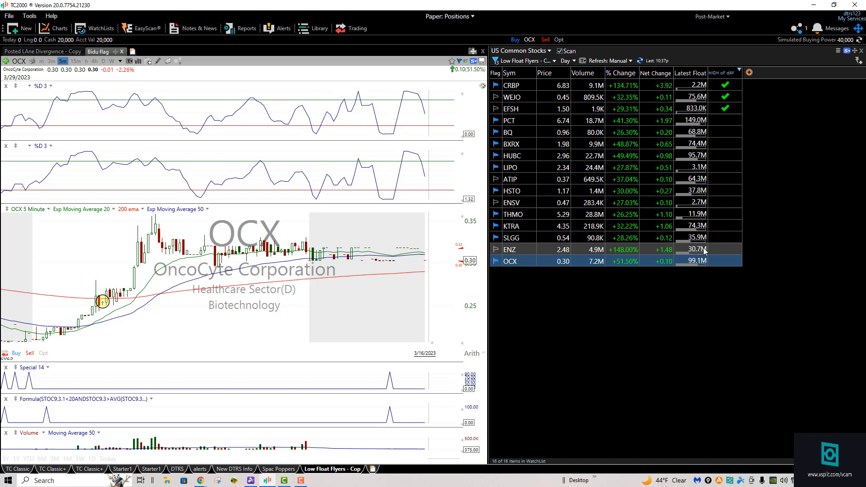
pyautogui.moveTo(276, 351)
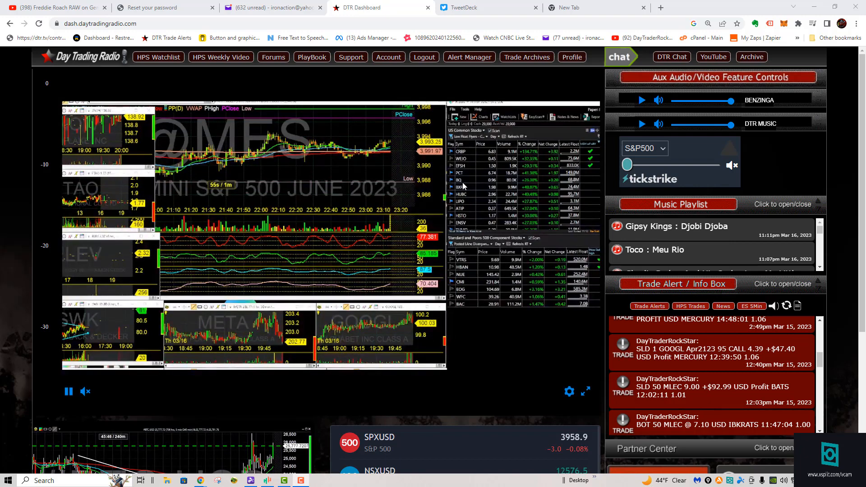
pyautogui.moveTo(352, 260)
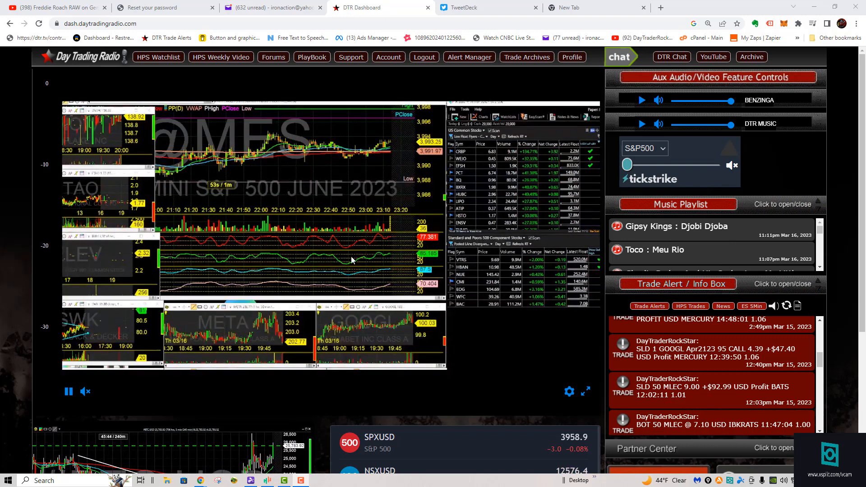
pyautogui.moveTo(479, 141)
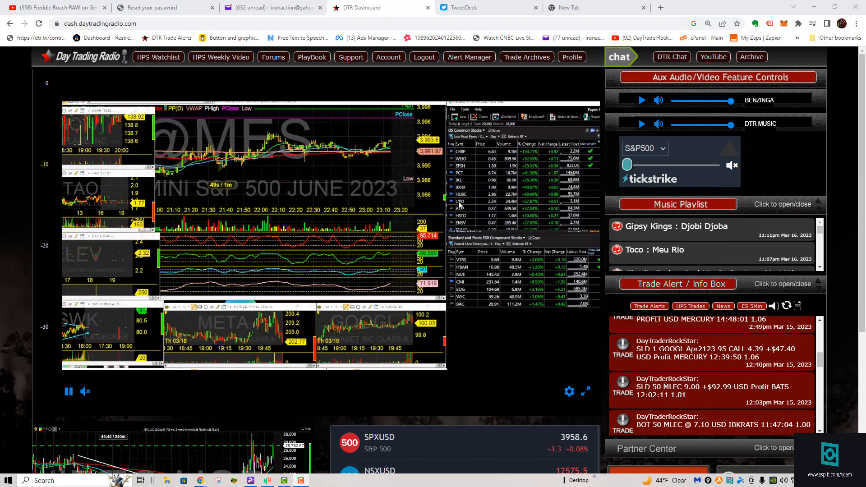
pyautogui.moveTo(472, 201)
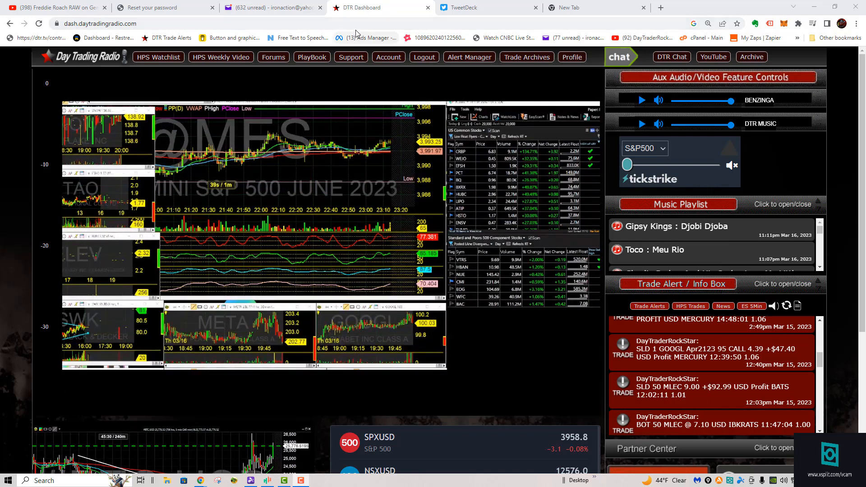
# - Enter dtr.tv/free in the address bar to reach the 10-day OpenHouse trial page
pyautogui.click(138, 23)
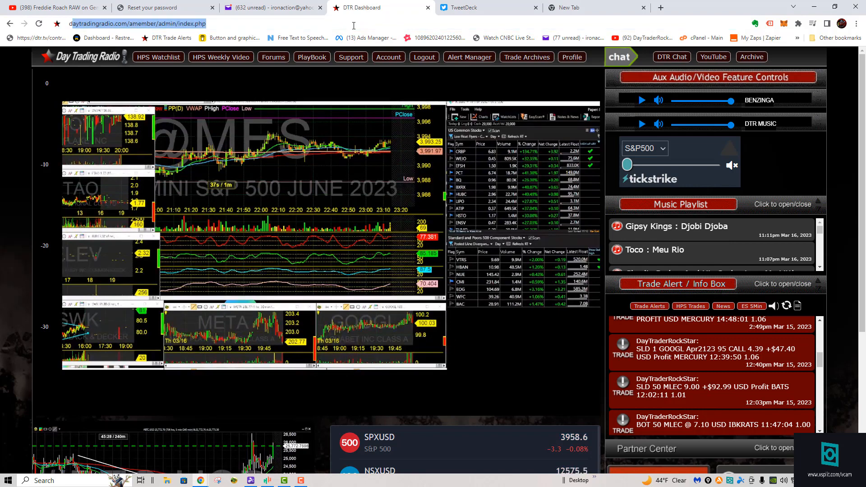
pyautogui.write('dtr.tv/free')
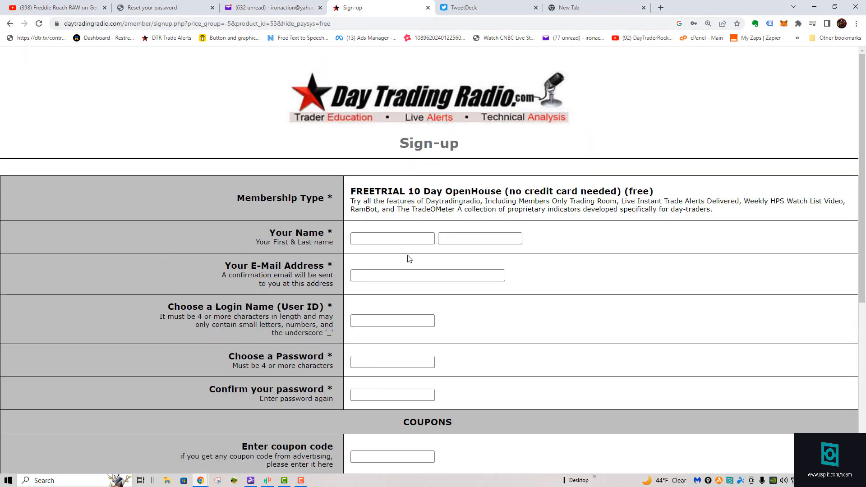
# - Scroll the empty trial form down to Continue, then open a blank new tab
pyautogui.click(392, 321)
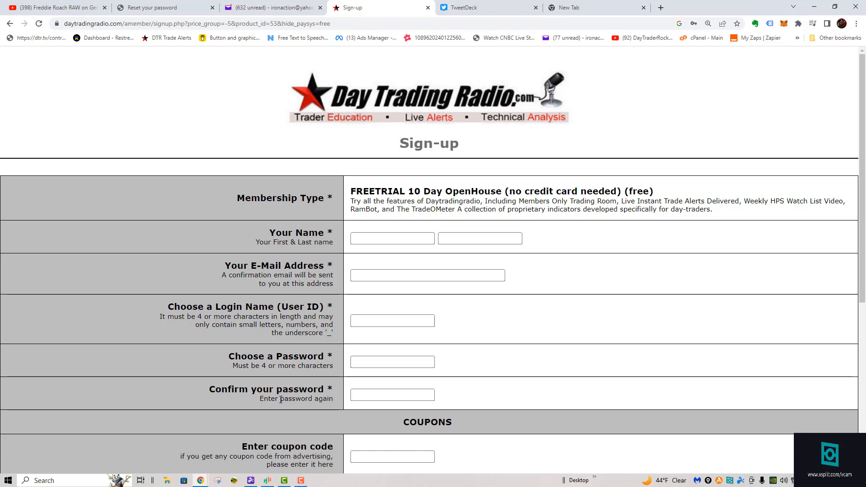
pyautogui.scroll(-3)
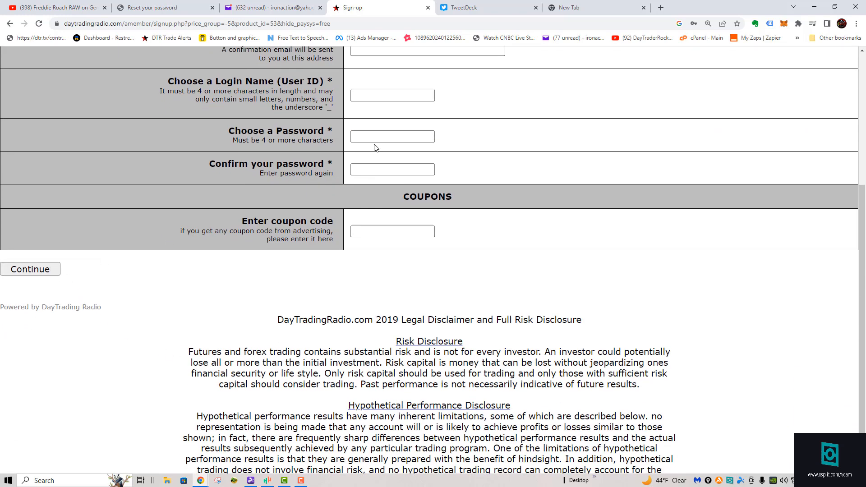
pyautogui.moveTo(411, 35)
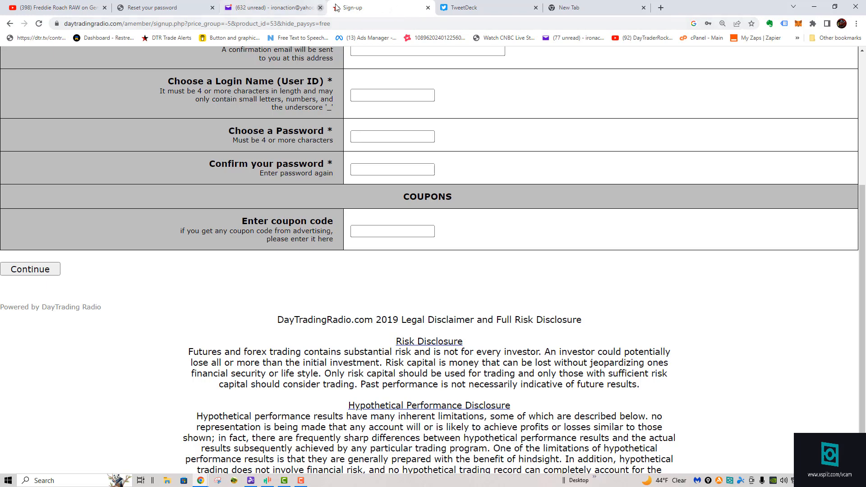
pyautogui.moveTo(166, 7)
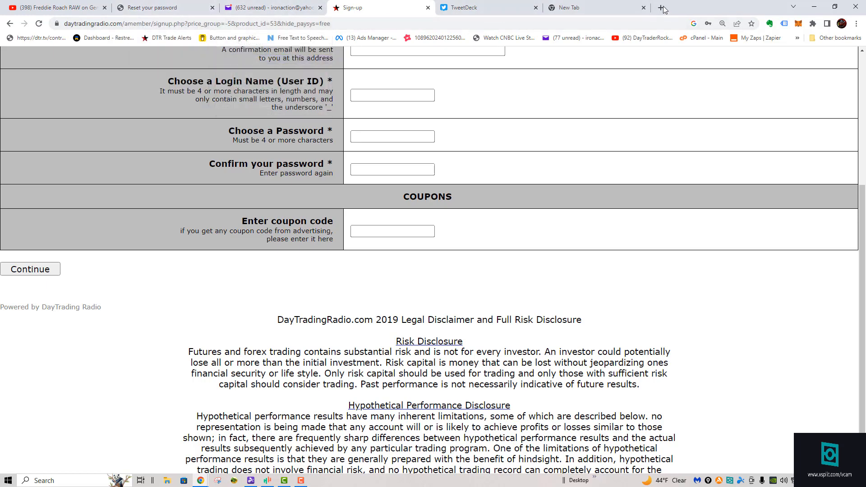
pyautogui.click(661, 7)
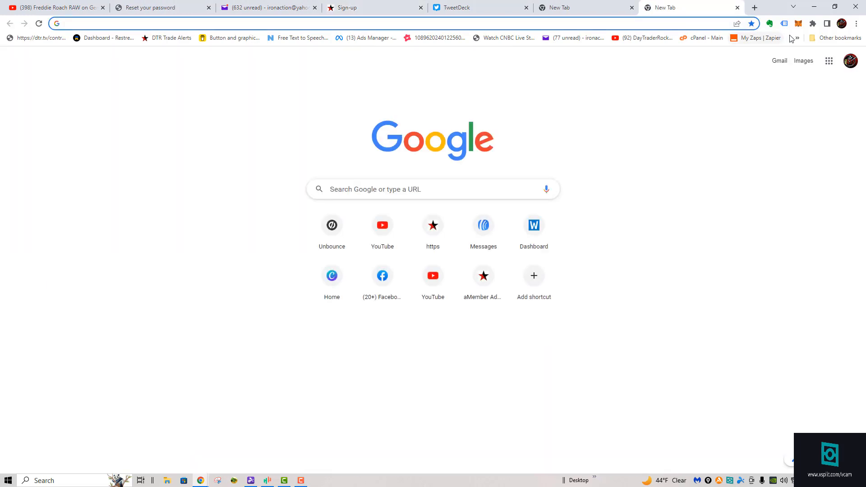
# - Open the Day Trading Radio homepage from the new tab and enter the members dashboard
pyautogui.click(794, 38)
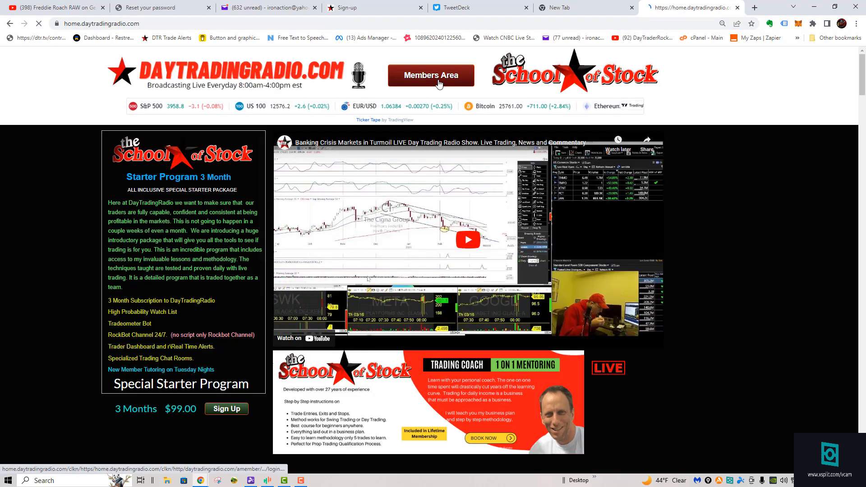
pyautogui.click(430, 74)
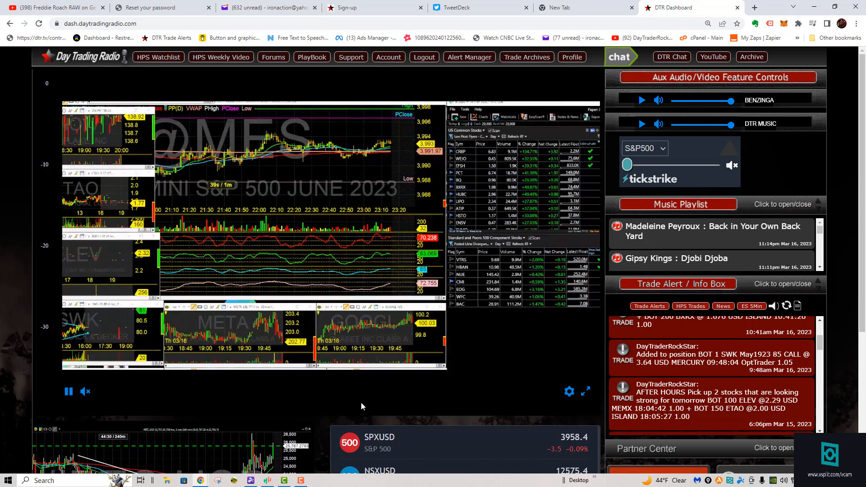
pyautogui.scroll(-3)
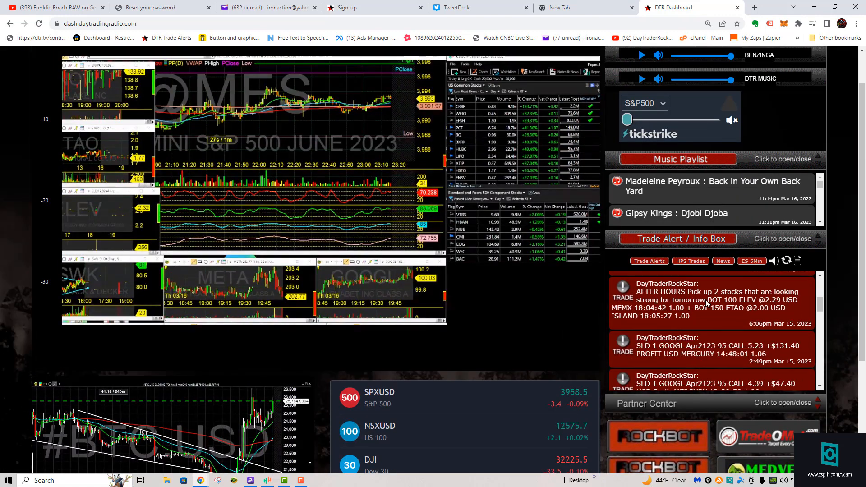
pyautogui.scroll(-3)
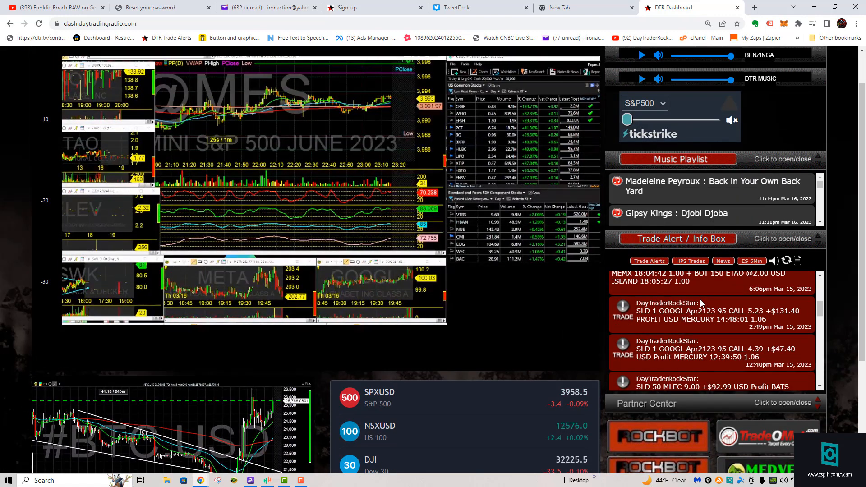
pyautogui.scroll(3)
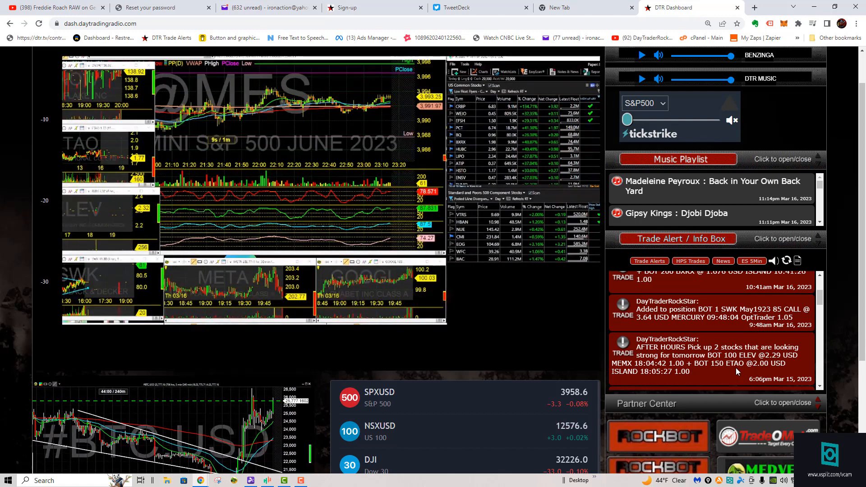
pyautogui.scroll(3)
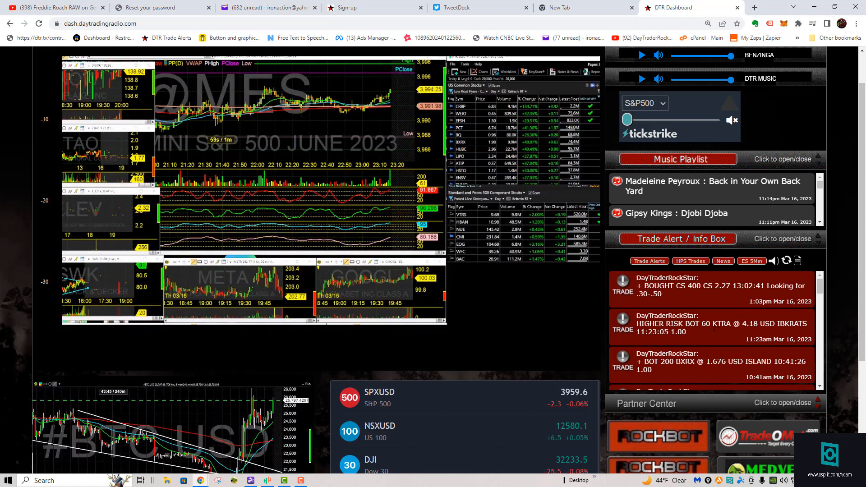
pyautogui.scroll(3)
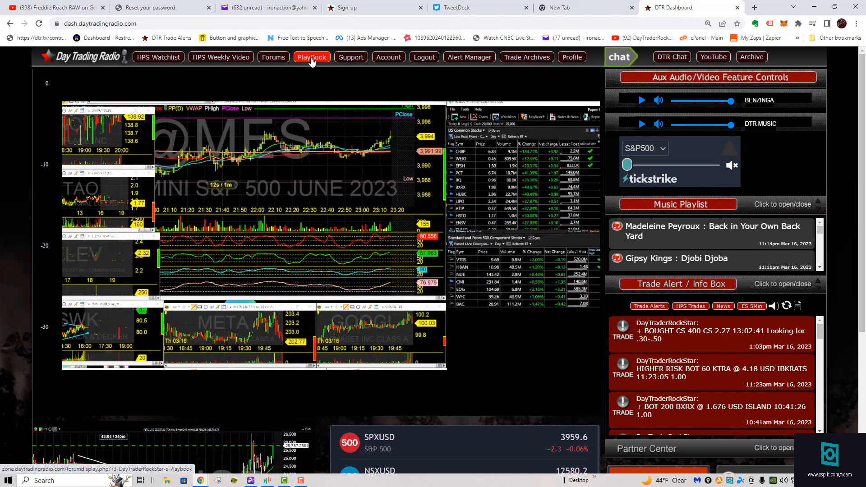
# - Browse DayTraderRockStar's Playbook threads, then switch back to the DTR Dashboard tab
pyautogui.click(310, 57)
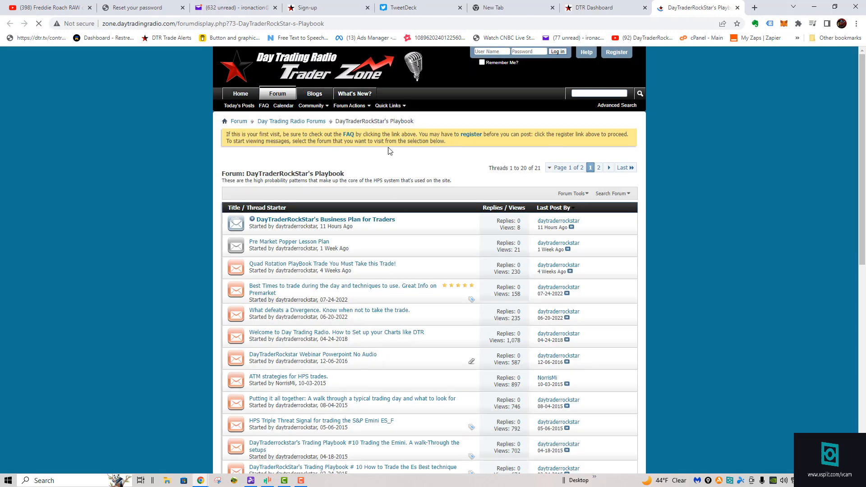
pyautogui.moveTo(324, 219)
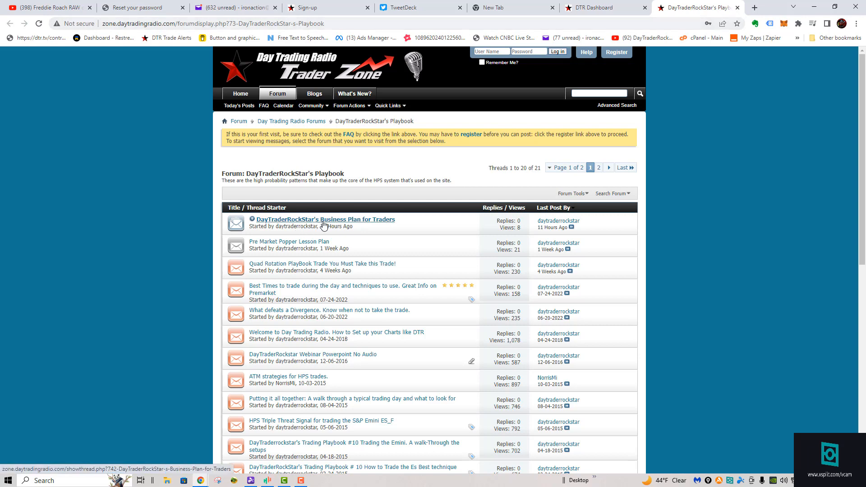
pyautogui.moveTo(339, 222)
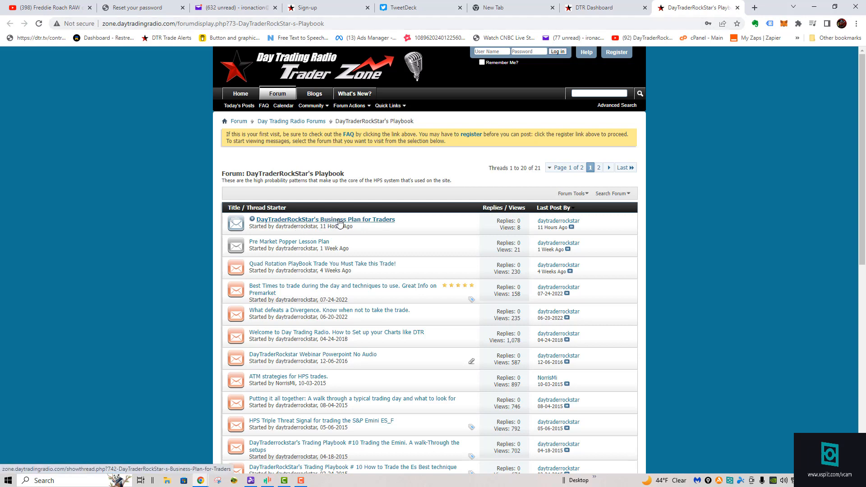
pyautogui.moveTo(281, 246)
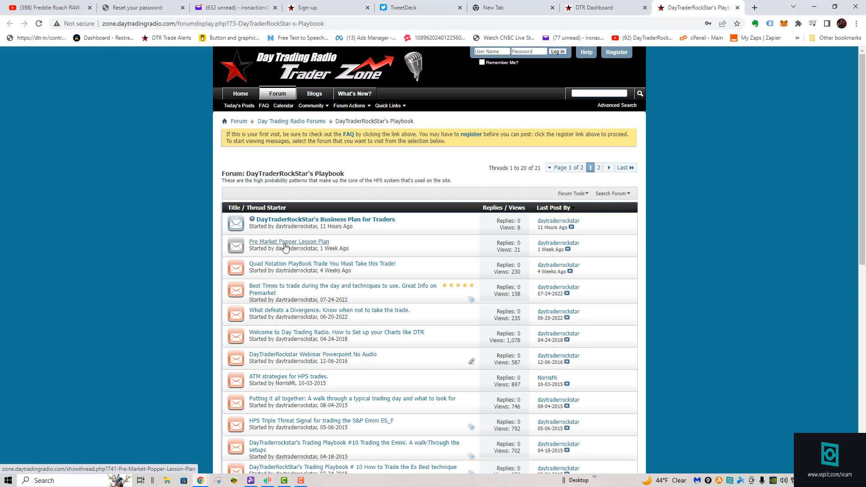
pyautogui.moveTo(287, 265)
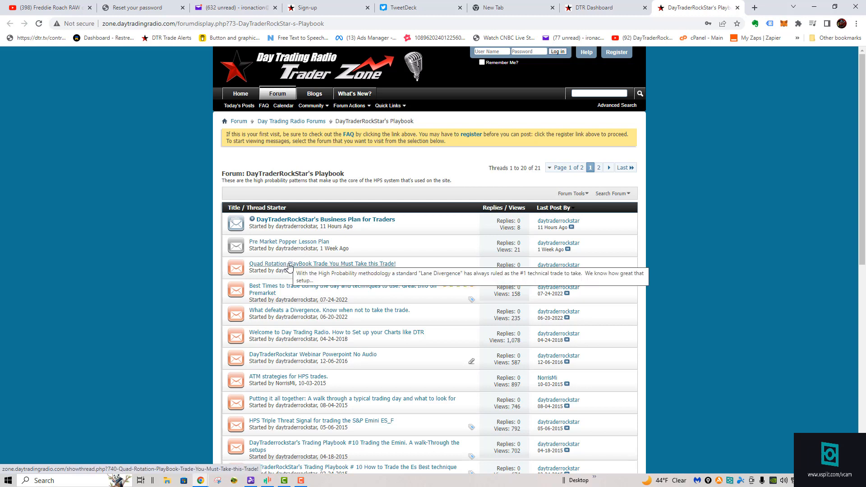
pyautogui.scroll(-3)
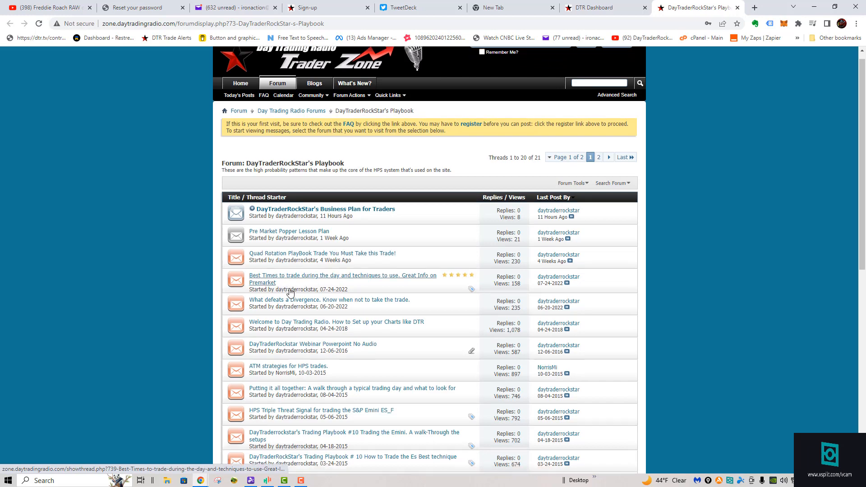
pyautogui.scroll(-3)
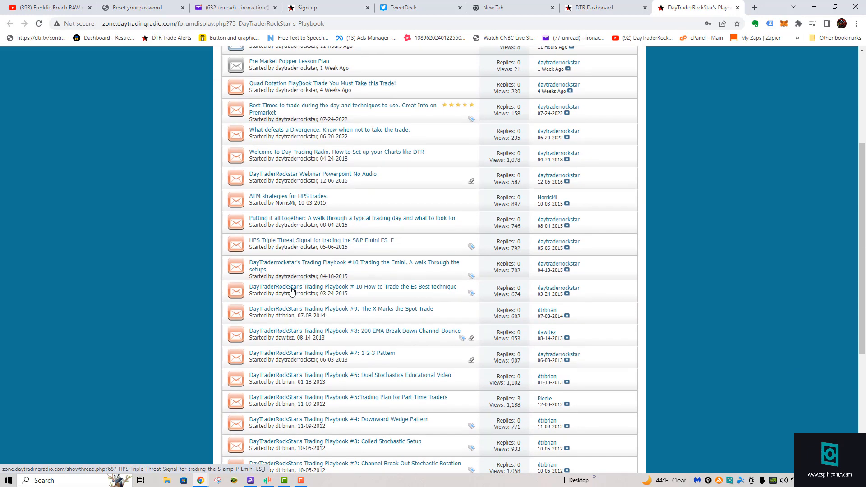
pyautogui.scroll(-3)
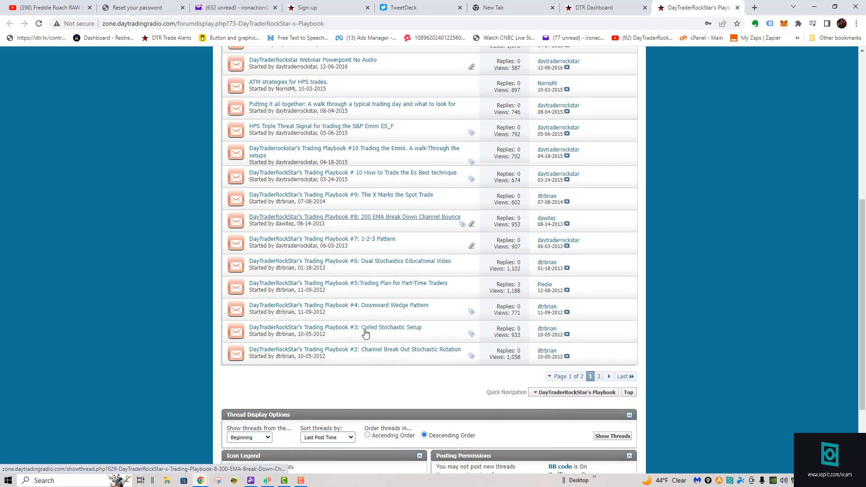
pyautogui.scroll(3)
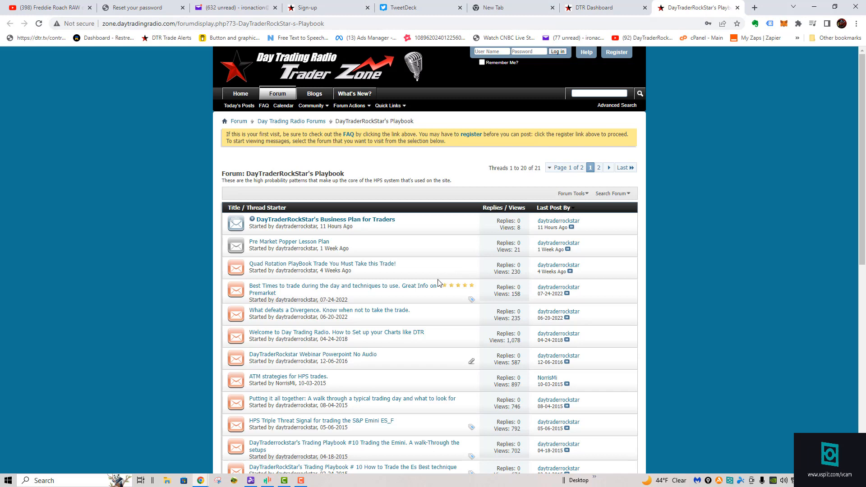
pyautogui.moveTo(408, 299)
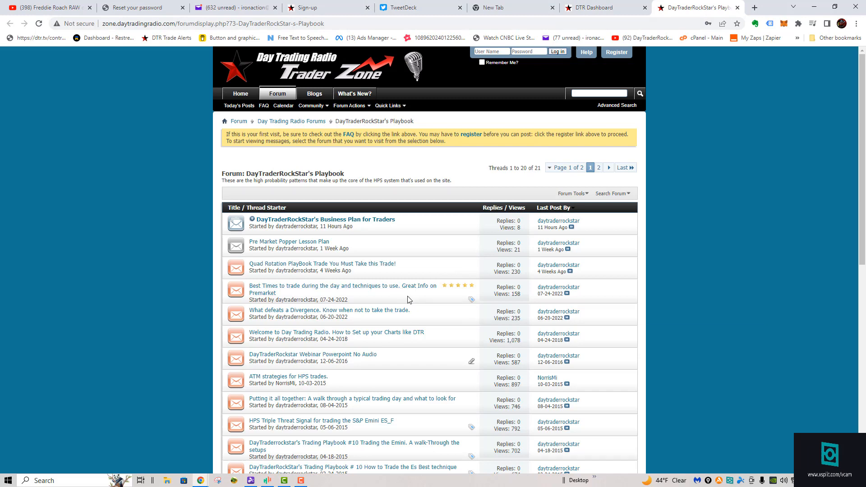
pyautogui.moveTo(619, 7)
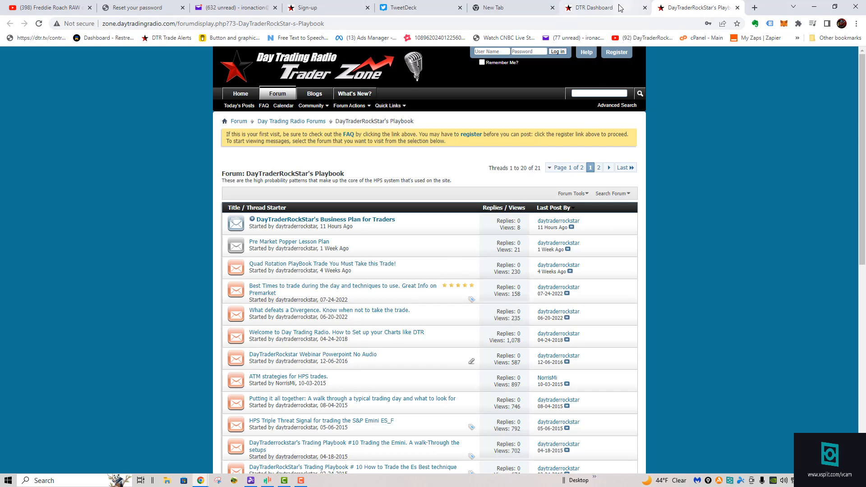
pyautogui.click(593, 7)
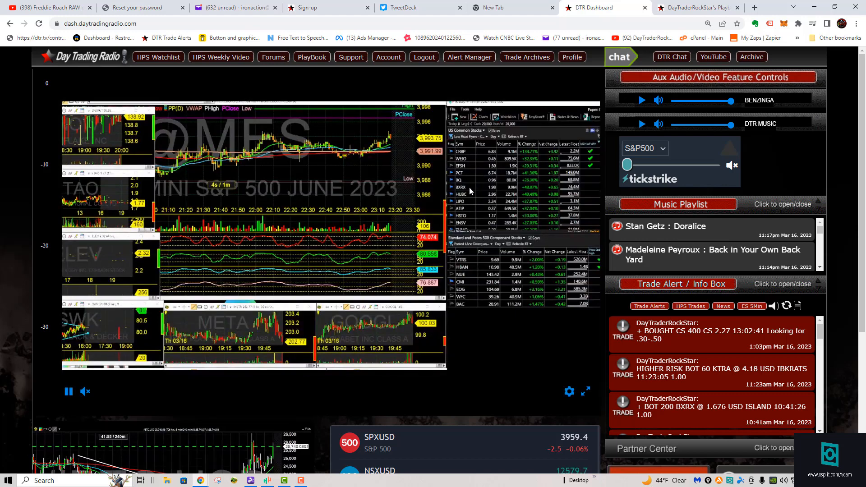
pyautogui.moveTo(498, 199)
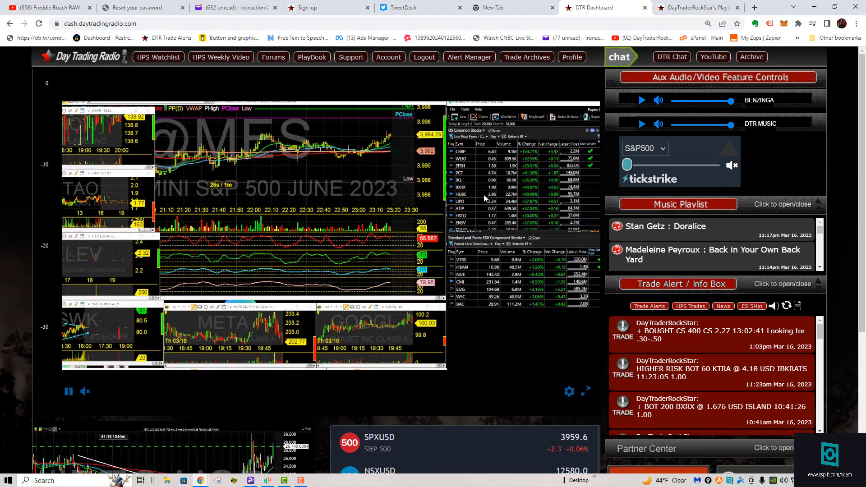
pyautogui.moveTo(544, 215)
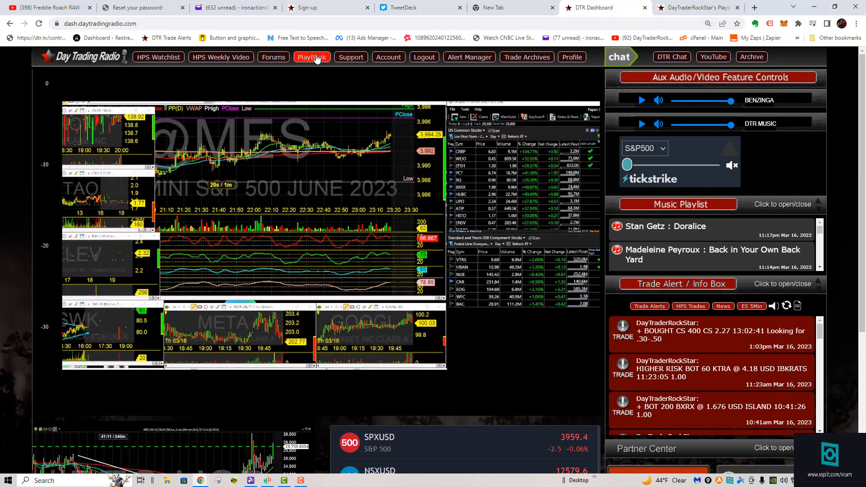
# - Open the Pre Market Popper Lesson Plan thread and video, then return to the DTR Dashboard
pyautogui.click(312, 56)
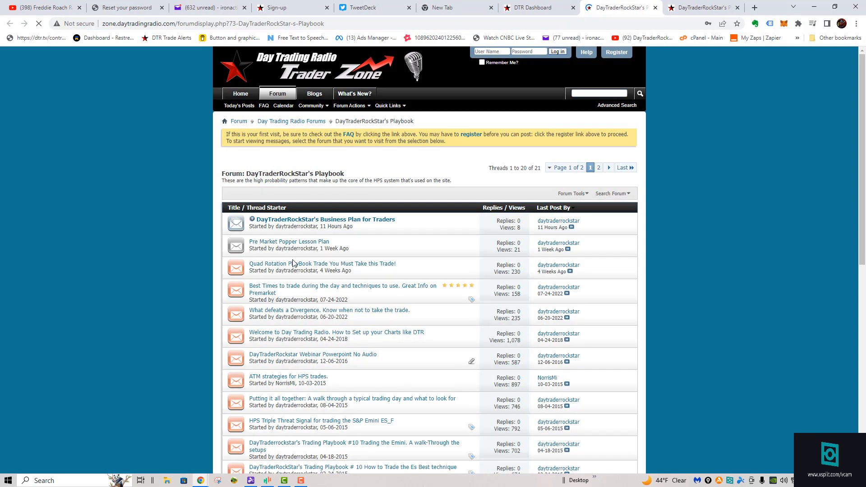
pyautogui.click(288, 242)
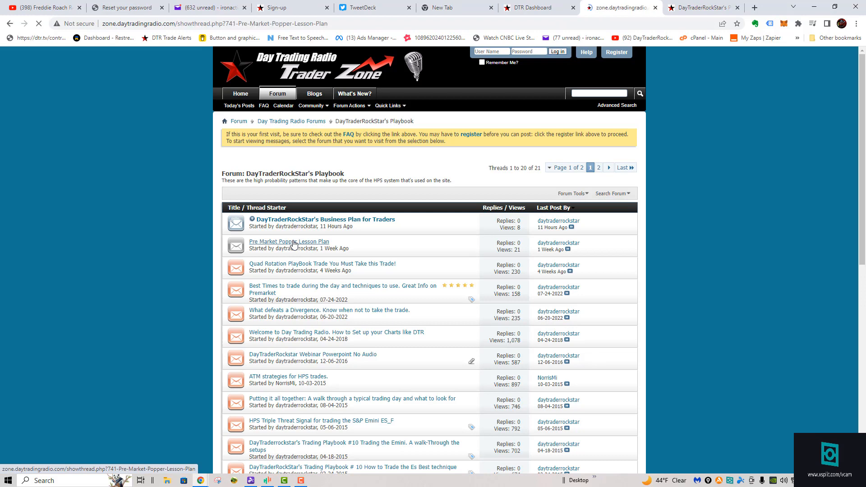
pyautogui.click(289, 241)
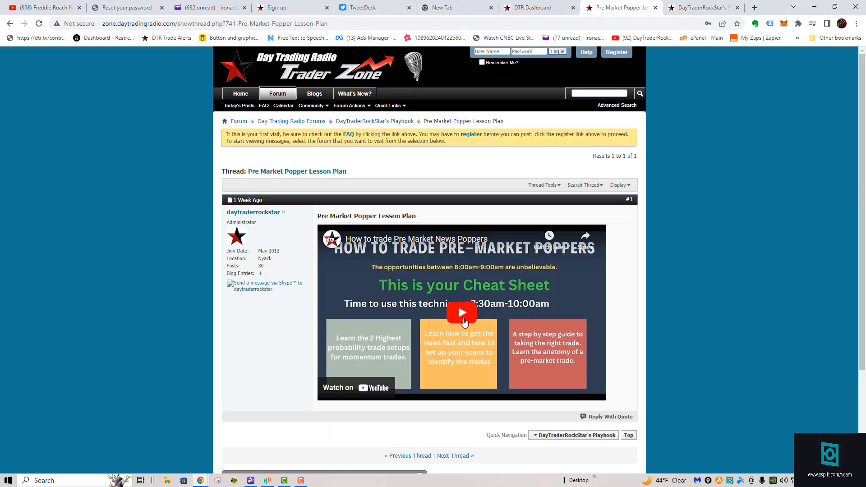
pyautogui.moveTo(350, 351)
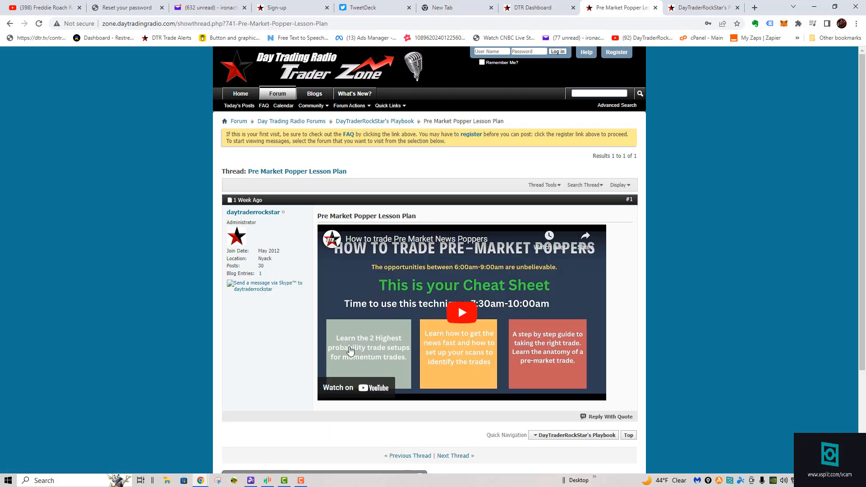
pyautogui.moveTo(476, 351)
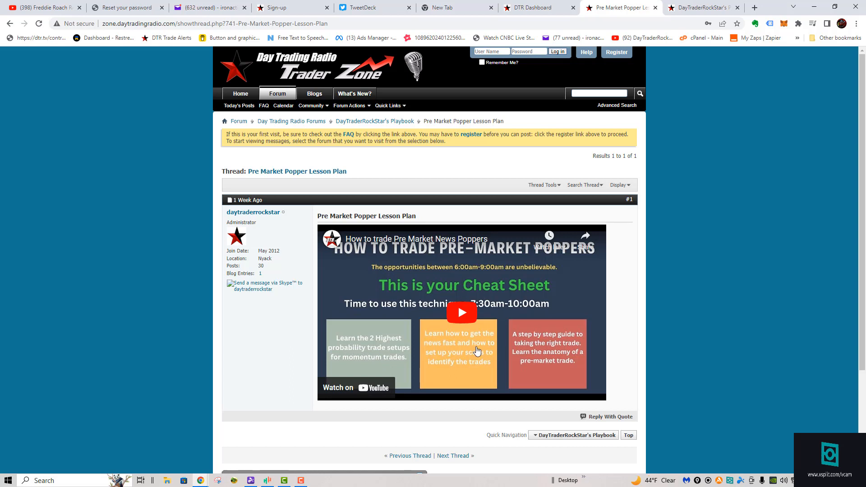
pyautogui.moveTo(557, 352)
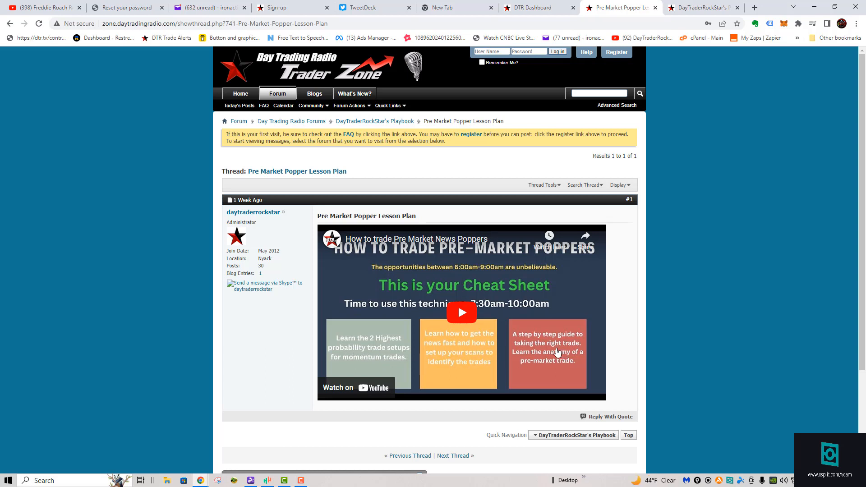
pyautogui.moveTo(461, 313)
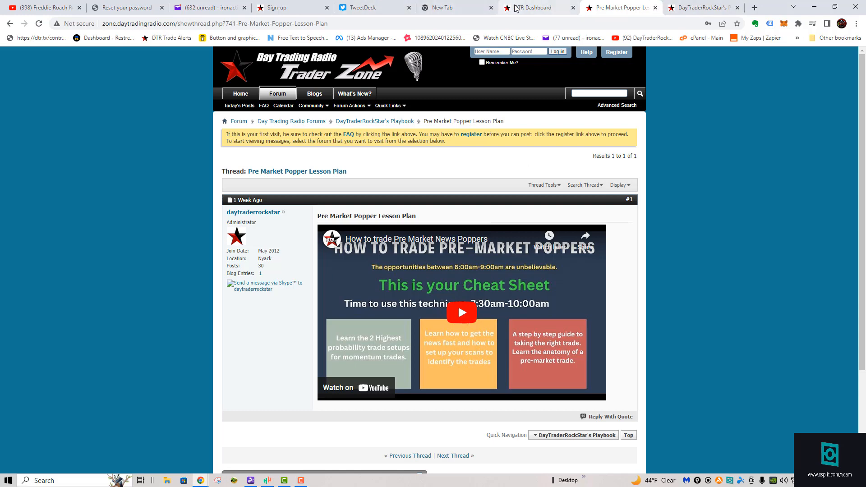
pyautogui.click(533, 7)
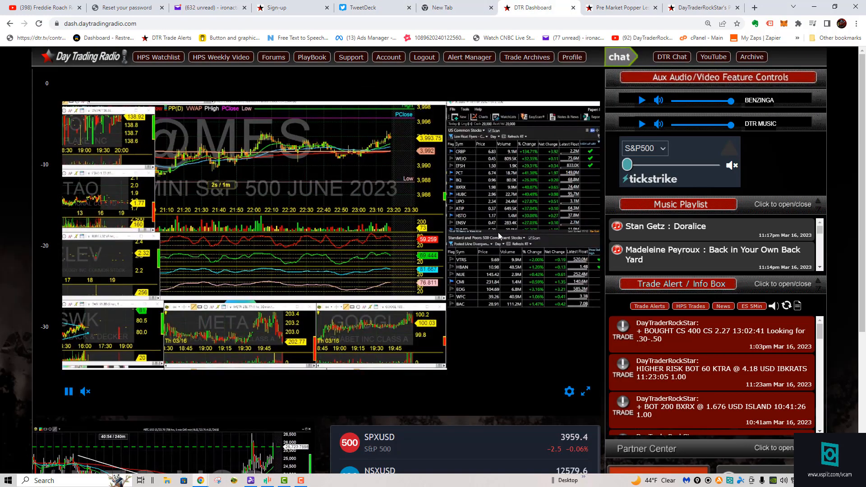